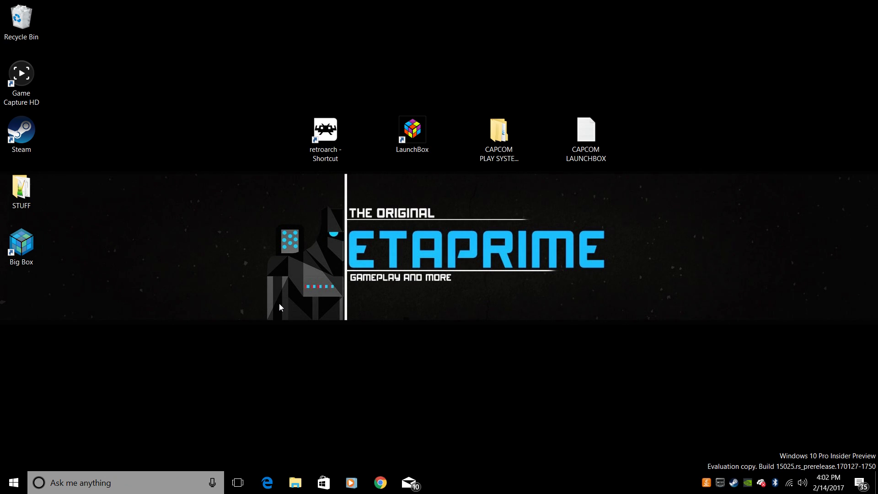
pyautogui.moveTo(269, 206)
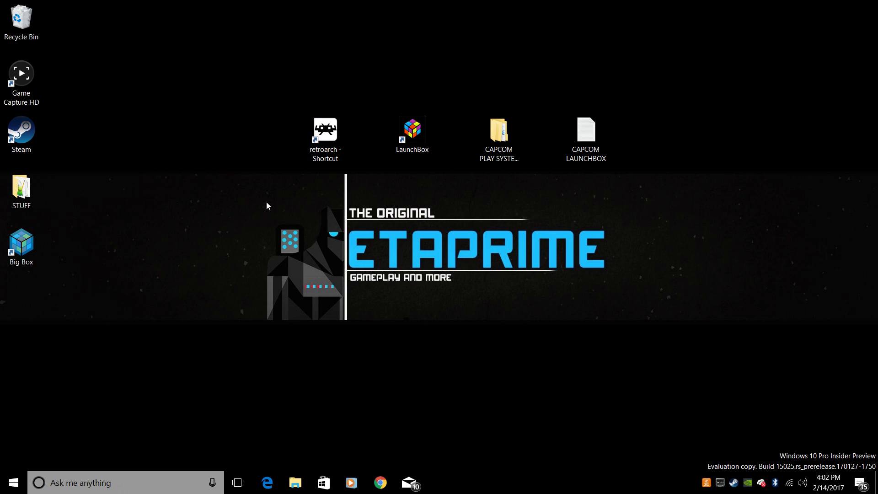
pyautogui.moveTo(265, 229)
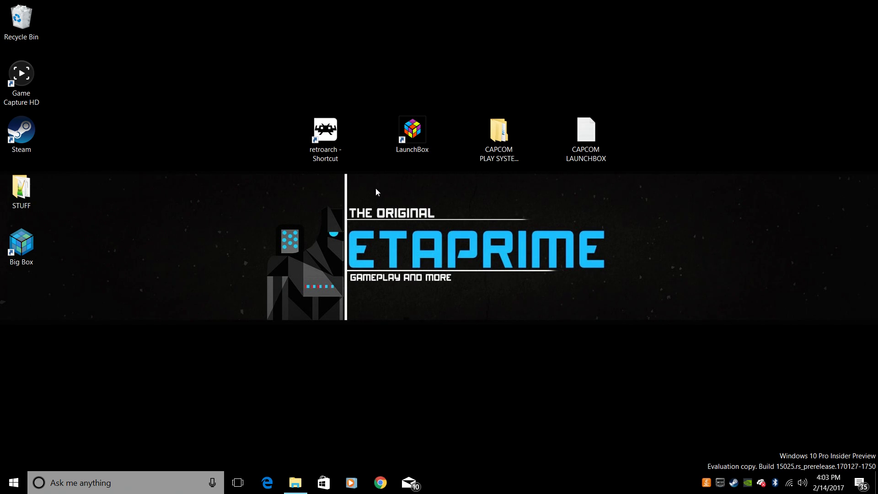
pyautogui.moveTo(386, 193)
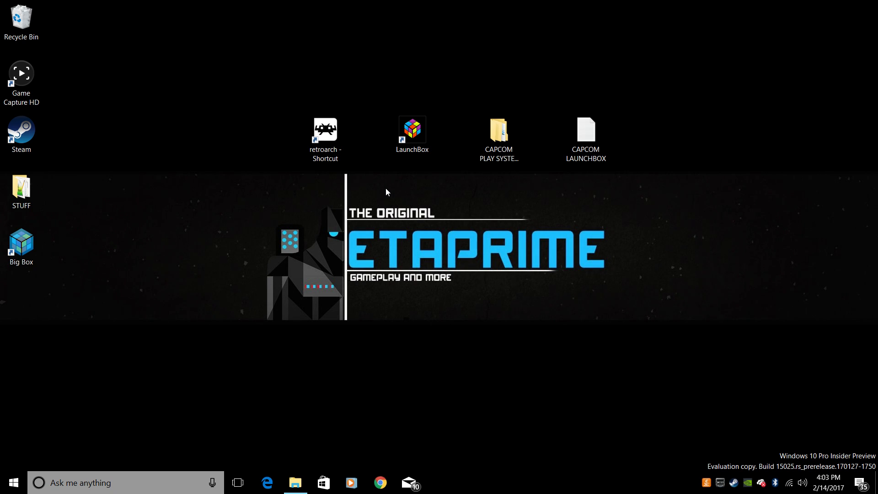
pyautogui.moveTo(388, 189)
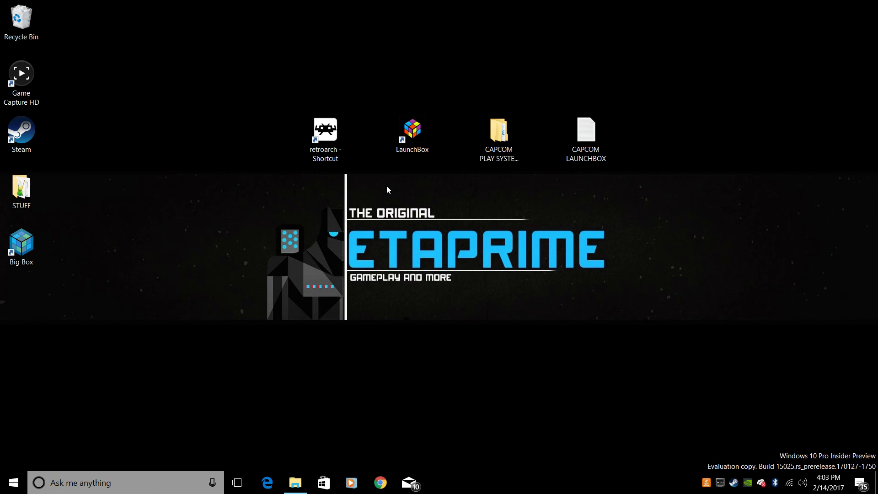
pyautogui.moveTo(389, 187)
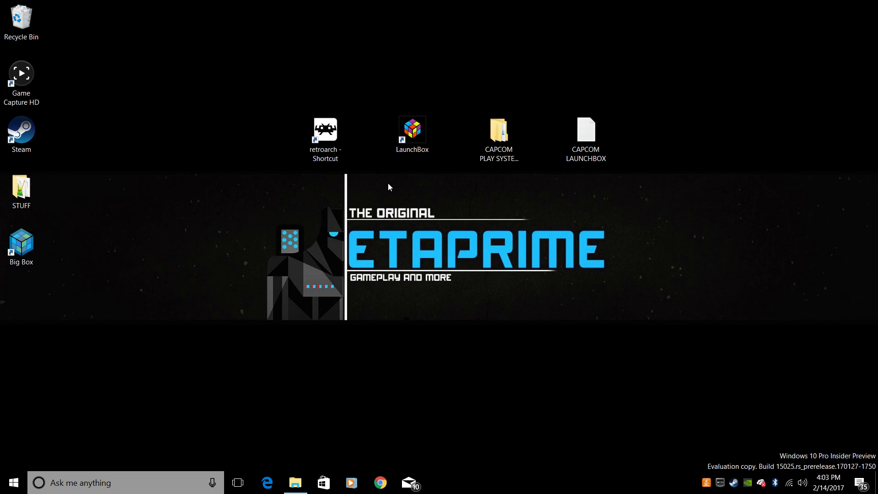
pyautogui.moveTo(479, 137)
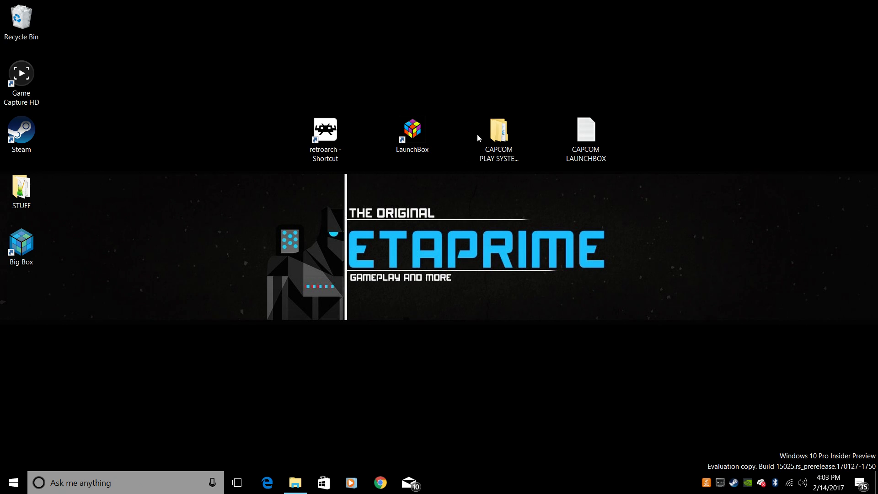
# - Browse the Cps1 ROM folder, then launch RetroArch from the desktop
pyautogui.doubleClick(498, 130)
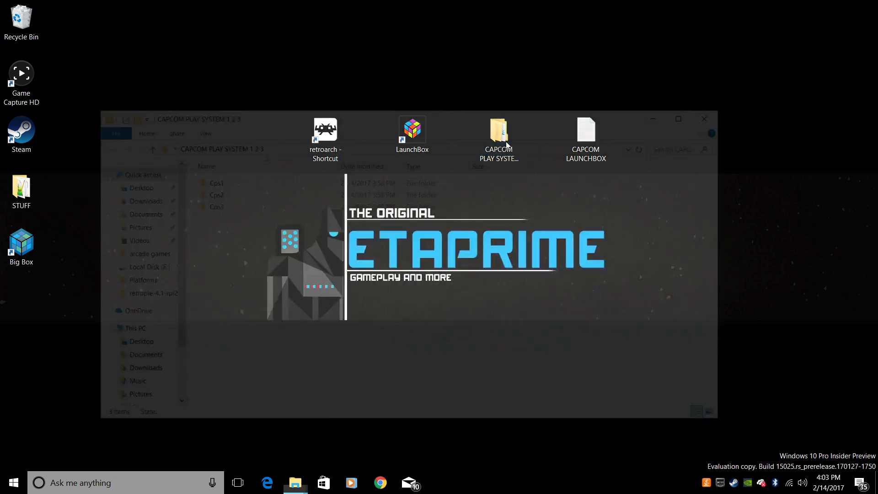
pyautogui.doubleClick(217, 183)
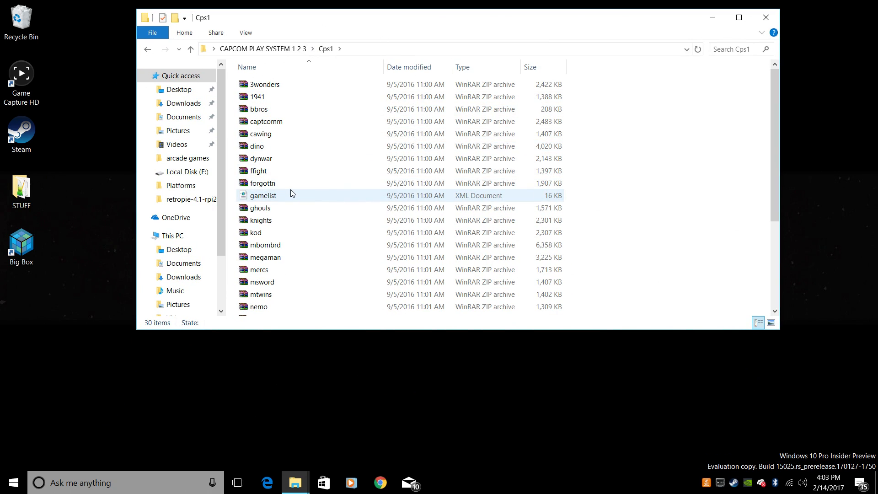
pyautogui.moveTo(292, 194)
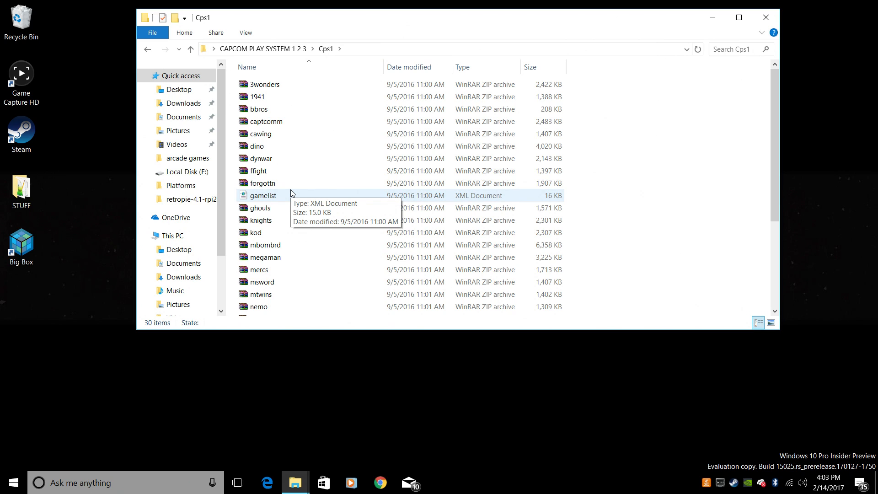
pyautogui.moveTo(787, 4)
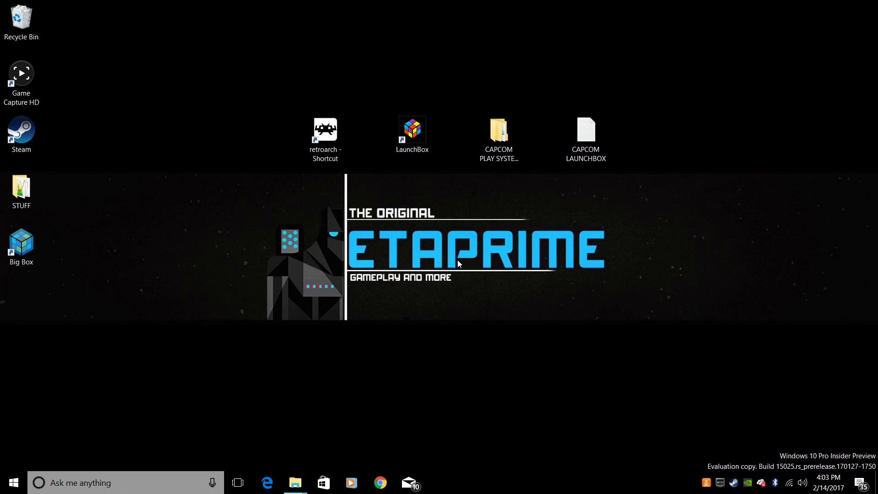
pyautogui.click(412, 133)
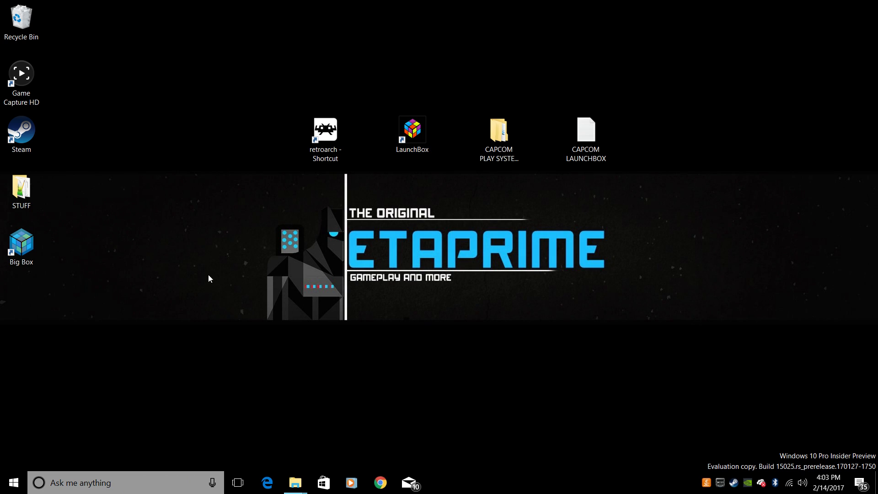
pyautogui.moveTo(427, 157)
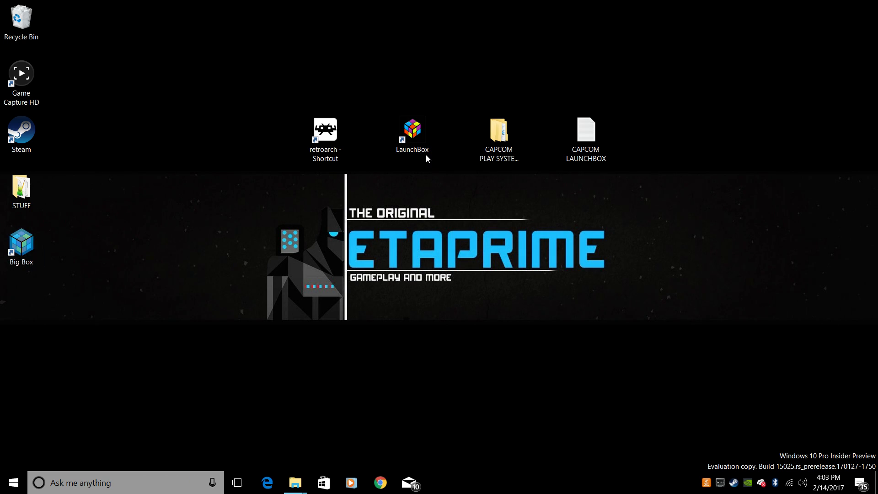
pyautogui.click(21, 243)
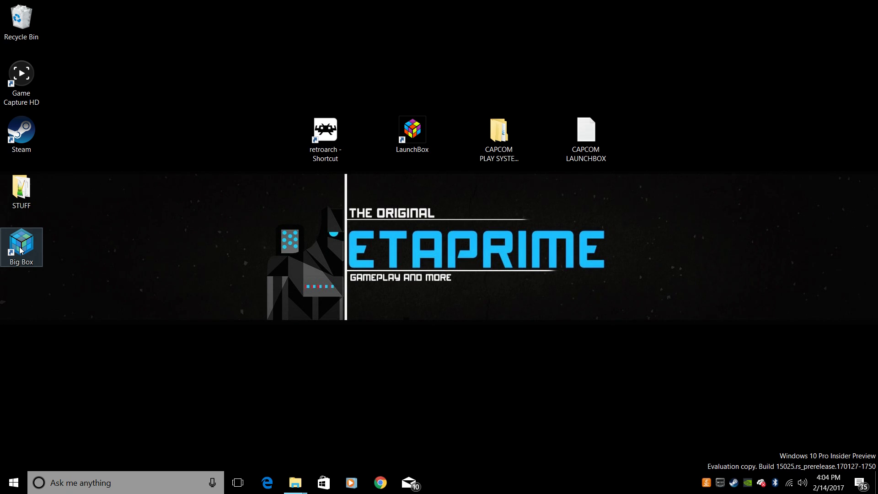
pyautogui.click(326, 132)
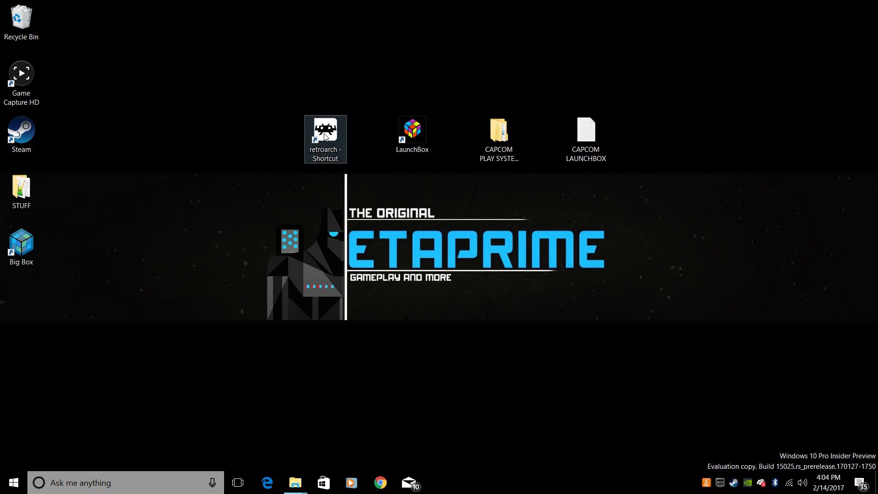
pyautogui.doubleClick(325, 130)
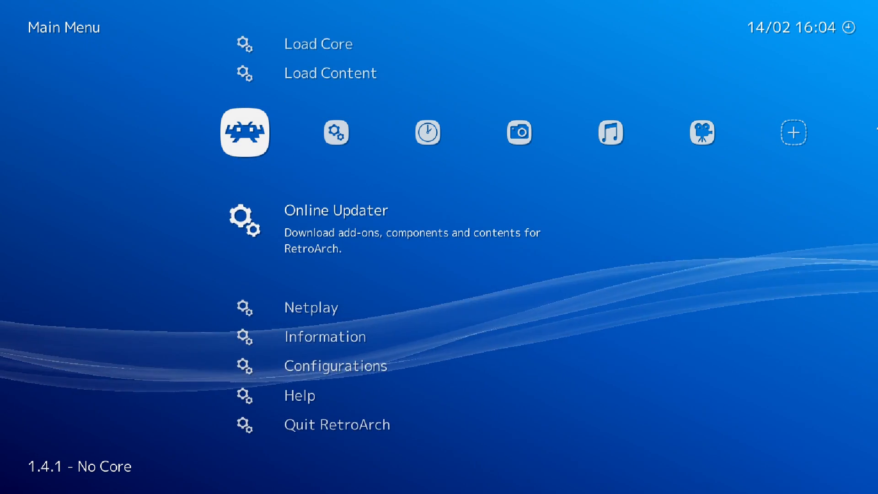
# - In Online Updater > Core Updater, download Arcade (FB Alpha 2012 CPS-2) and Arcade (FB Alpha)
pyautogui.click(336, 211)
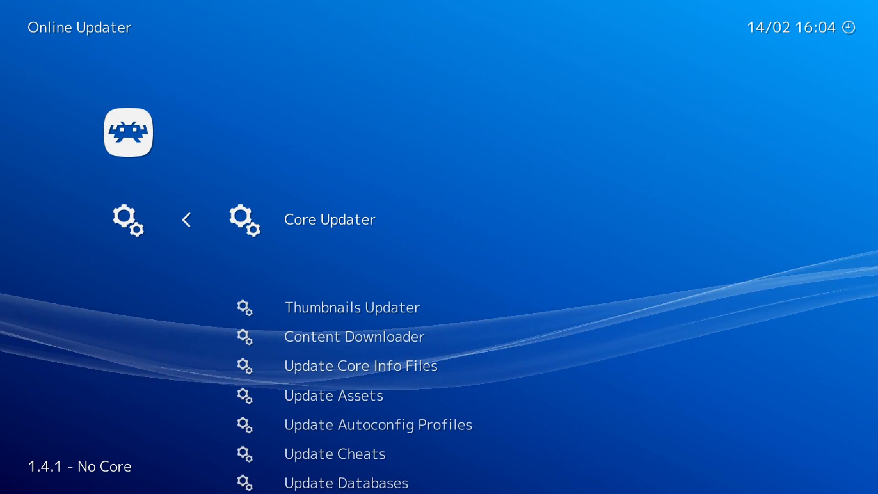
pyautogui.click(330, 220)
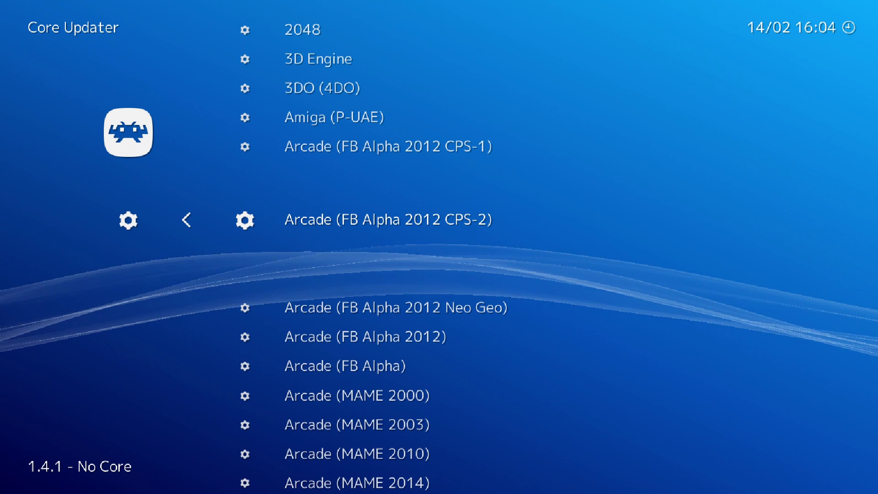
pyautogui.click(388, 220)
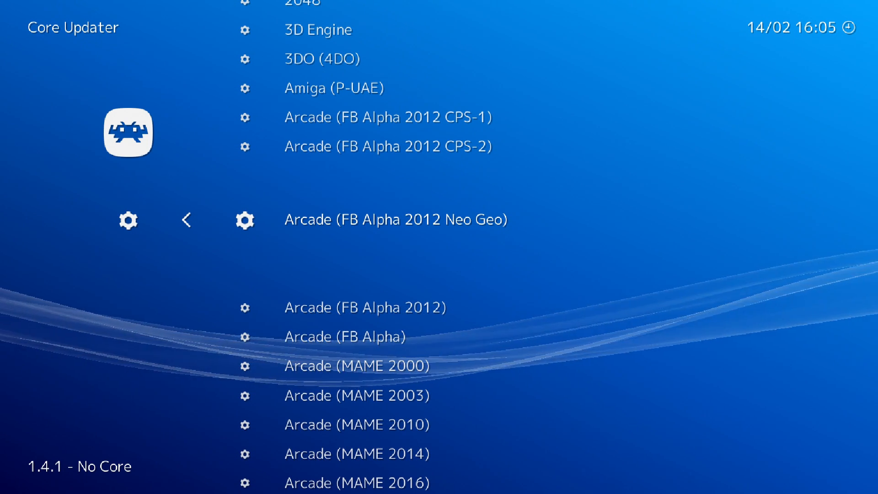
pyautogui.scroll(-3)
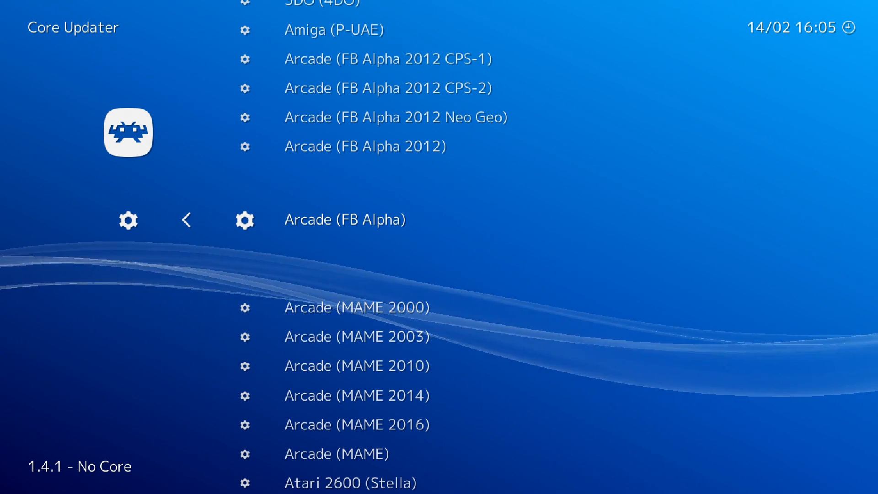
pyautogui.click(346, 220)
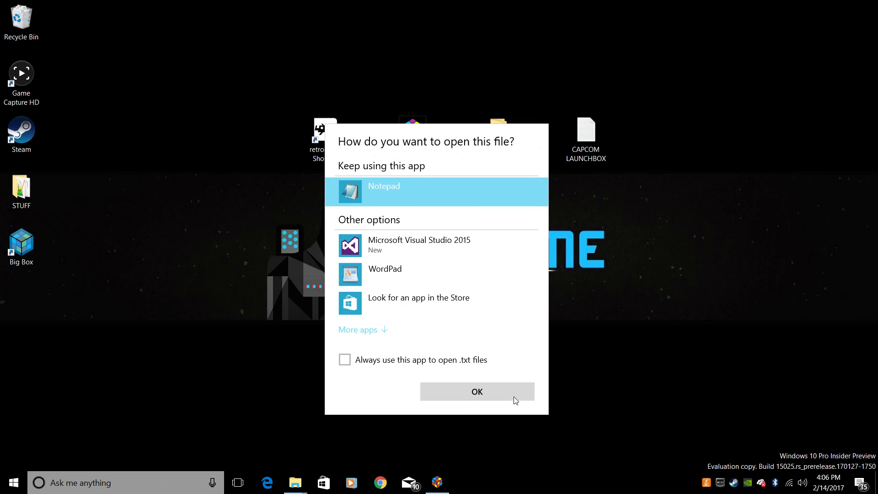
# - View CAPCOM LAUNCHBOX.txt's CPS1–CPS3 emulator and core notes in Notepad, then close it
pyautogui.click(477, 392)
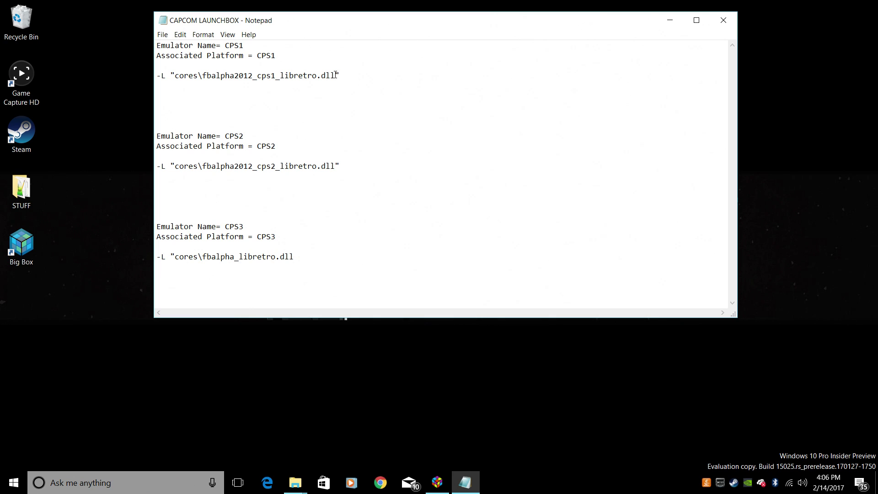
pyautogui.moveTo(153, 170)
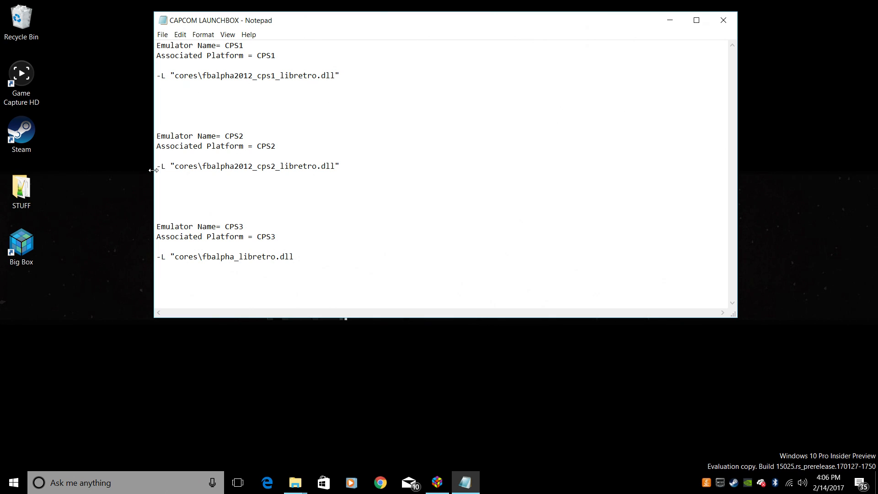
pyautogui.click(723, 20)
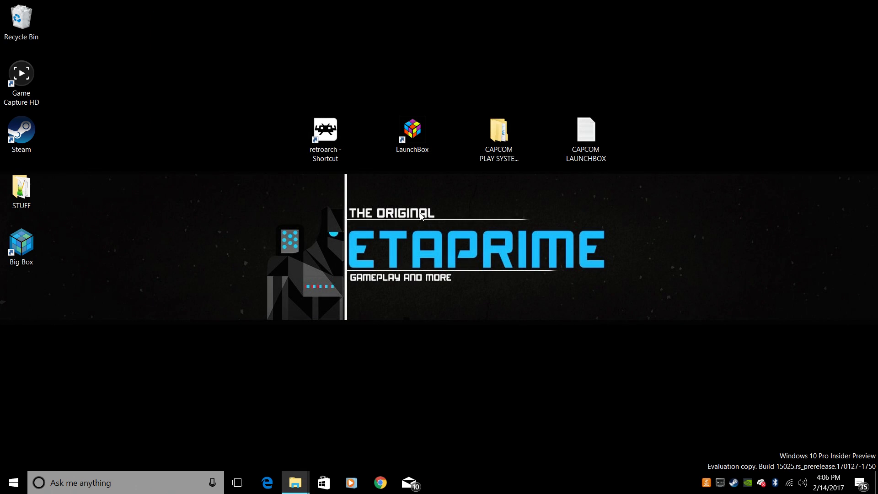
# - Select the Cps1, Cps2 and Cps3 folders in CAPCOM PLAY SYSTEM 1 2 3 and copy them
pyautogui.click(499, 130)
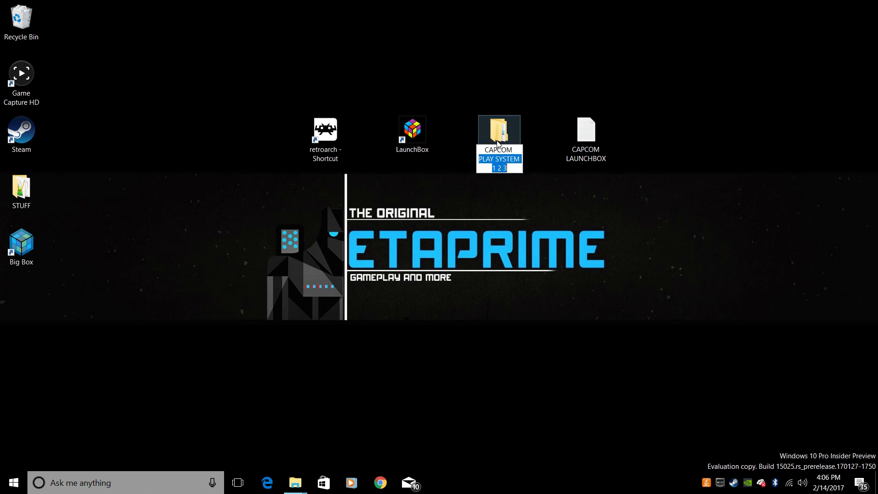
pyautogui.doubleClick(500, 130)
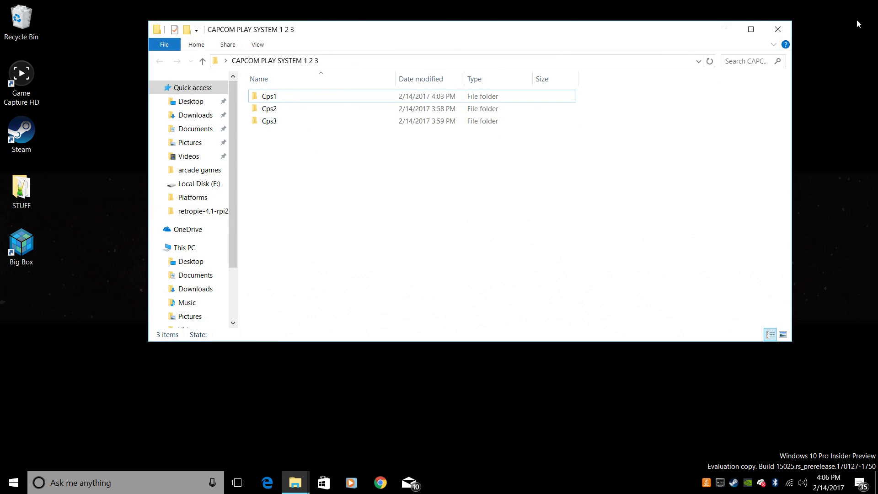
pyautogui.click(269, 108)
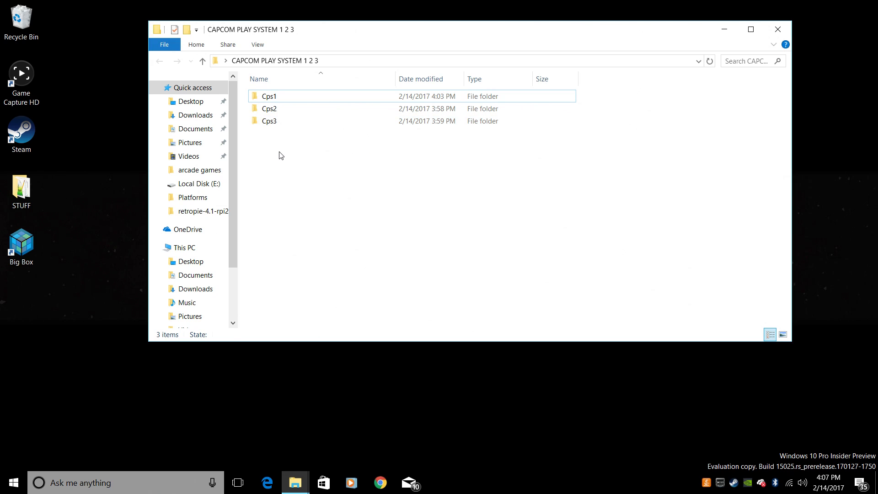
pyautogui.rightClick(264, 96)
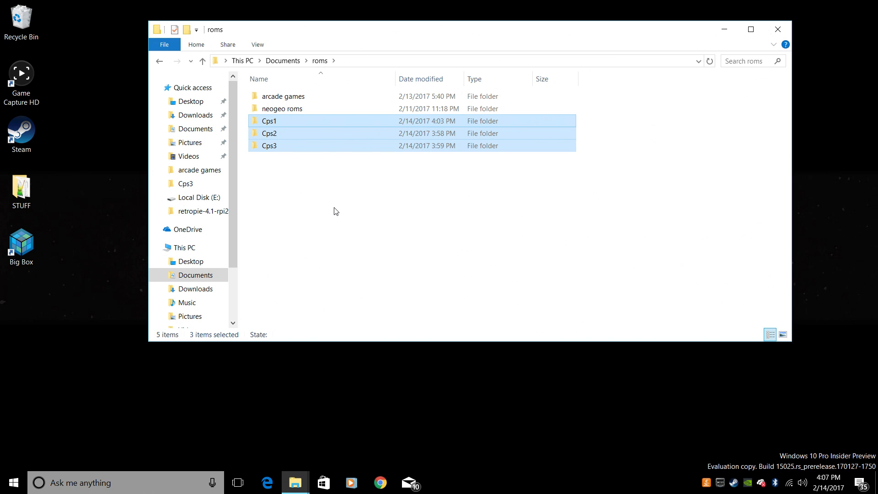
pyautogui.moveTo(494, 143)
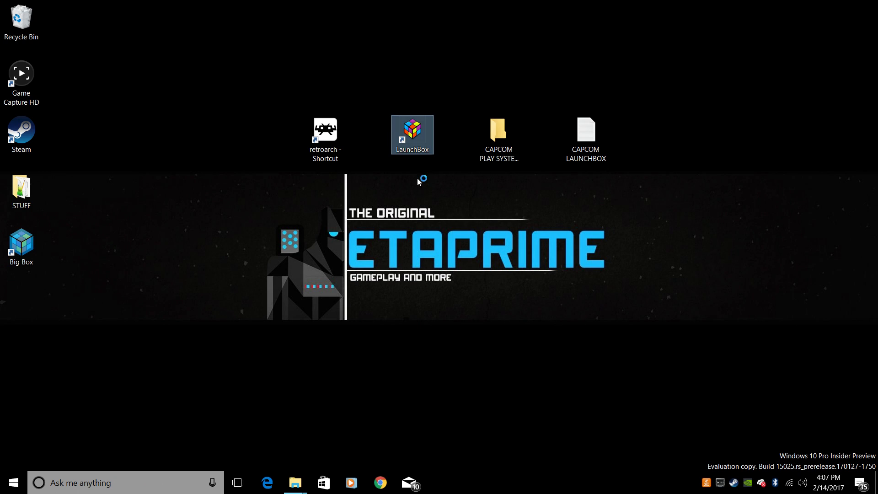
# - Launch LaunchBox, decline the update, and start the Import ROMs wizard with Add Files
pyautogui.doubleClick(412, 133)
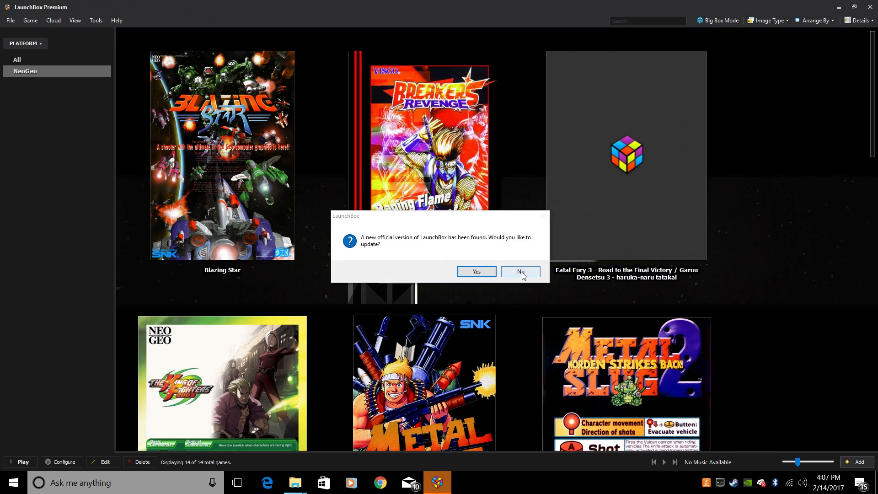
pyautogui.click(520, 271)
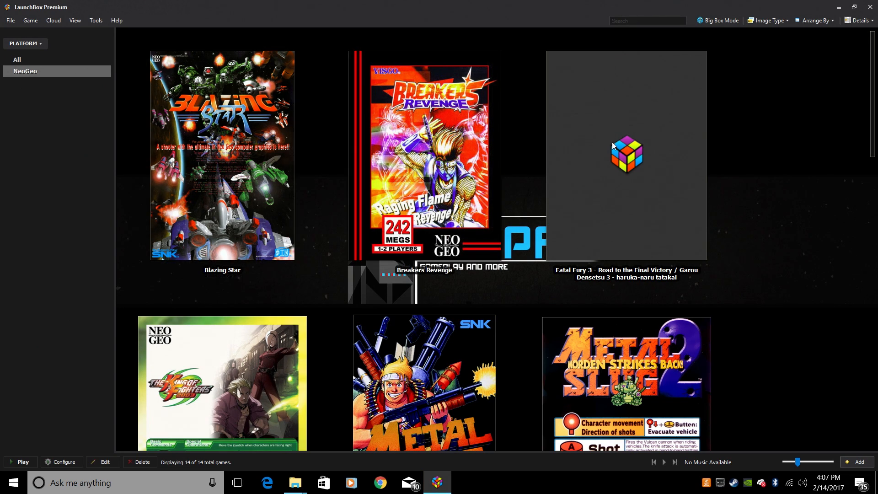
pyautogui.click(95, 20)
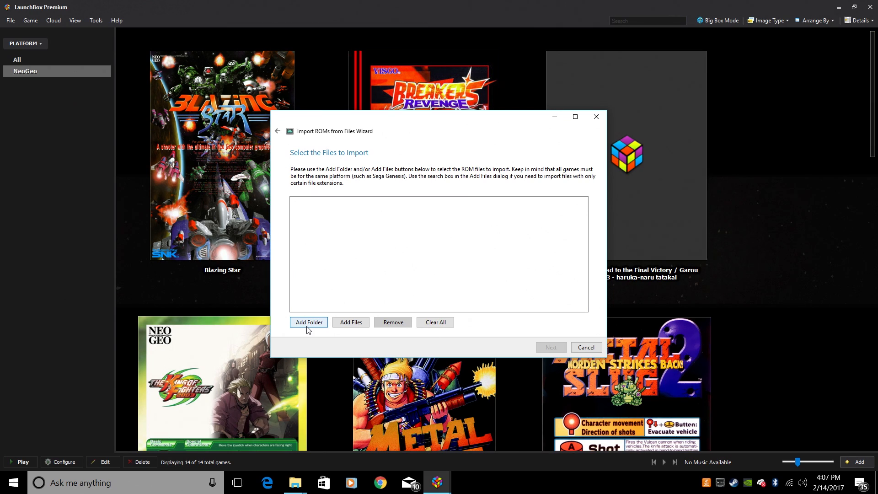
pyautogui.moveTo(357, 326)
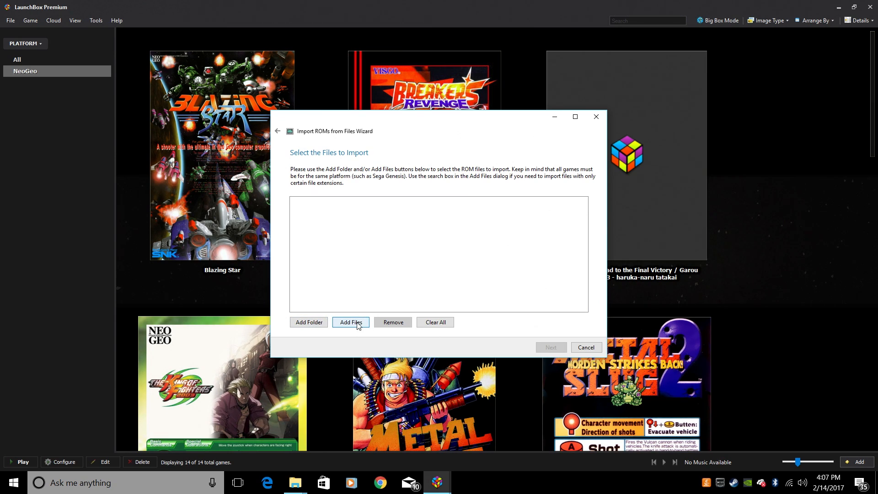
pyautogui.click(351, 322)
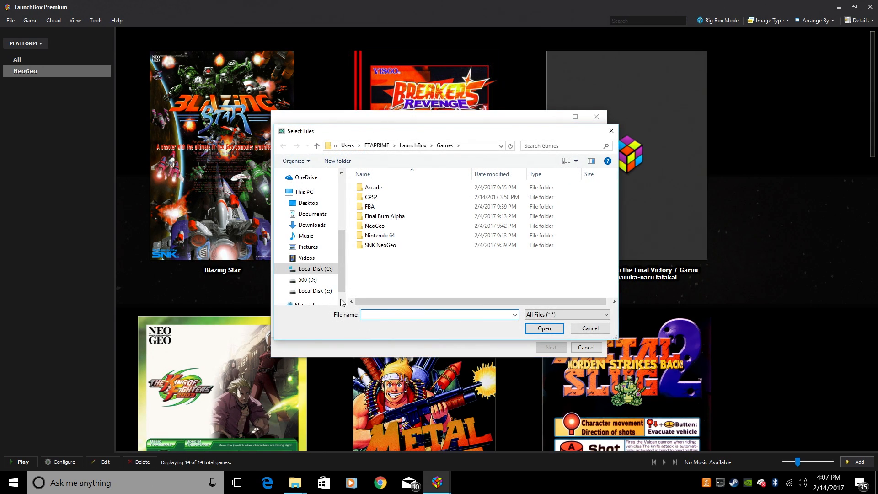
# - Add all ZIP files from Documents\roms\Cps1 to the import list and continue to the platform page
pyautogui.click(313, 215)
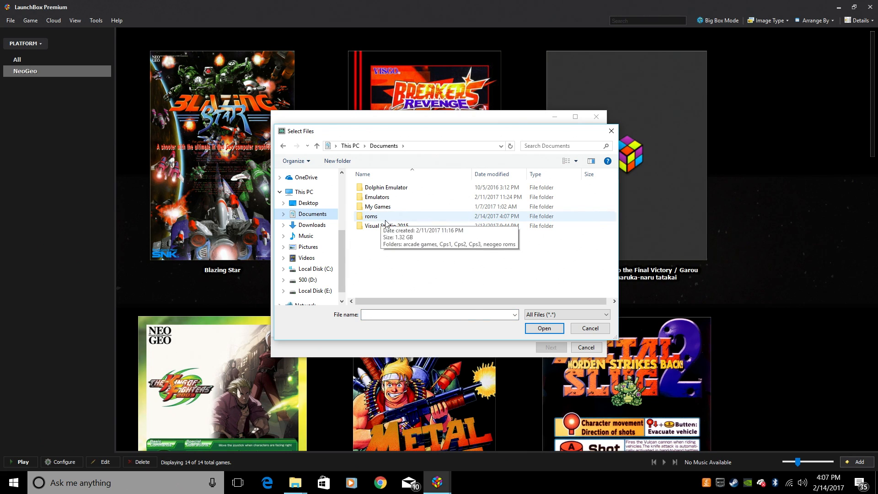
pyautogui.doubleClick(371, 215)
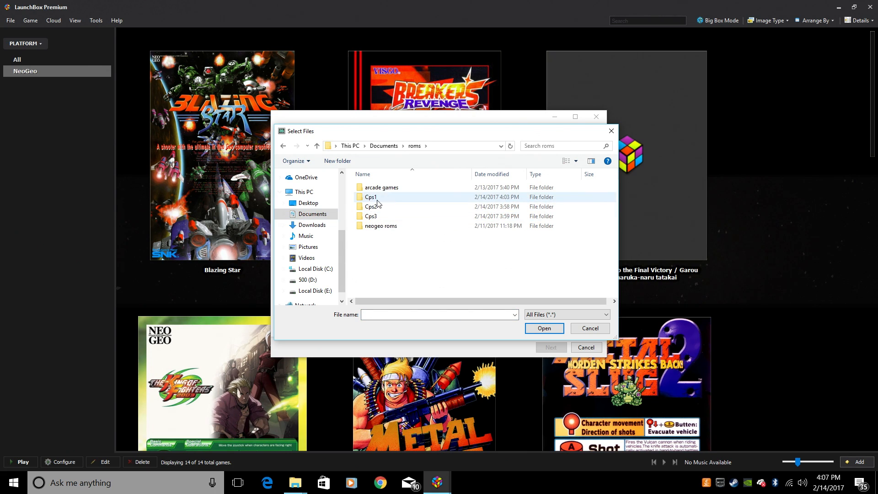
pyautogui.click(370, 196)
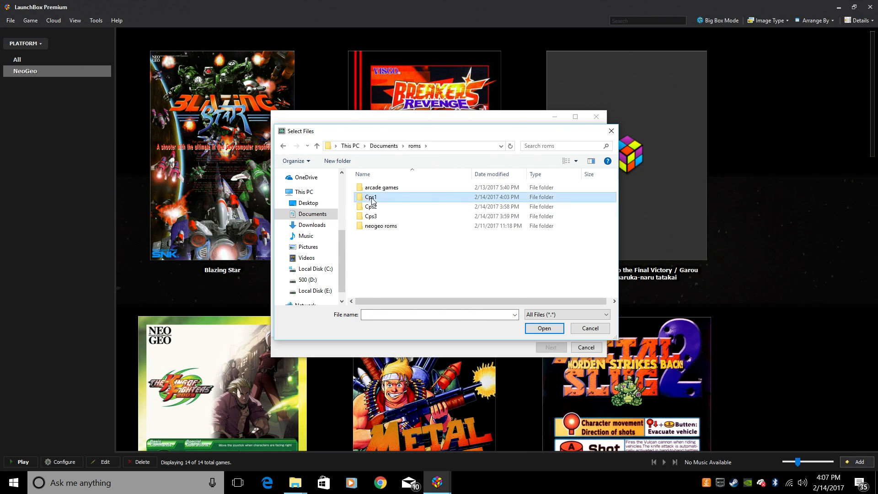
pyautogui.doubleClick(370, 196)
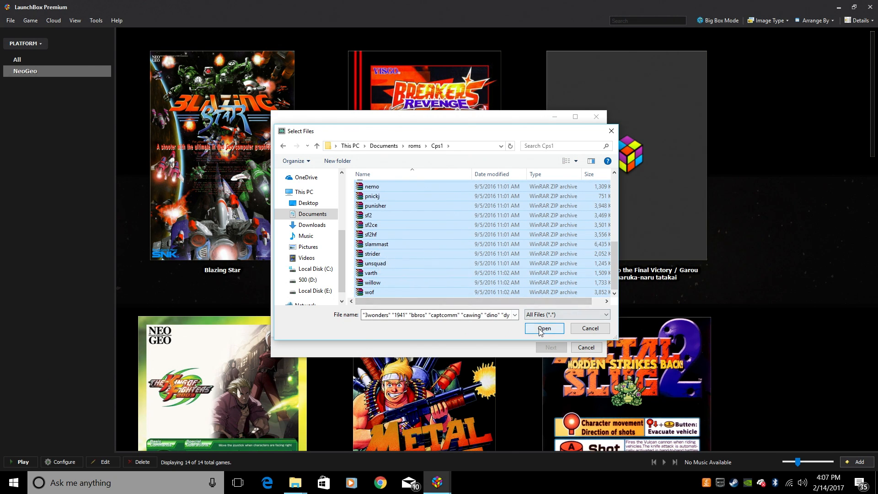
pyautogui.click(545, 328)
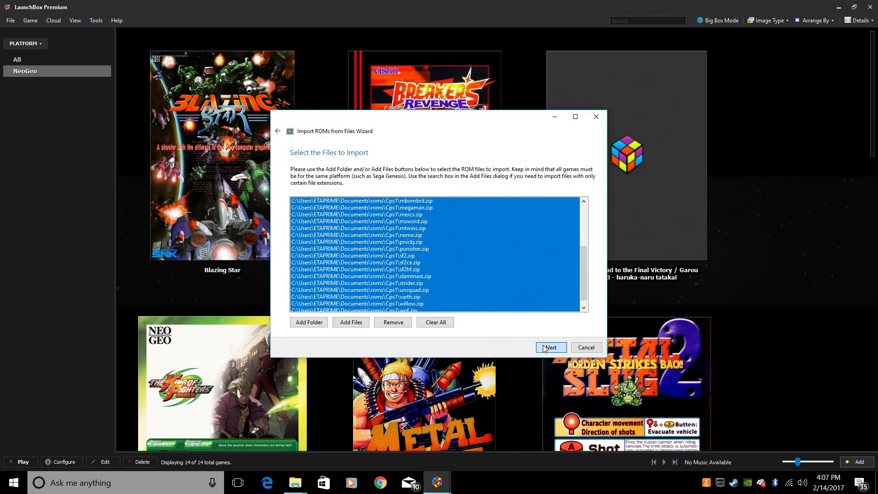
pyautogui.click(551, 348)
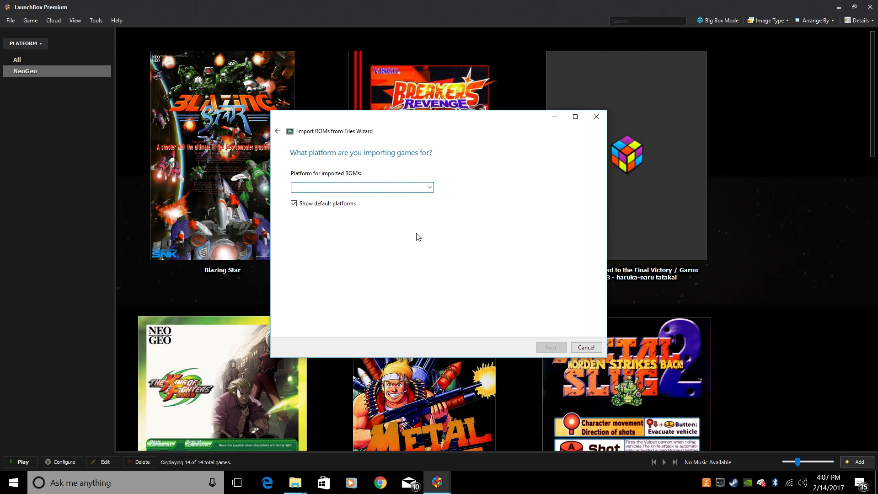
# - Name the platform Cps1, scrape it as Arcade, and continue to the emulator page
pyautogui.click(359, 186)
pyautogui.write('C')
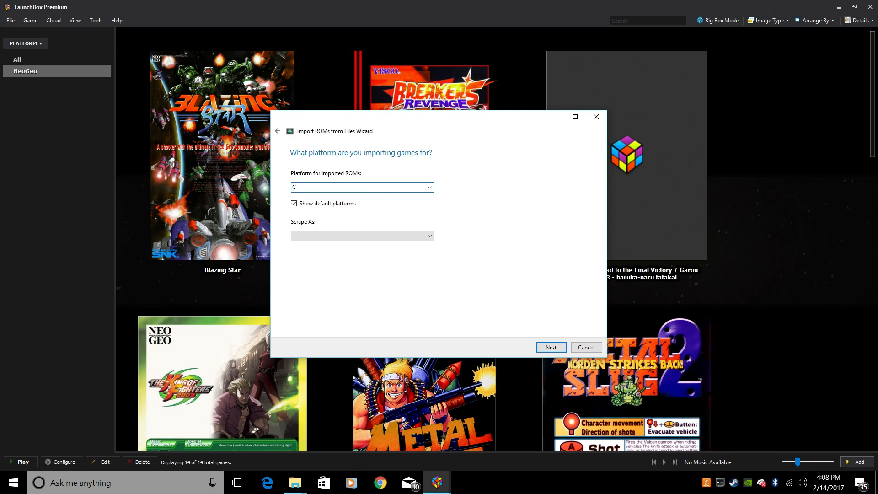
pyautogui.write('ps1')
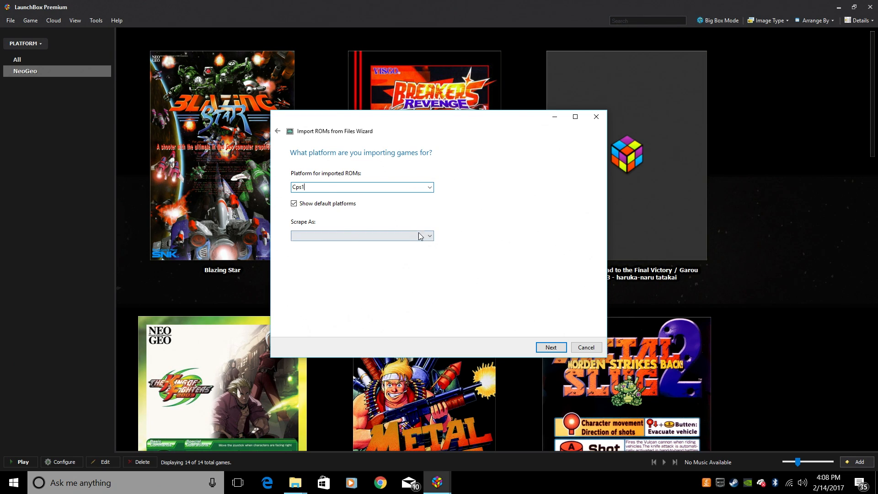
pyautogui.click(430, 236)
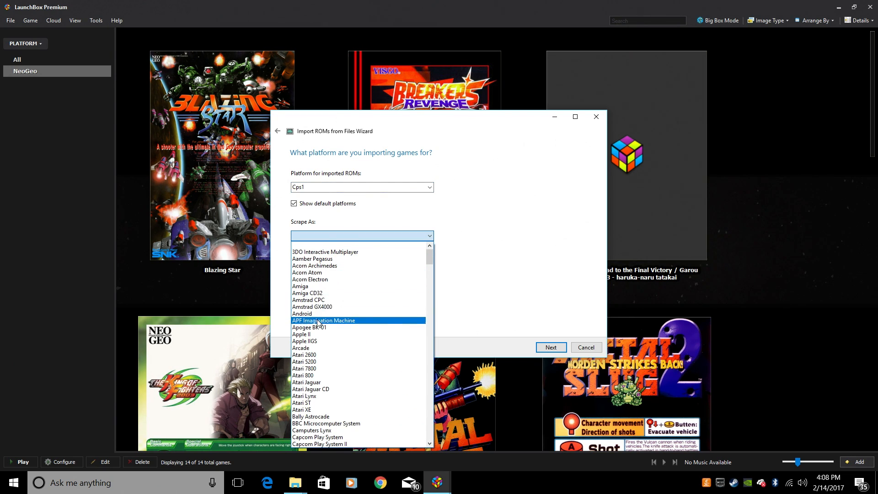
pyautogui.moveTo(300, 348)
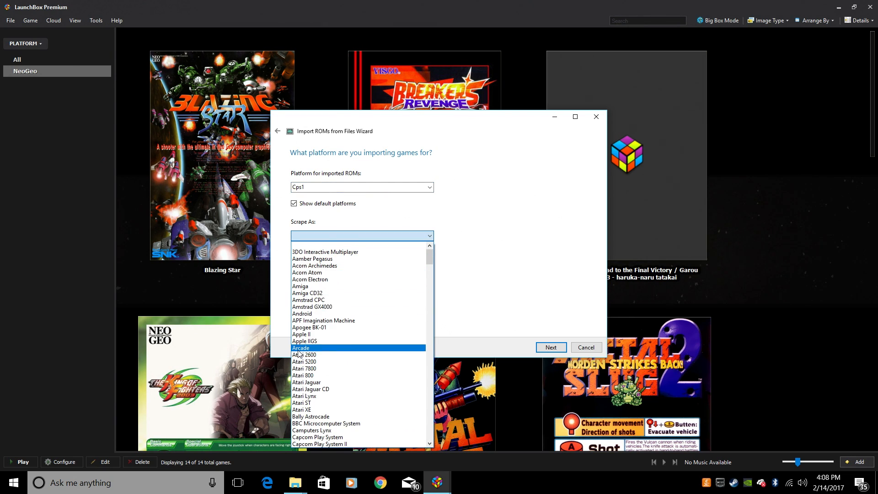
pyautogui.click(300, 348)
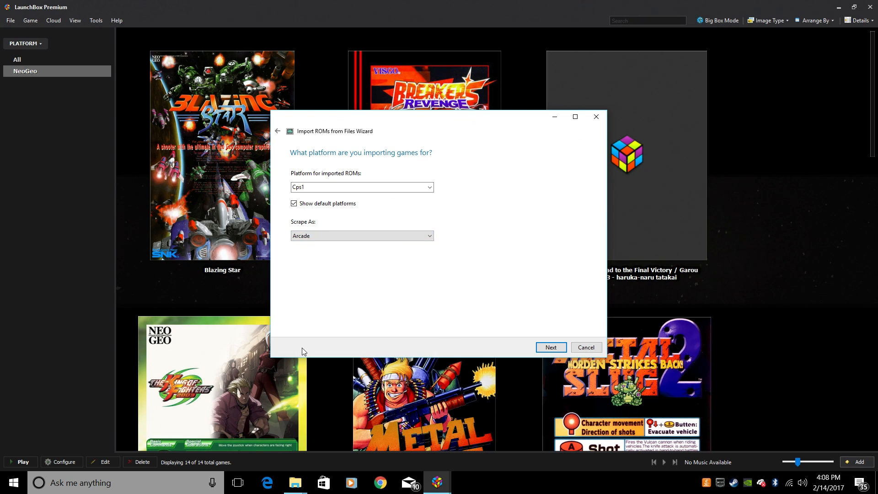
pyautogui.click(551, 347)
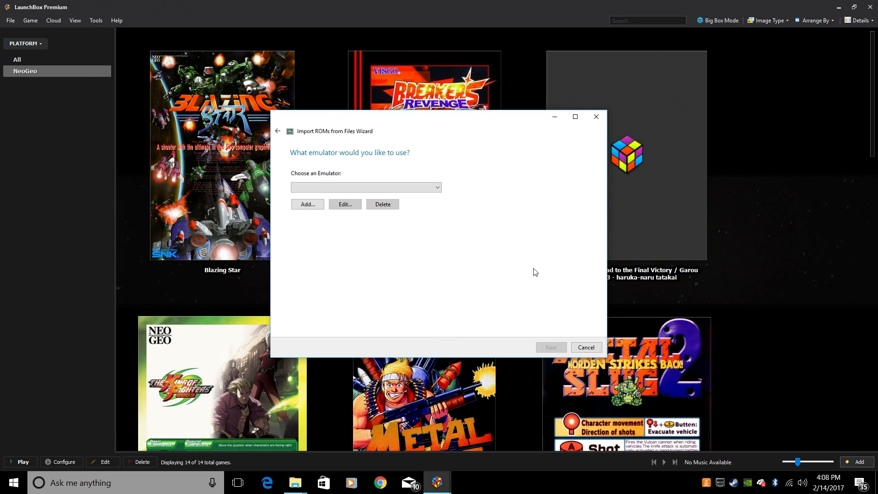
pyautogui.moveTo(439, 196)
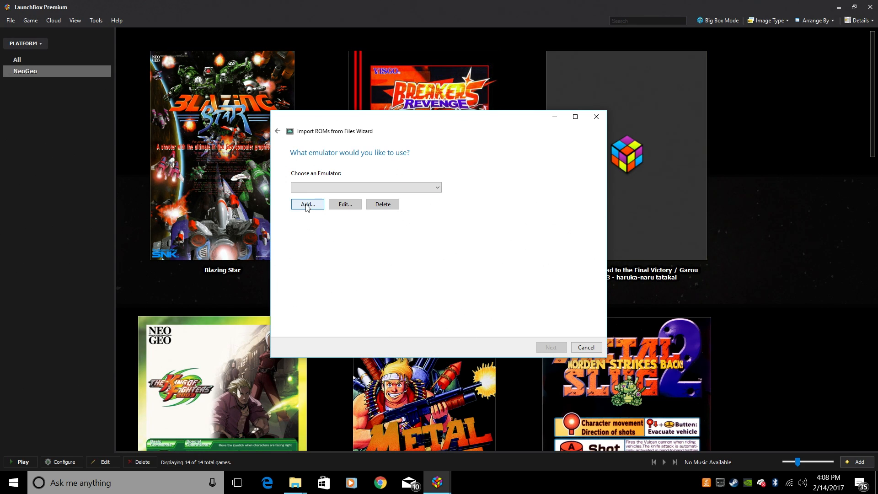
# - Add a new emulator entry and name it Cps1
pyautogui.click(308, 204)
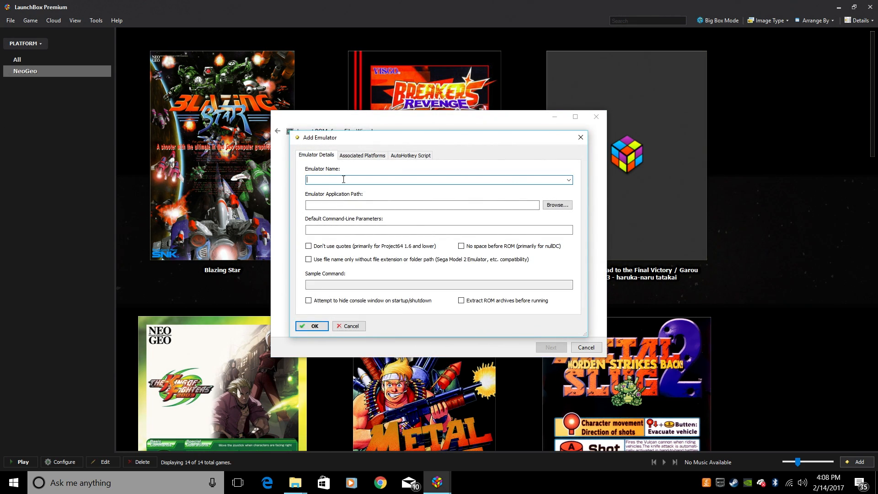
pyautogui.write('c')
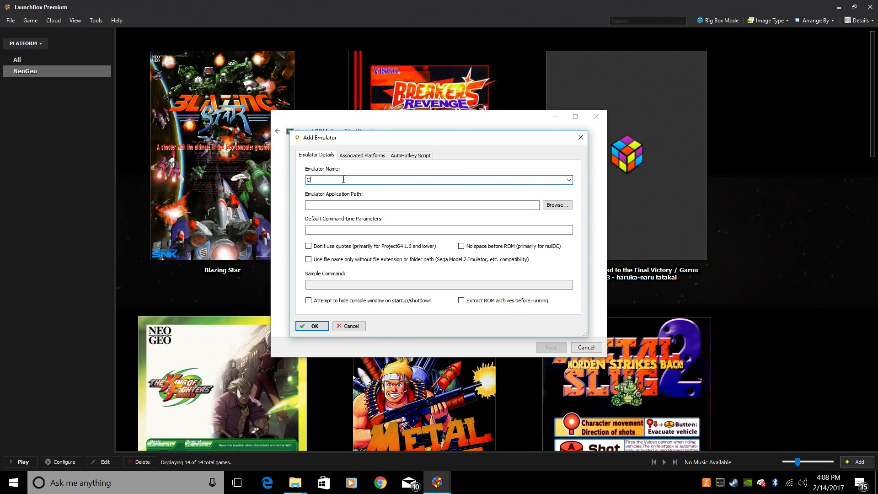
pyautogui.write('ps1')
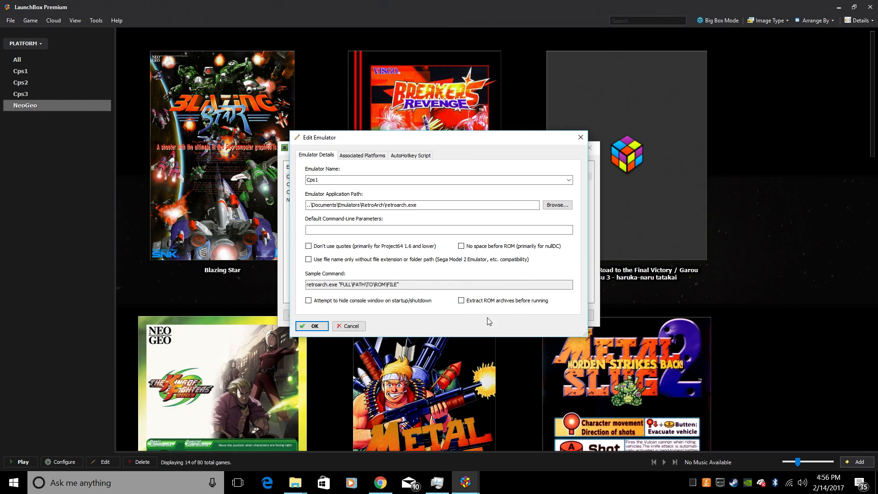
pyautogui.moveTo(466, 322)
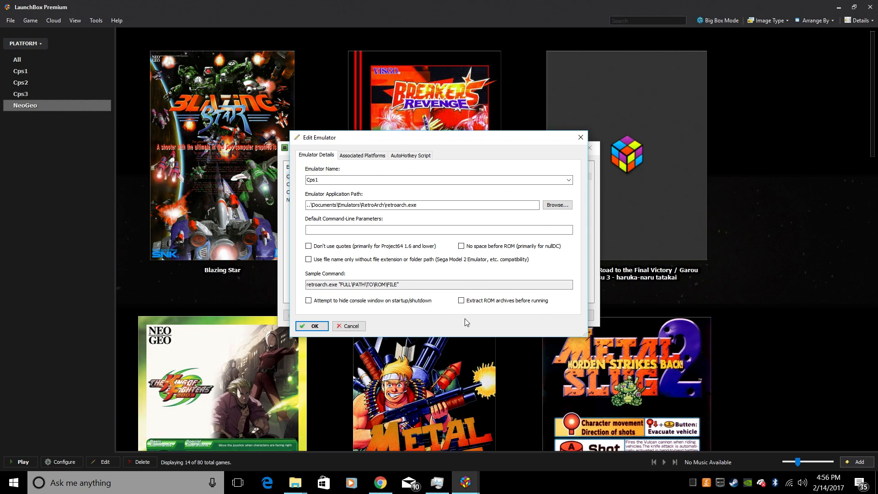
pyautogui.moveTo(467, 315)
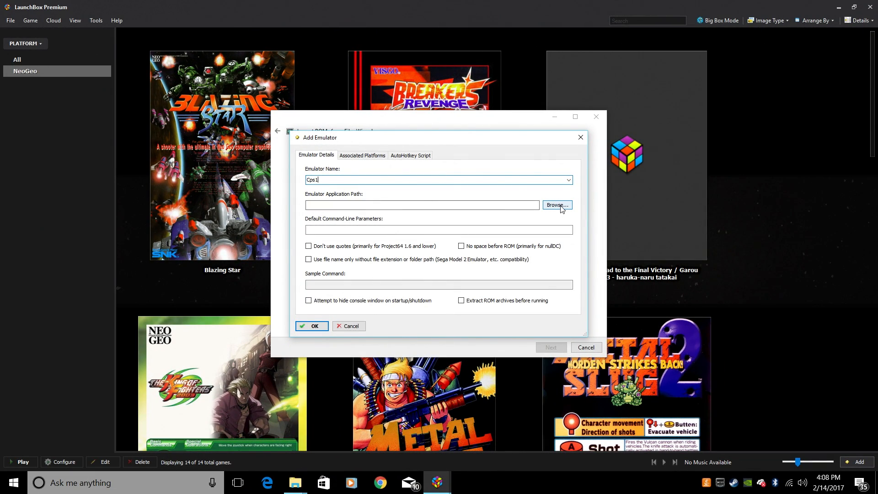
# - Set the application path to retroarch.exe in Documents\Emulators\RetroArch
pyautogui.click(558, 205)
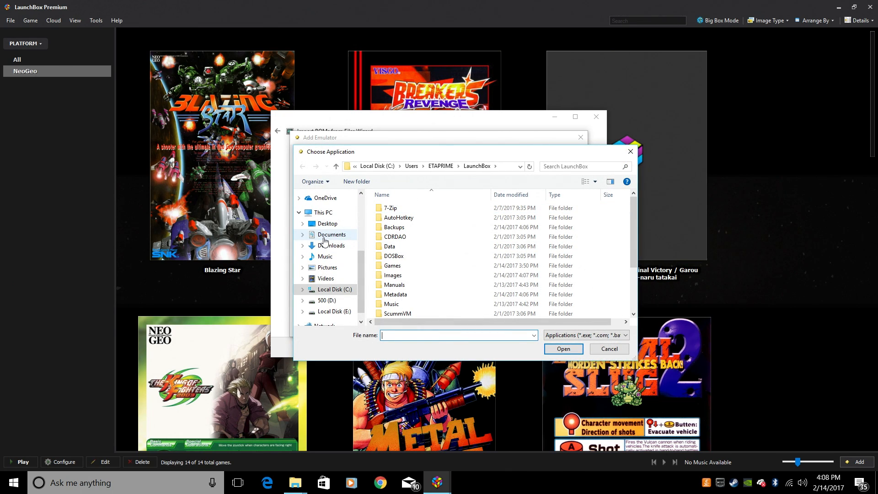
pyautogui.click(331, 235)
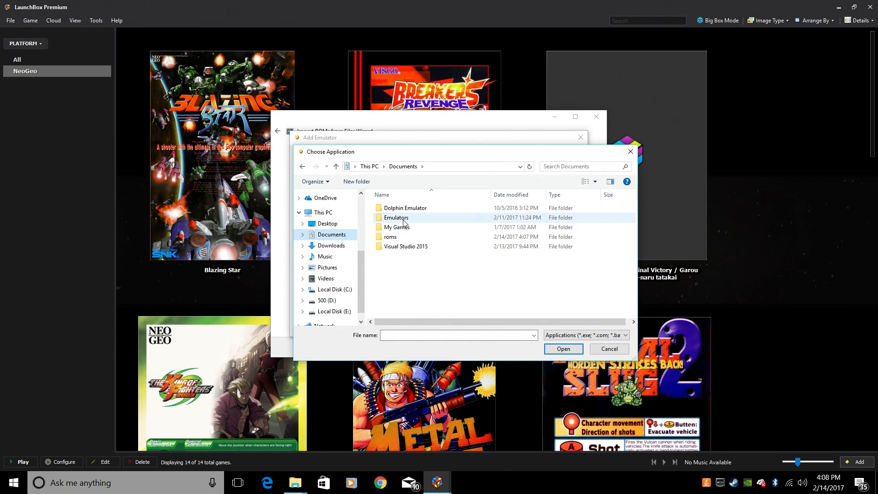
pyautogui.doubleClick(396, 218)
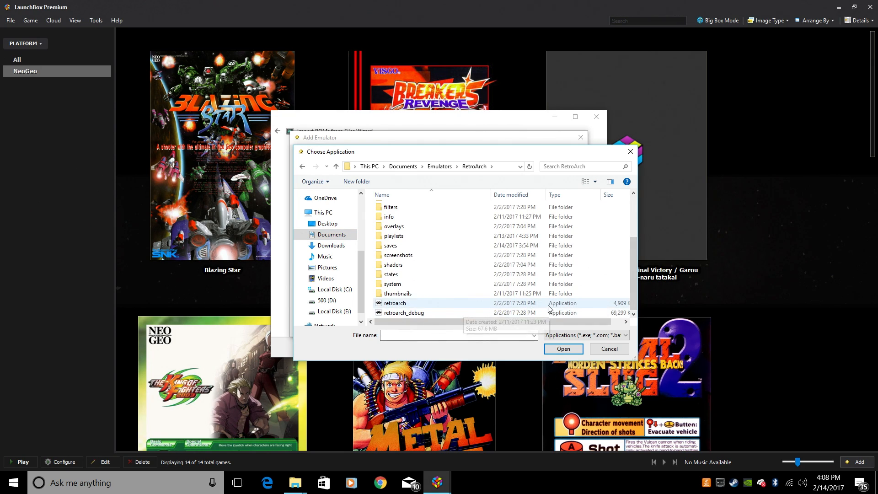
pyautogui.click(564, 348)
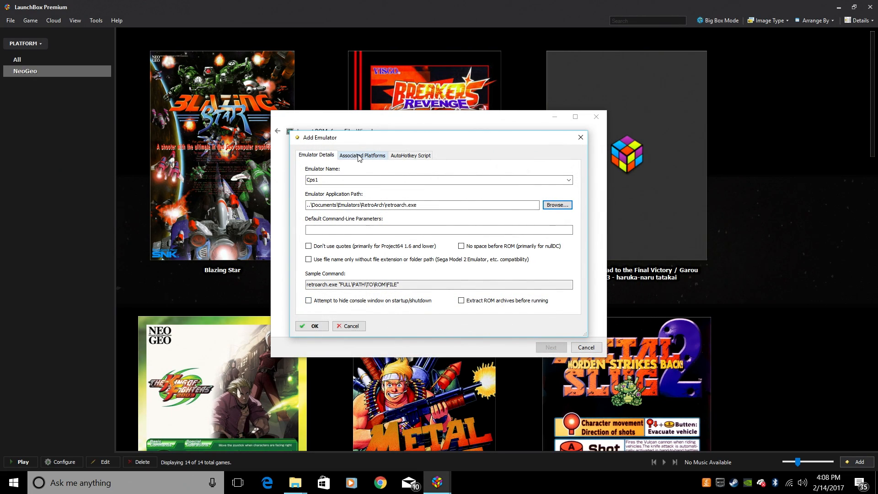
# - Under Associated Platforms add Cps1 and paste the fbalpha2012 CPS-1 core command-line parameters
pyautogui.click(362, 155)
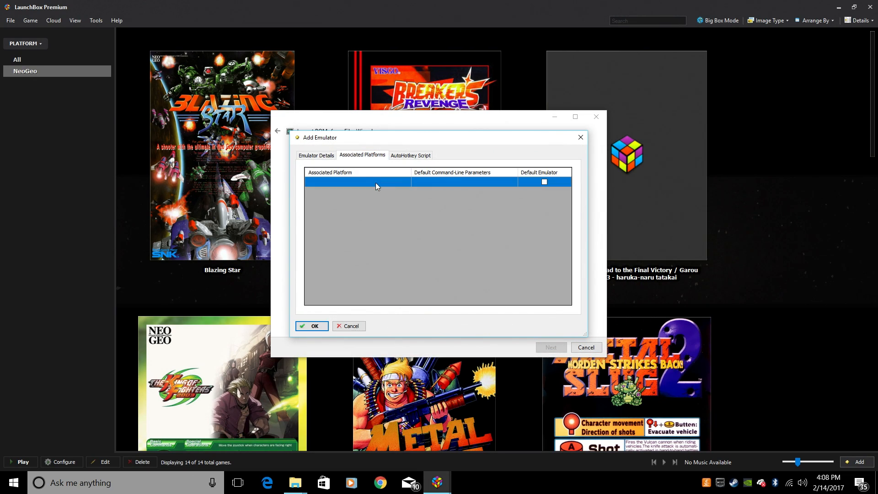
pyautogui.click(376, 181)
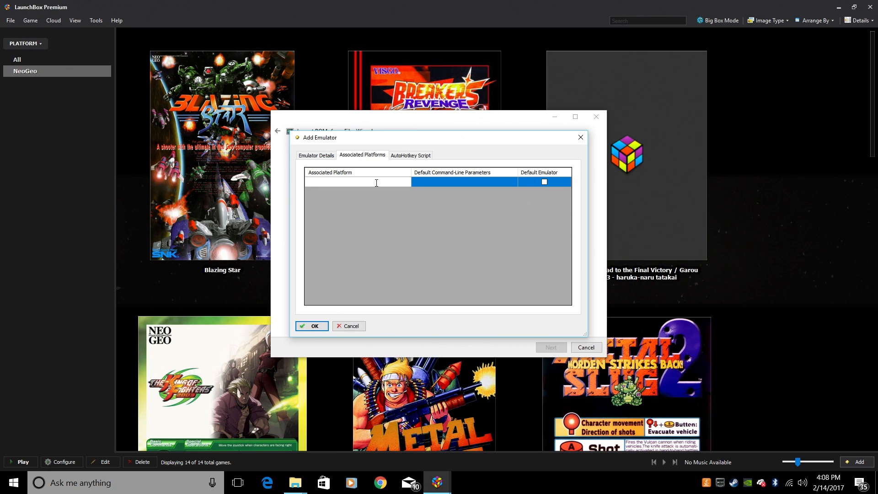
pyautogui.write('Cps 1')
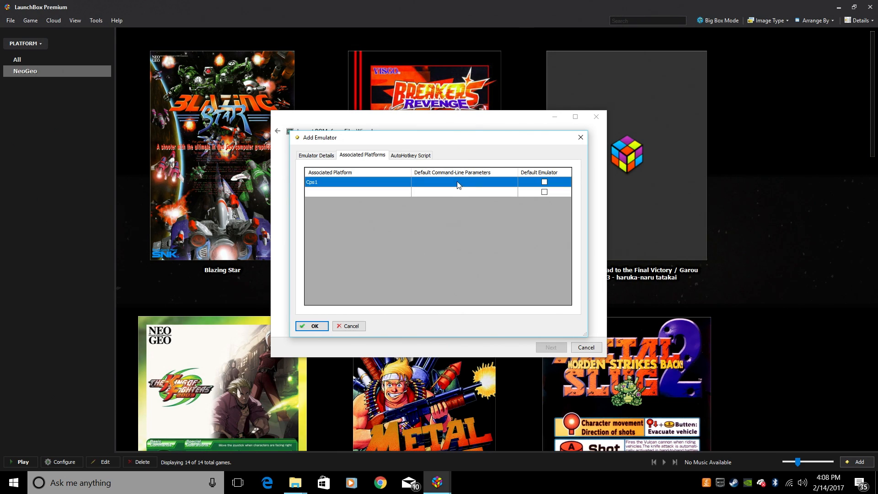
pyautogui.click(463, 182)
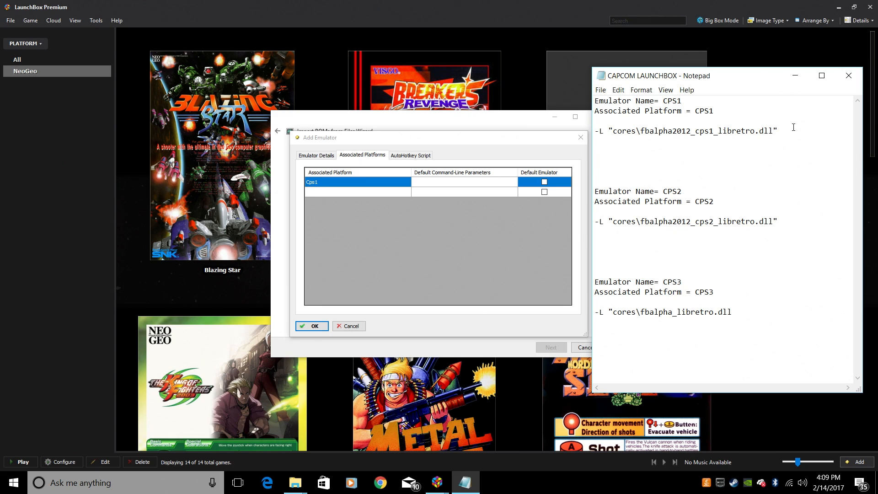
pyautogui.rightClick(635, 132)
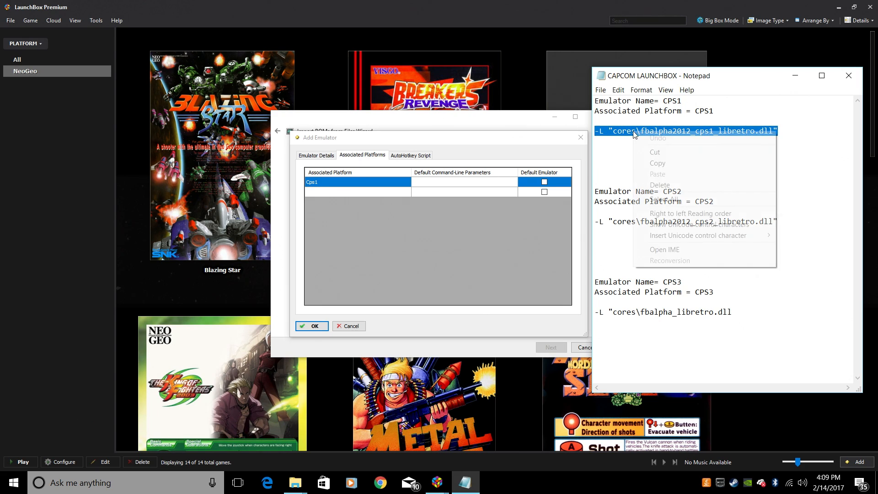
pyautogui.click(467, 181)
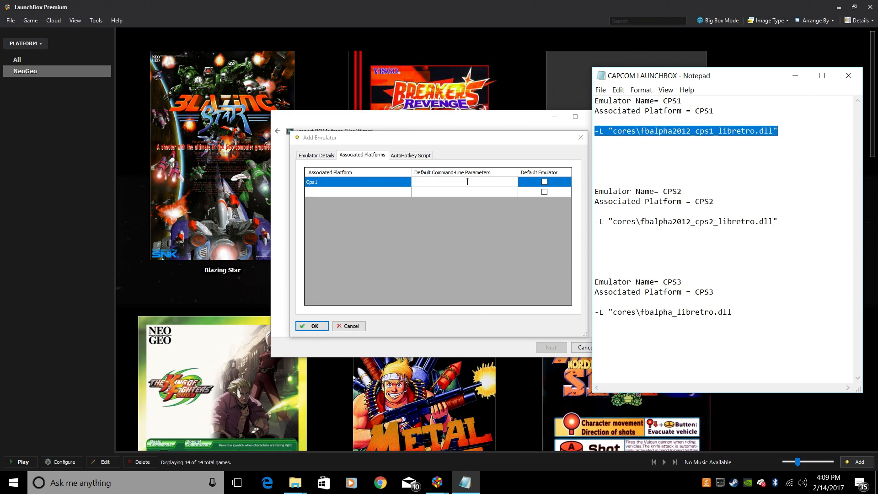
pyautogui.click(464, 181)
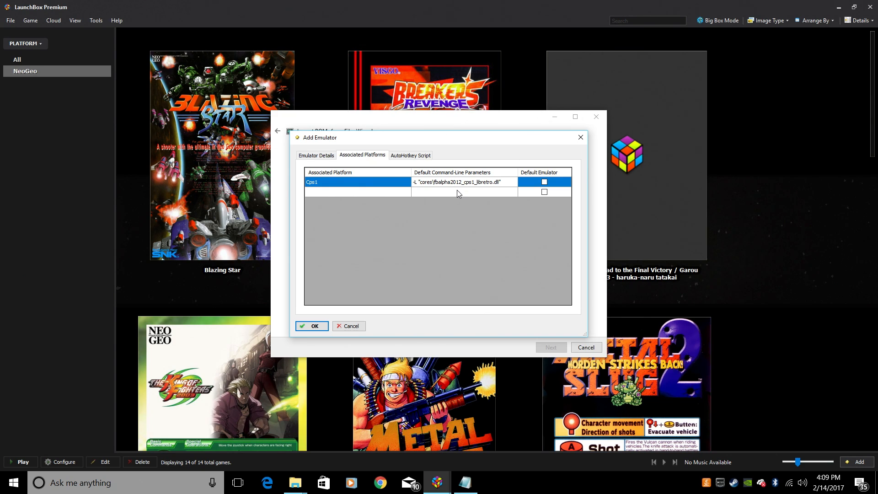
pyautogui.moveTo(529, 182)
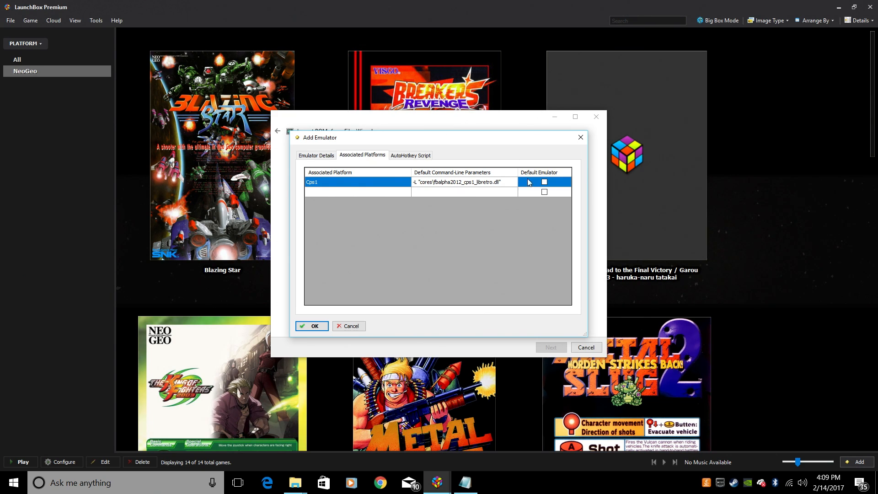
# - Mark it as the default emulator for Cps1 and save the new Cps1 emulator
pyautogui.click(545, 181)
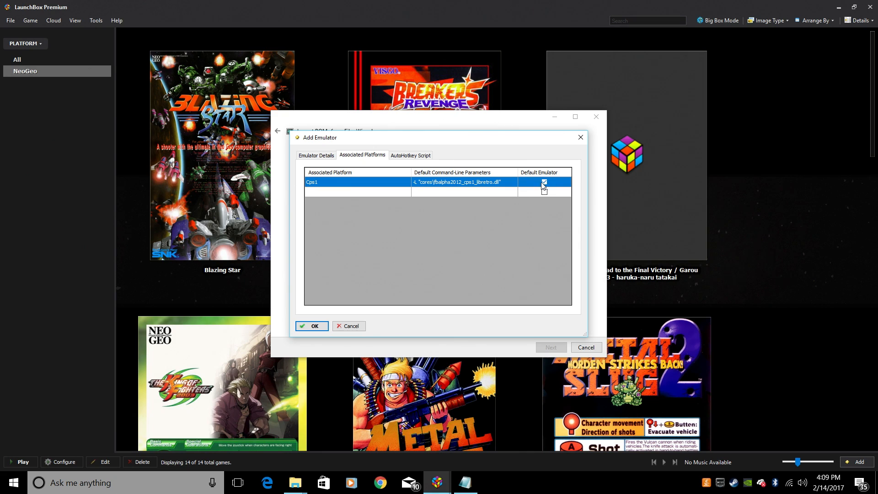
pyautogui.click(544, 183)
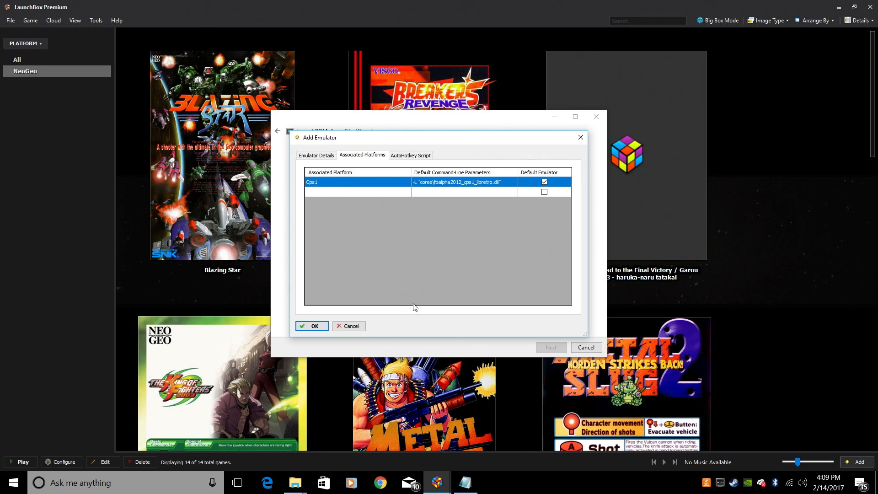
pyautogui.click(311, 325)
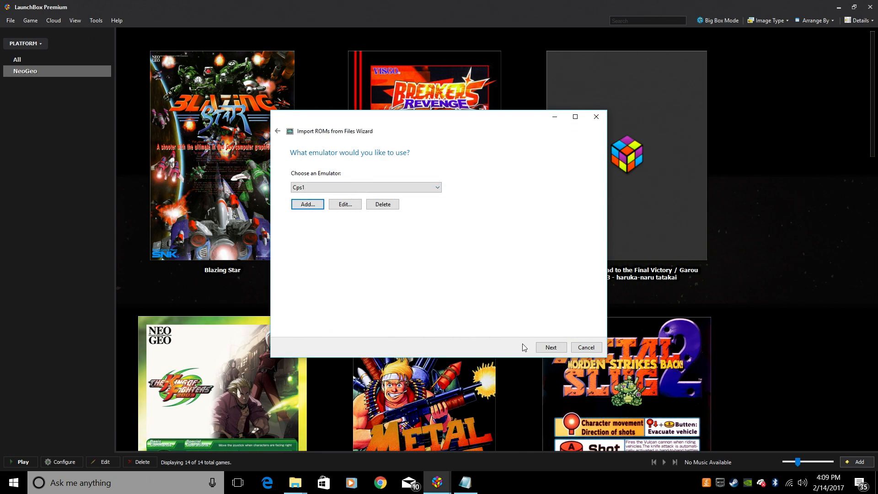
# - Accept Cps1 as emulator, keep ROM files in their current location, and add Wikipedia metadata
pyautogui.click(551, 348)
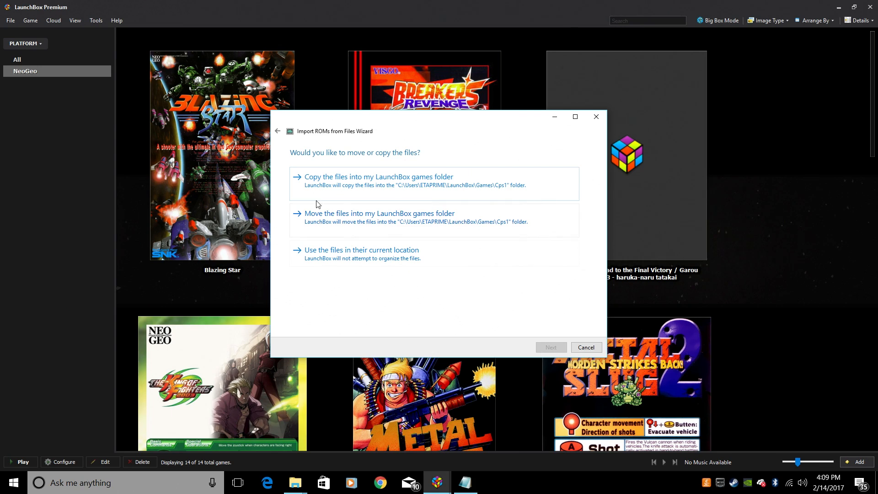
pyautogui.moveTo(372, 258)
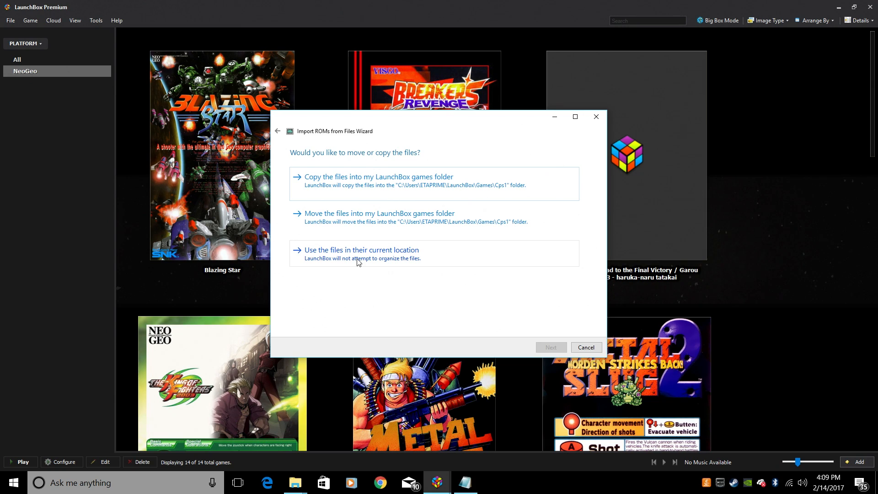
pyautogui.click(362, 250)
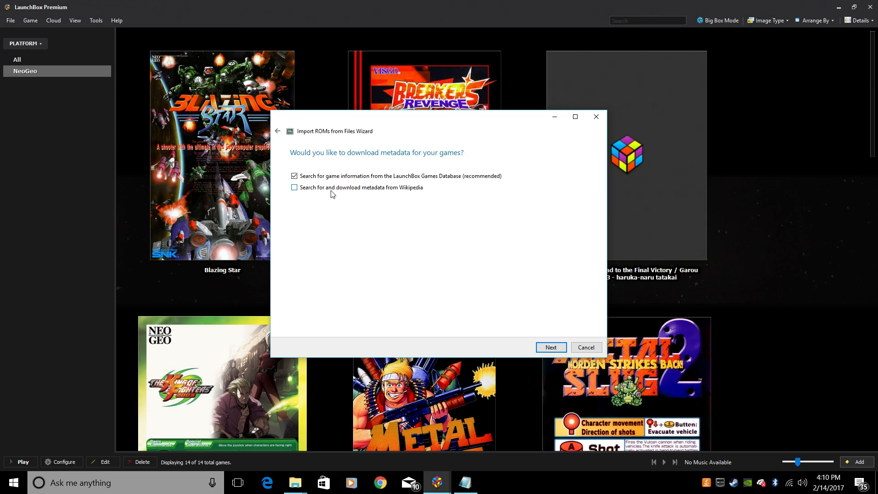
pyautogui.moveTo(412, 193)
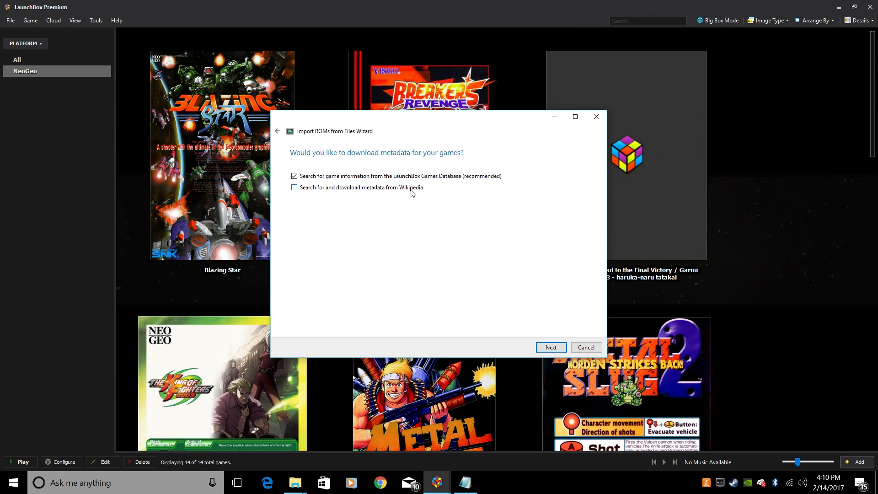
pyautogui.click(295, 187)
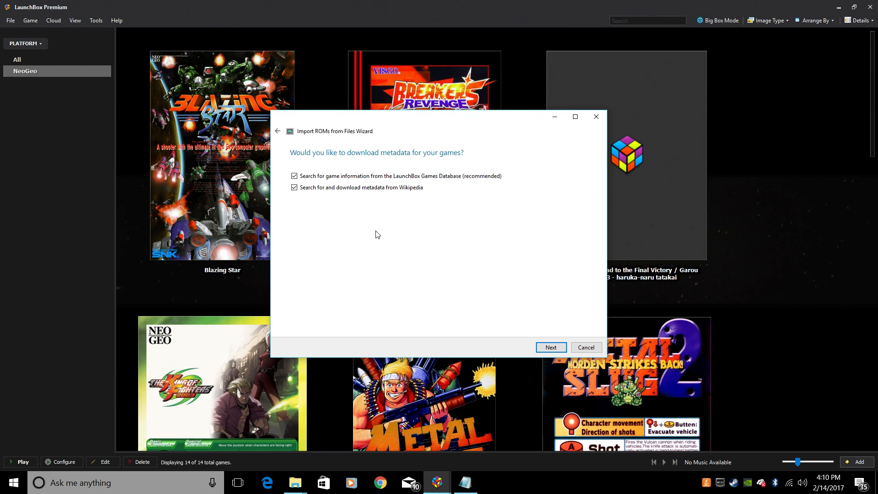
pyautogui.click(551, 348)
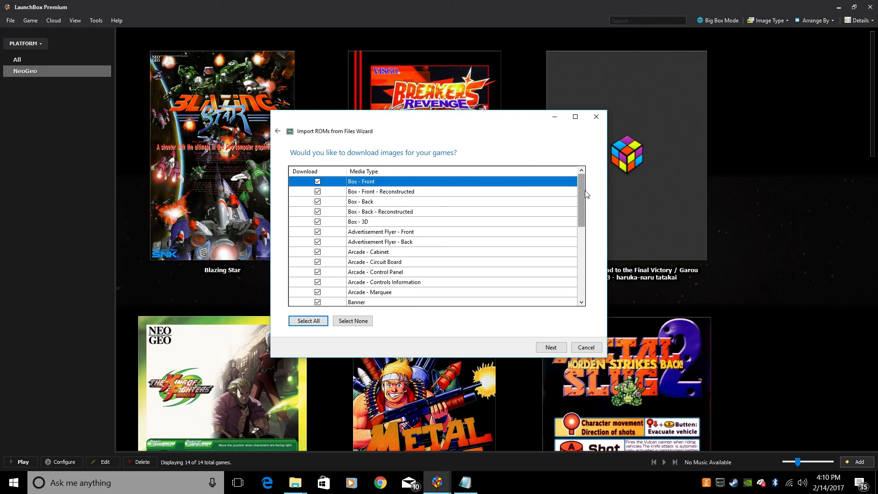
# - Accept all image and EmuMovies media types and force MAME metadata for the import
pyautogui.scroll(-3)
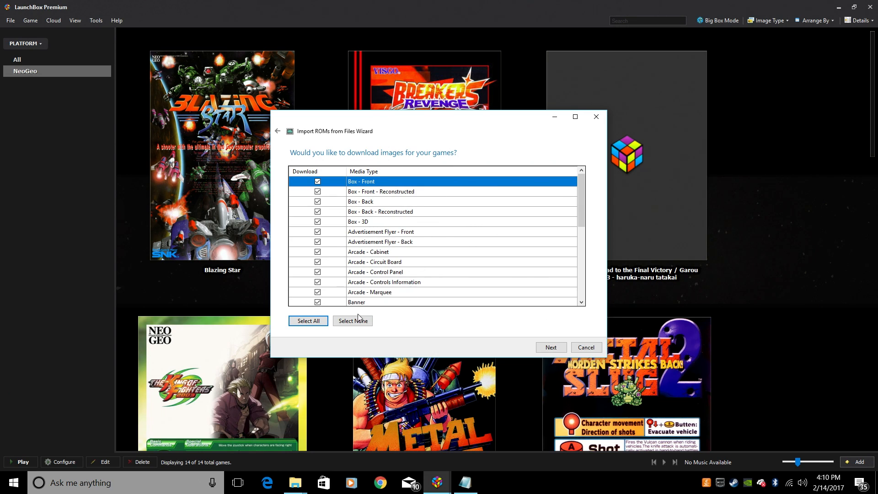
pyautogui.click(551, 347)
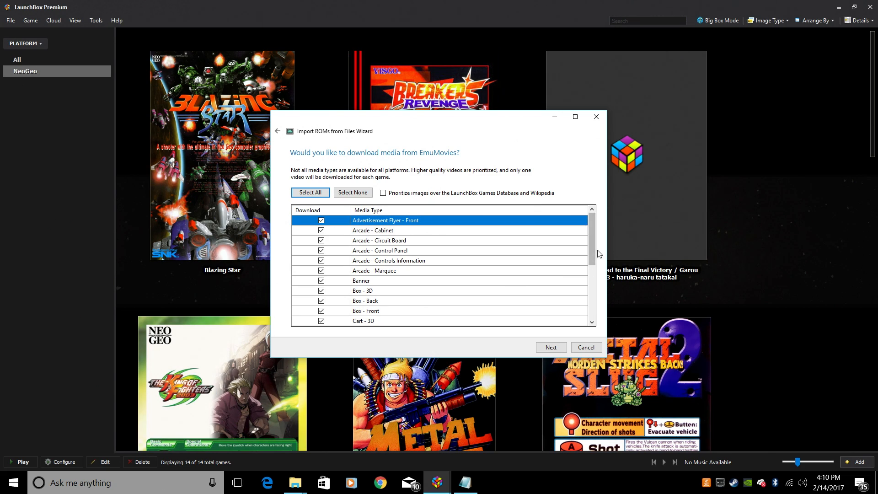
pyautogui.scroll(-3)
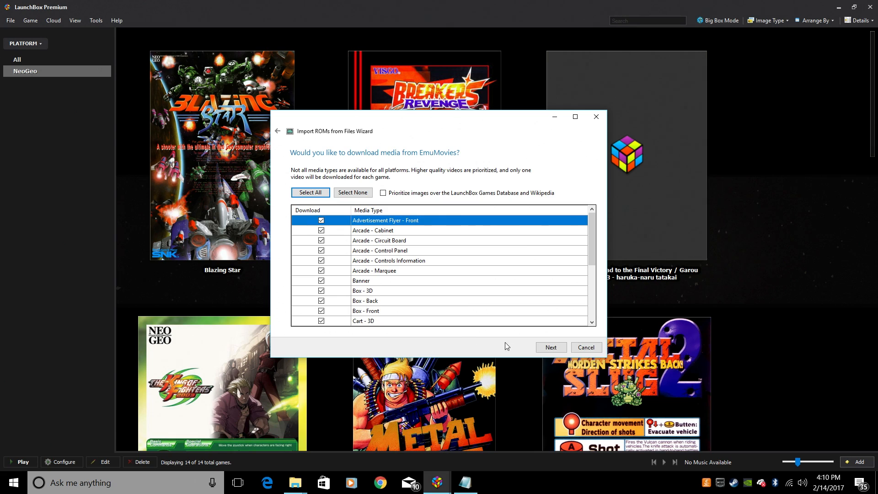
pyautogui.click(551, 347)
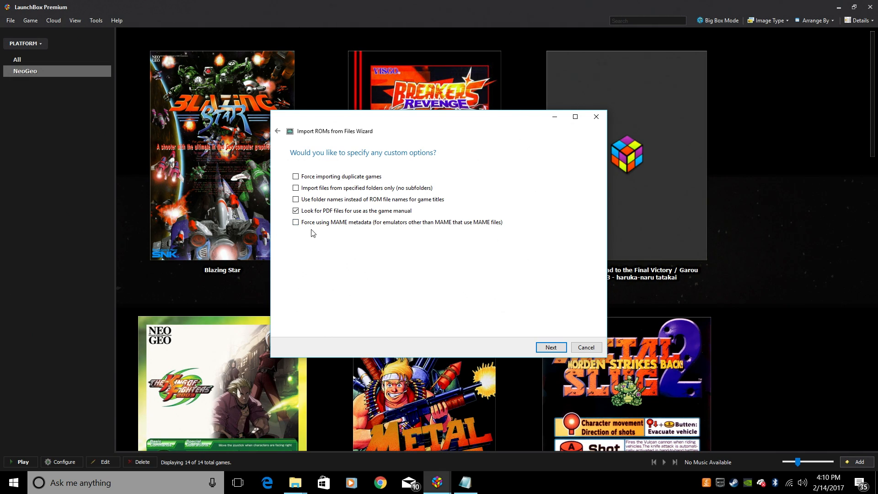
pyautogui.click(296, 221)
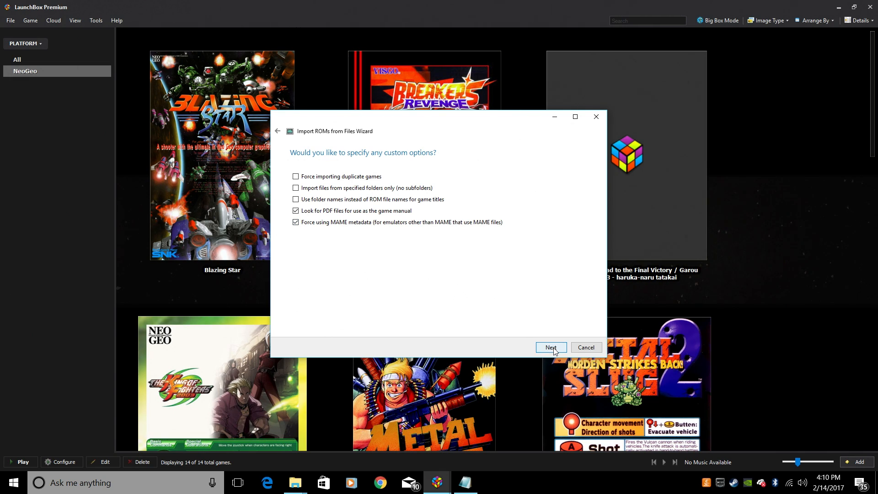
pyautogui.click(551, 348)
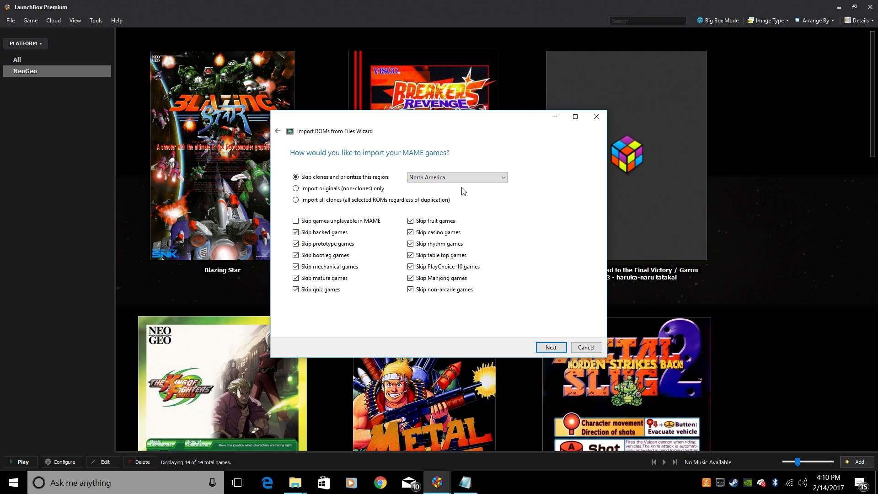
pyautogui.moveTo(364, 188)
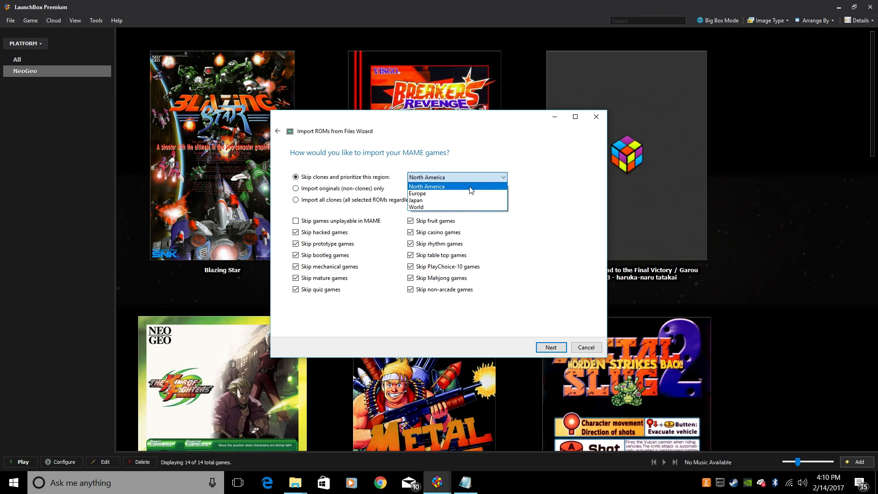
# - Keep skipping clones with North America preferred and review the Ready to Import Cps1 game list
pyautogui.click(427, 186)
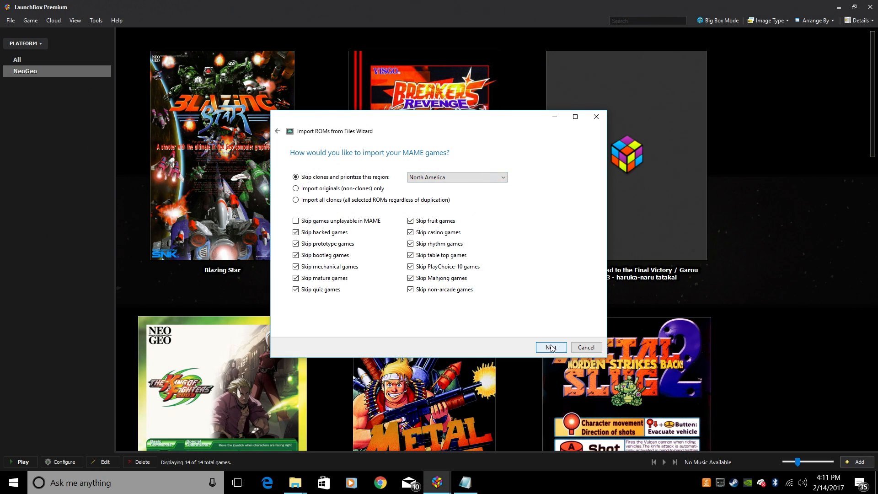
pyautogui.click(551, 348)
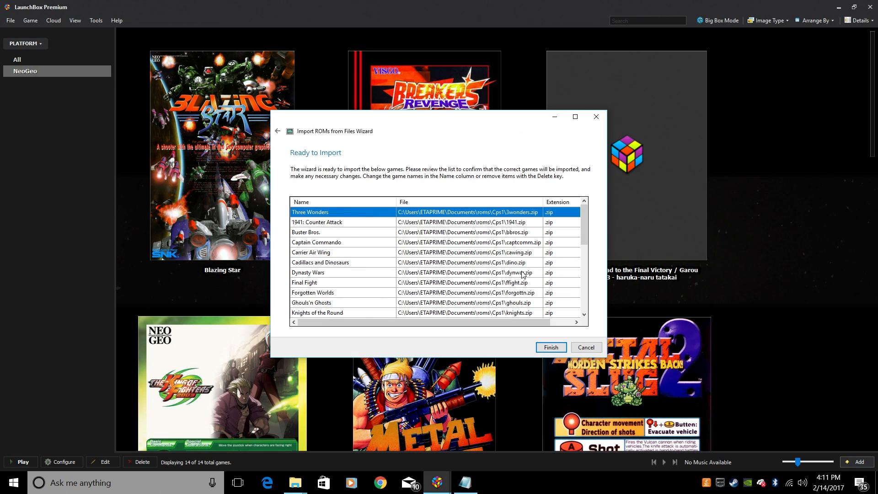
pyautogui.moveTo(587, 214)
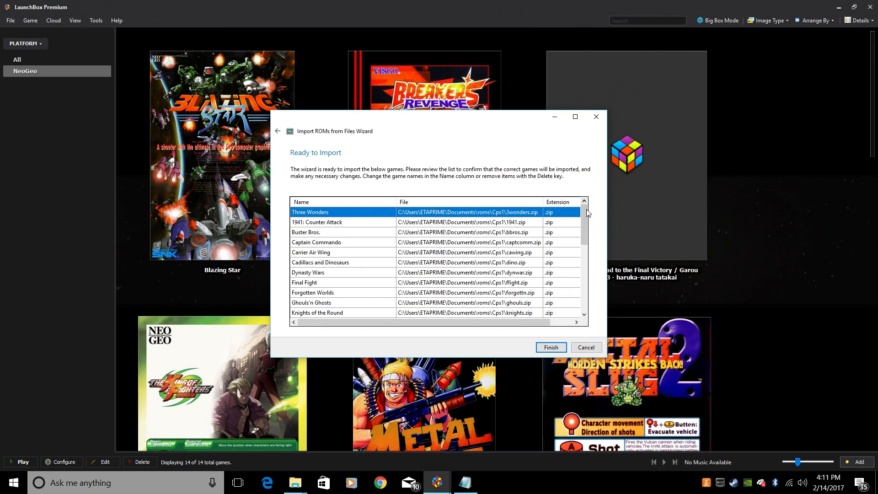
pyautogui.scroll(-3)
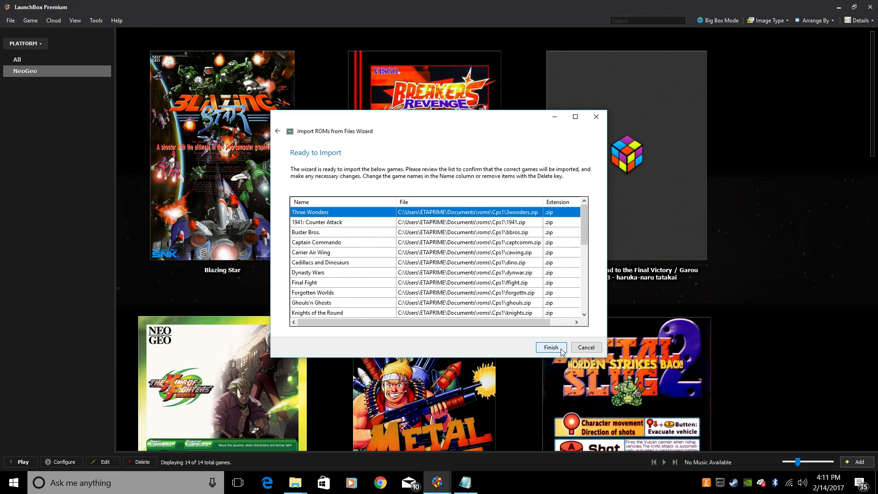
# - Finish the wizard to import the 29 listed CPS1 games and refresh their metadata
pyautogui.click(551, 348)
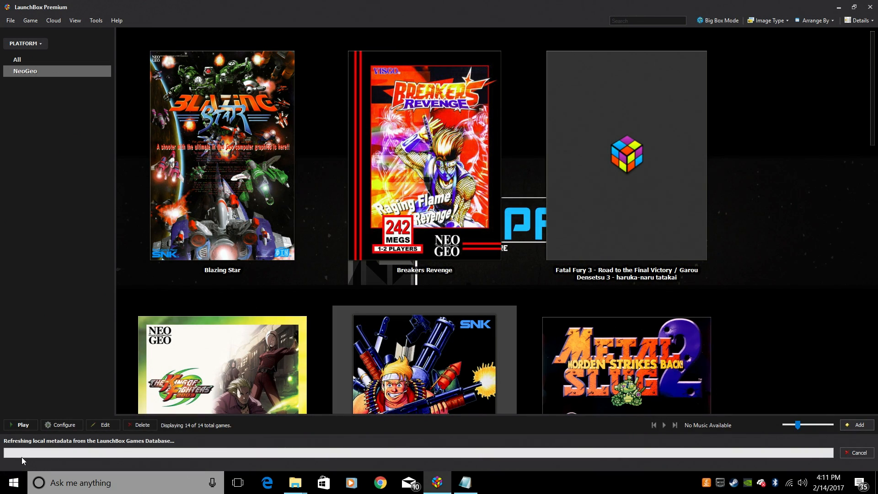
pyautogui.moveTo(110, 458)
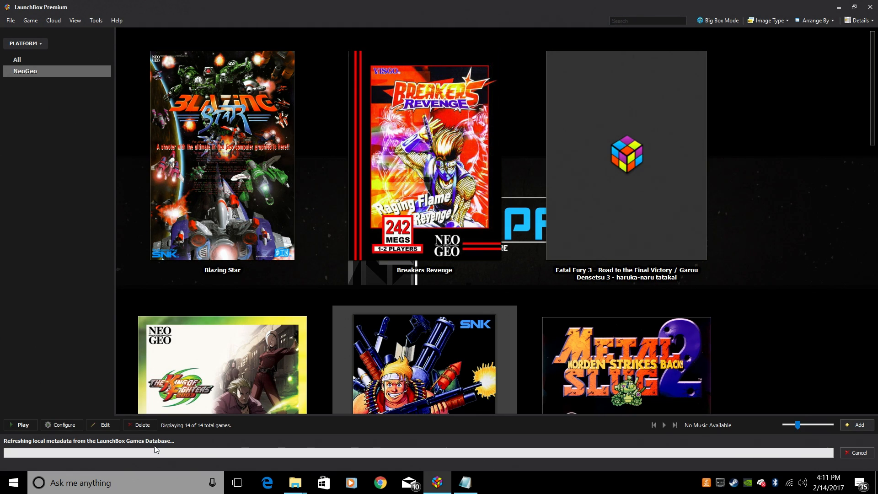
pyautogui.moveTo(315, 436)
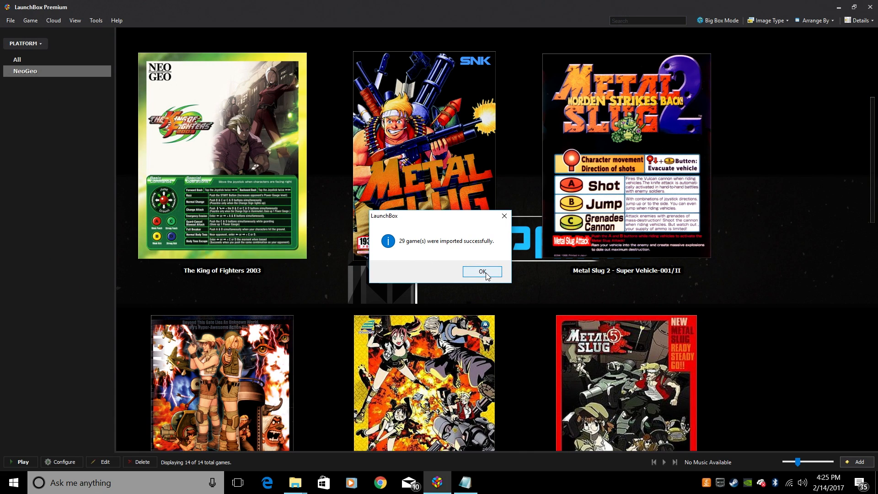
# - Acknowledge the 29-game import and browse the new Cps1 platform's box-art grid
pyautogui.click(482, 272)
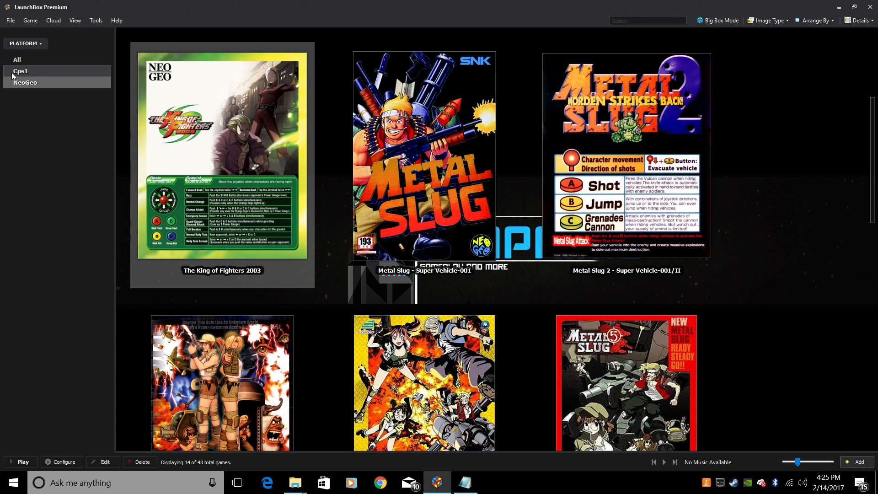
pyautogui.click(20, 71)
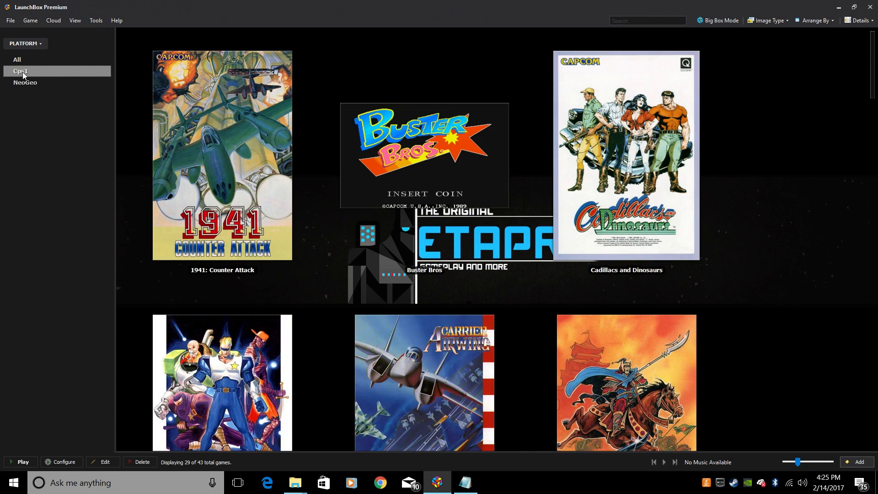
pyautogui.moveTo(533, 200)
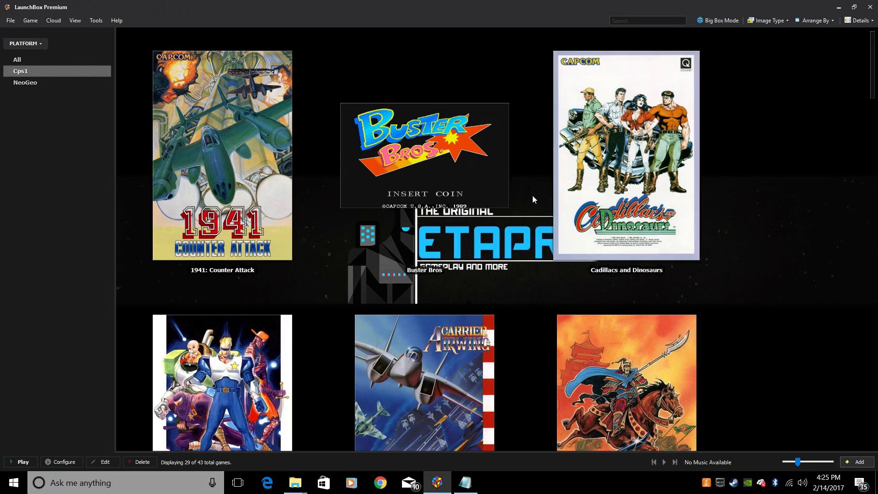
pyautogui.scroll(-3)
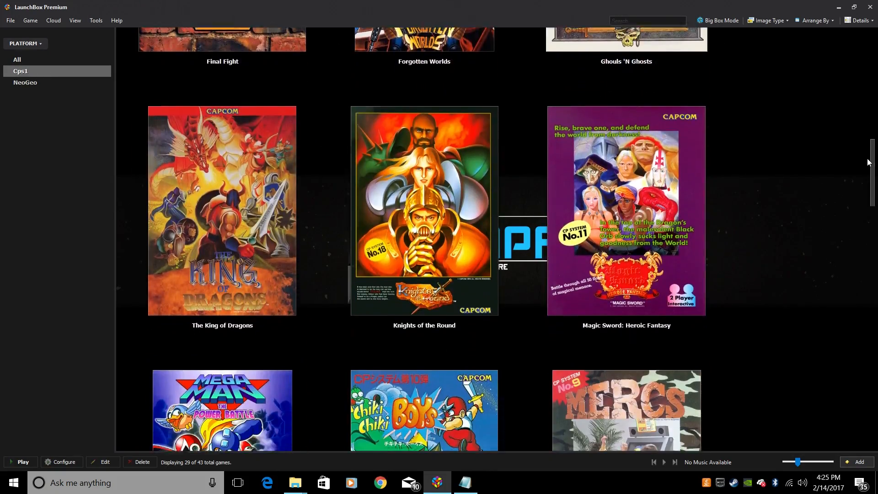
pyautogui.scroll(-3)
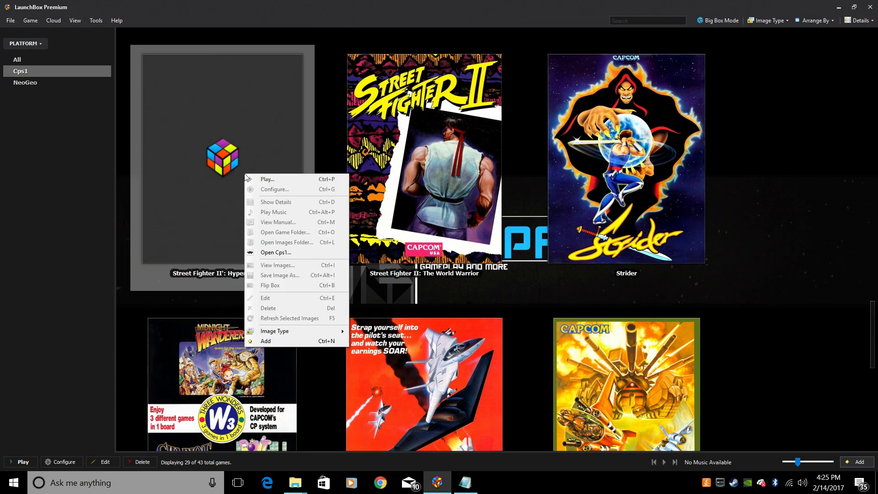
pyautogui.moveTo(299, 238)
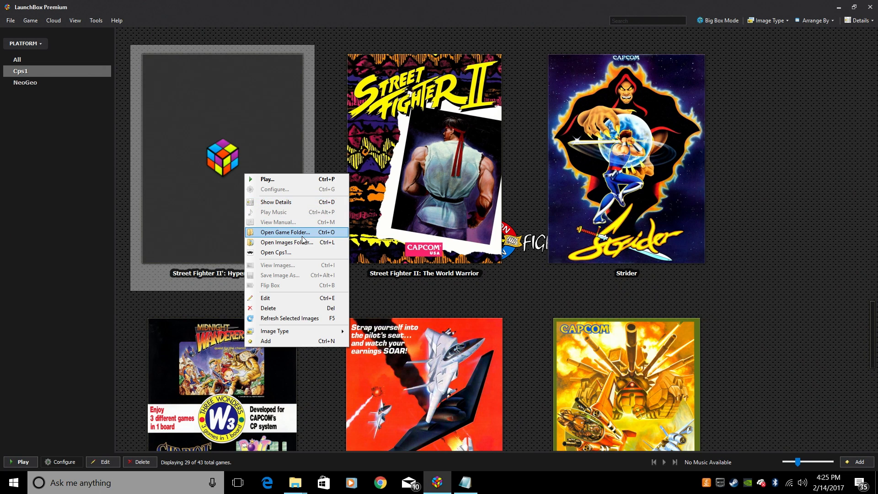
# - View the Street Fighter II' game's Box - Front images folder, then return to the library
pyautogui.click(288, 242)
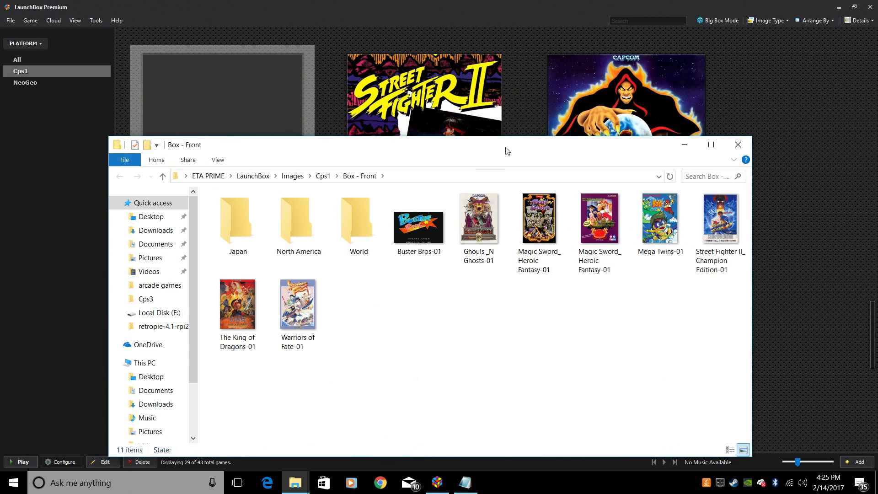
pyautogui.moveTo(236, 118)
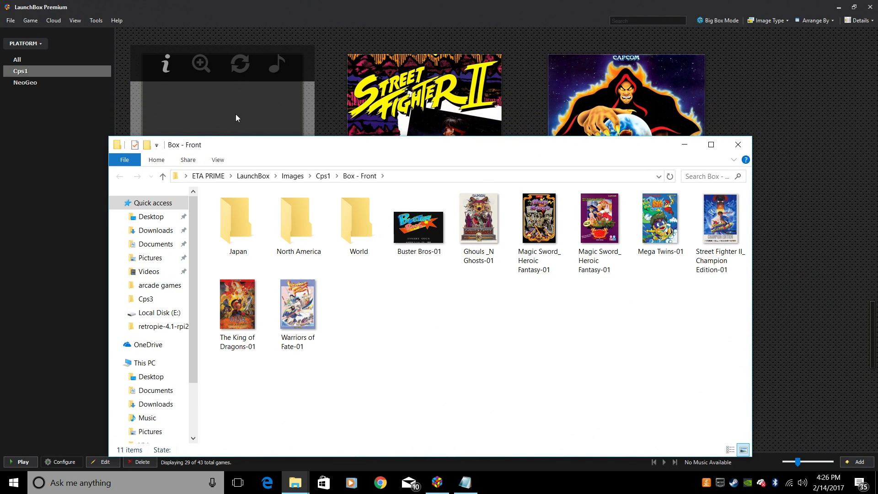
pyautogui.click(737, 145)
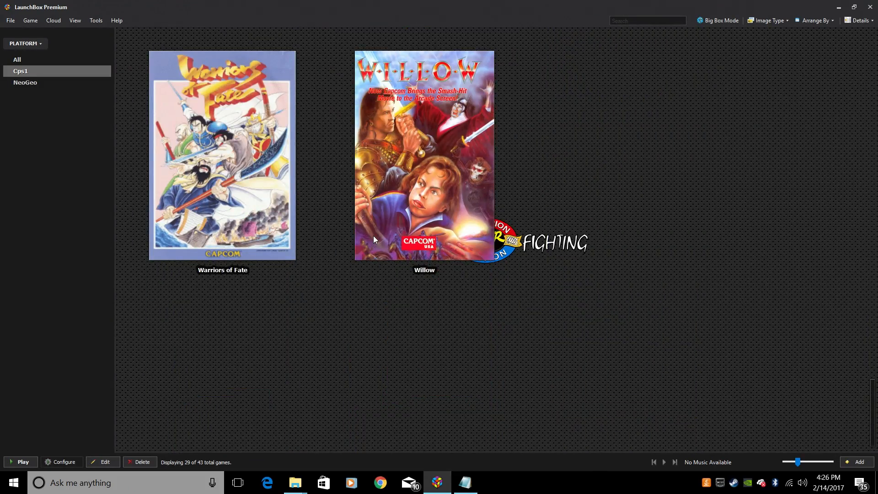
# - Scroll the Cps1 grid to Mega Man: The Power Battle, Mega Twins and Mercs
pyautogui.scroll(-3)
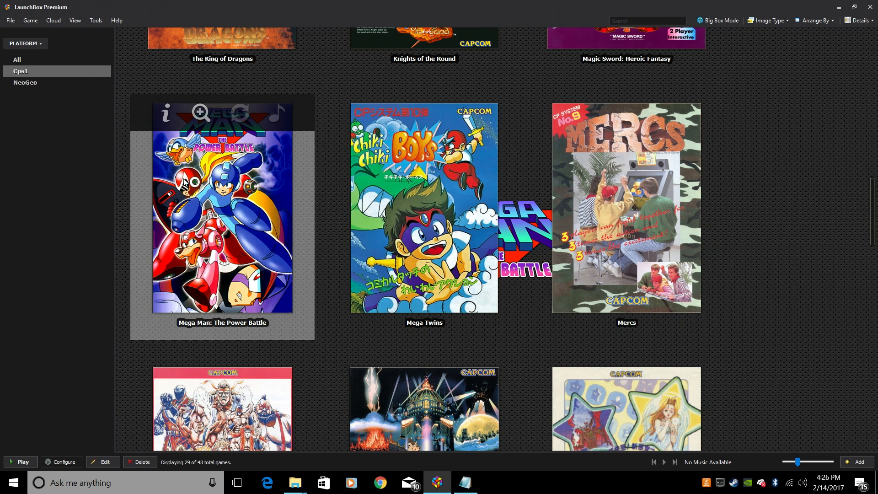
pyautogui.moveTo(353, 188)
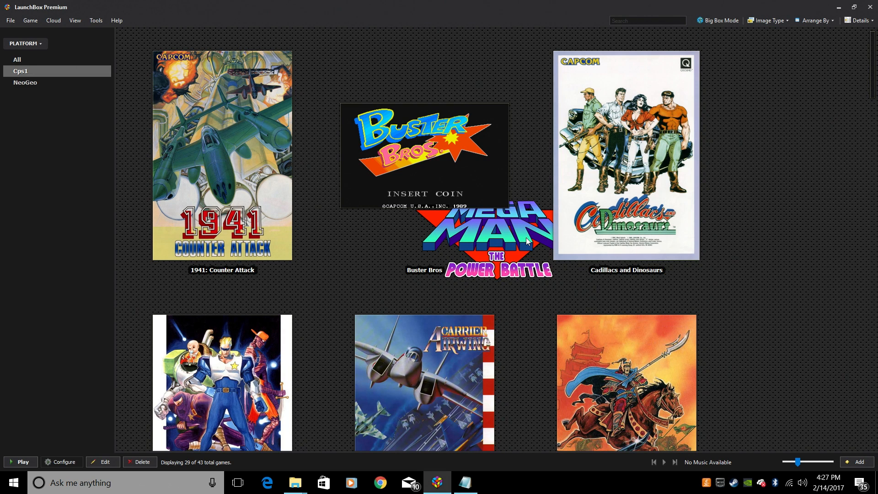
# - Start a ROM Files import from the Tools menu and choose to add individual files
pyautogui.click(95, 20)
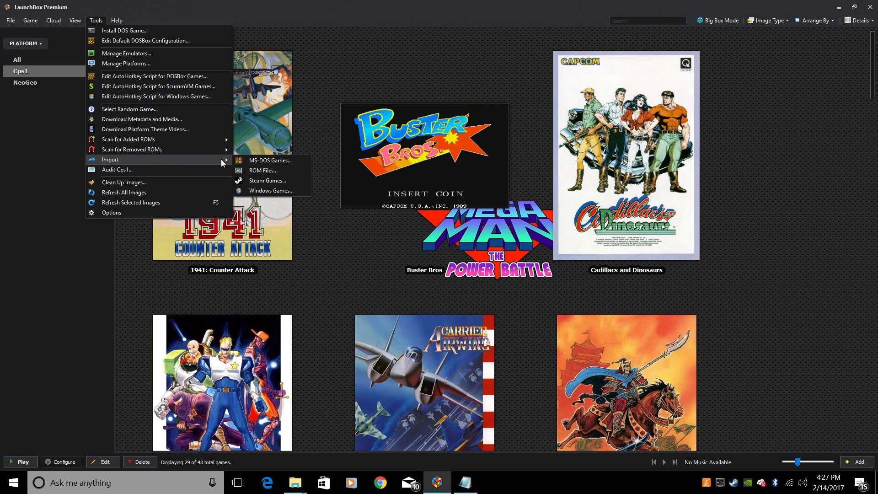
pyautogui.click(263, 170)
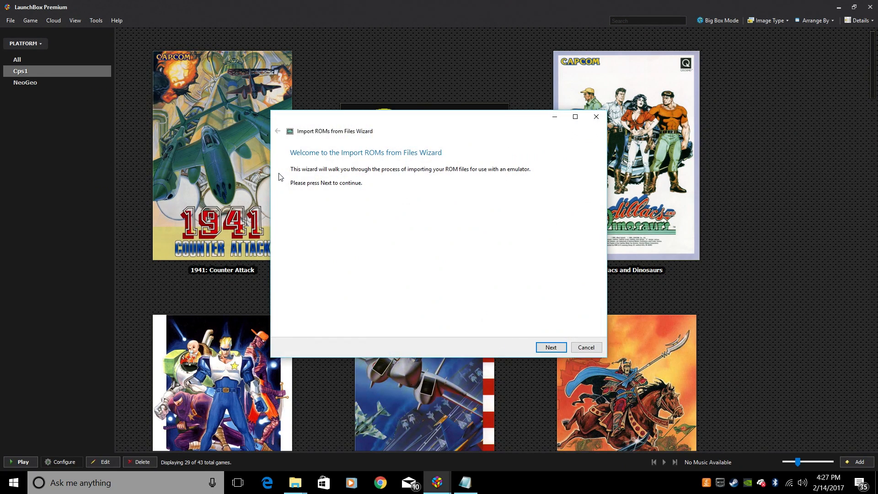
pyautogui.click(551, 348)
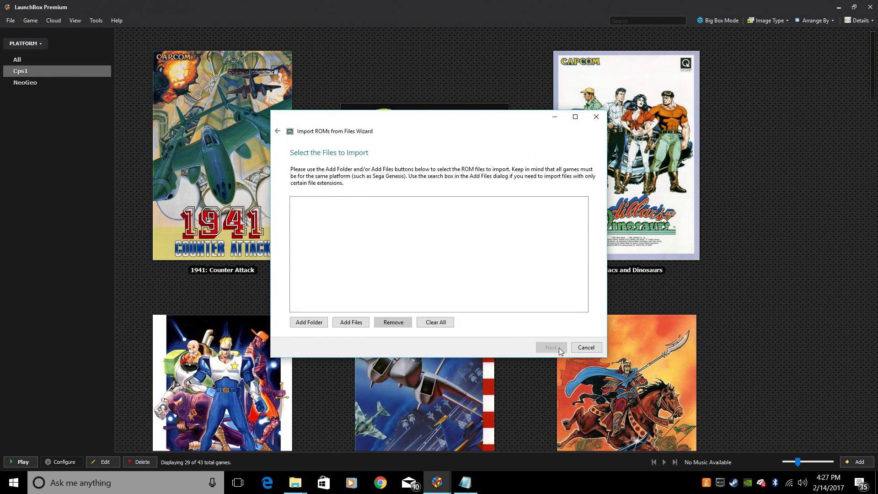
pyautogui.click(351, 323)
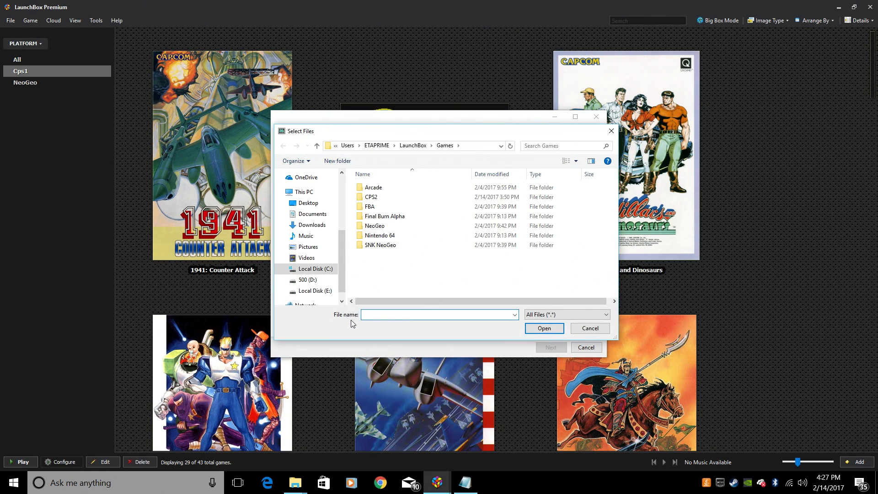
# - Load every zip from Documents\roms\Cps2 into the import list
pyautogui.click(312, 214)
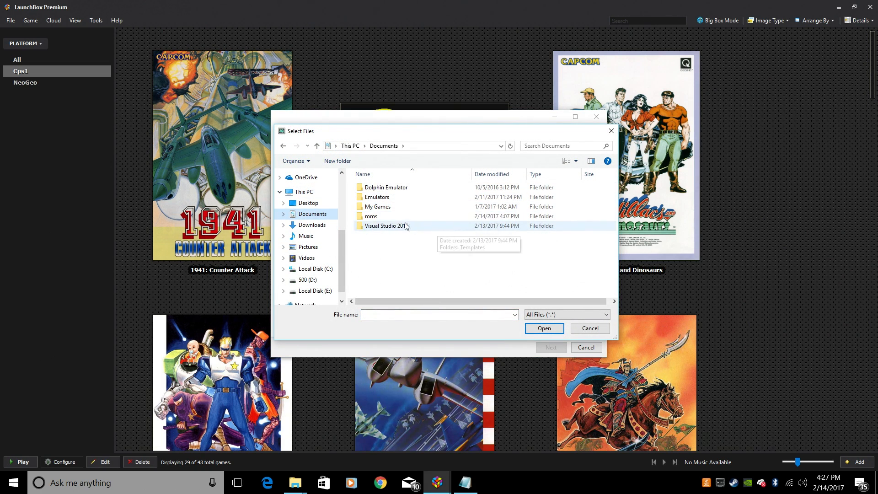
pyautogui.doubleClick(372, 215)
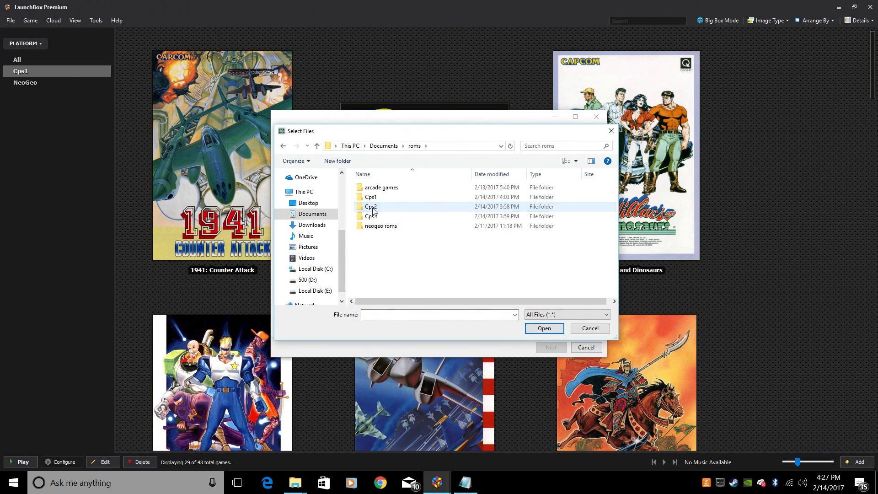
pyautogui.doubleClick(371, 207)
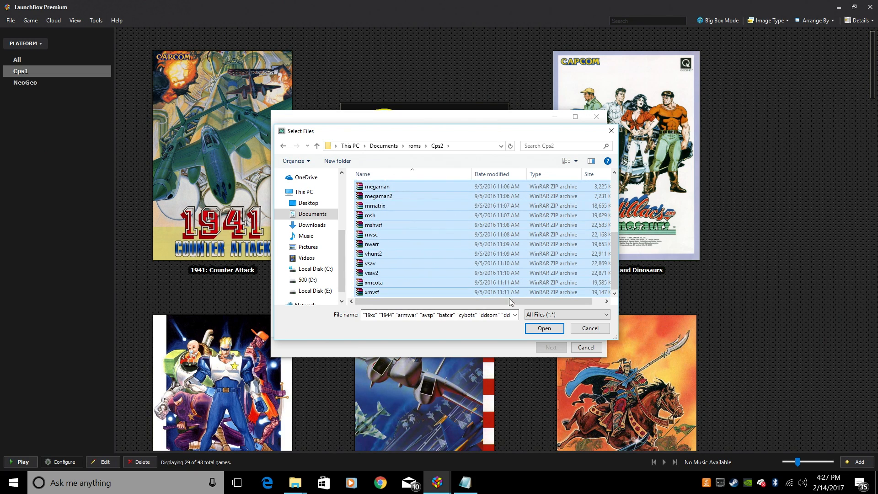
pyautogui.click(545, 329)
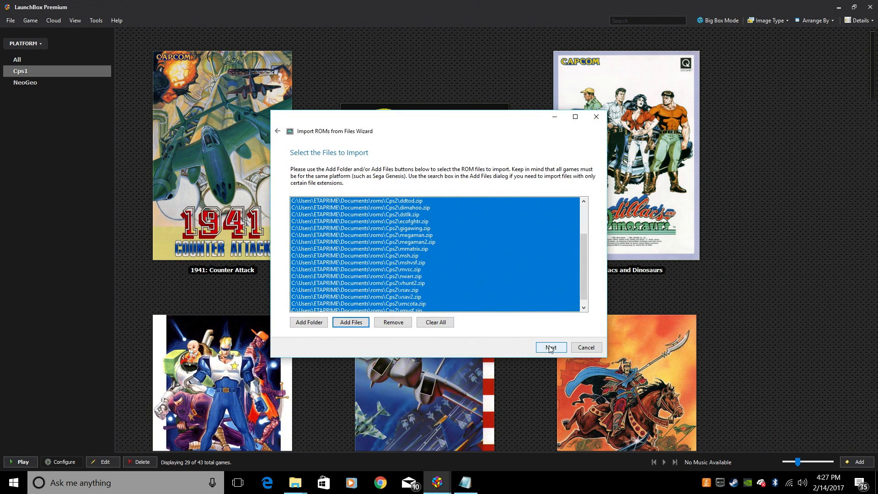
# - Name the platform Cps2, scraped as Arcade, and continue to emulator selection
pyautogui.click(551, 347)
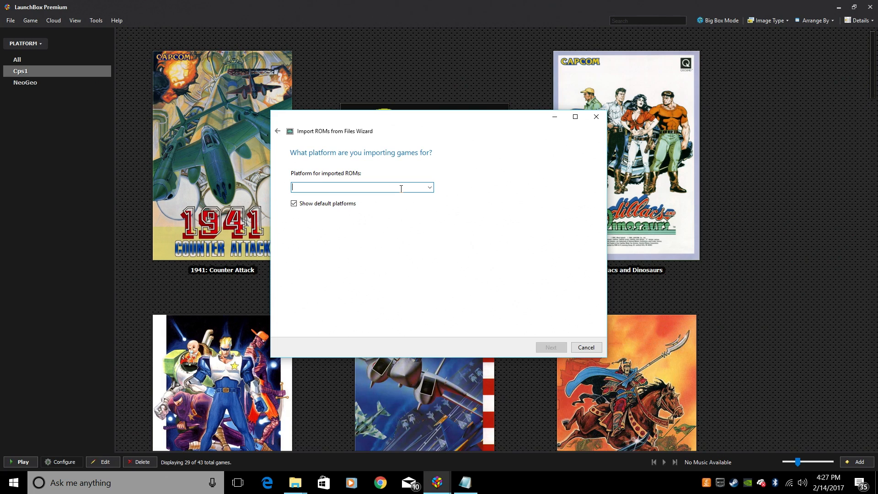
pyautogui.write('Cps2')
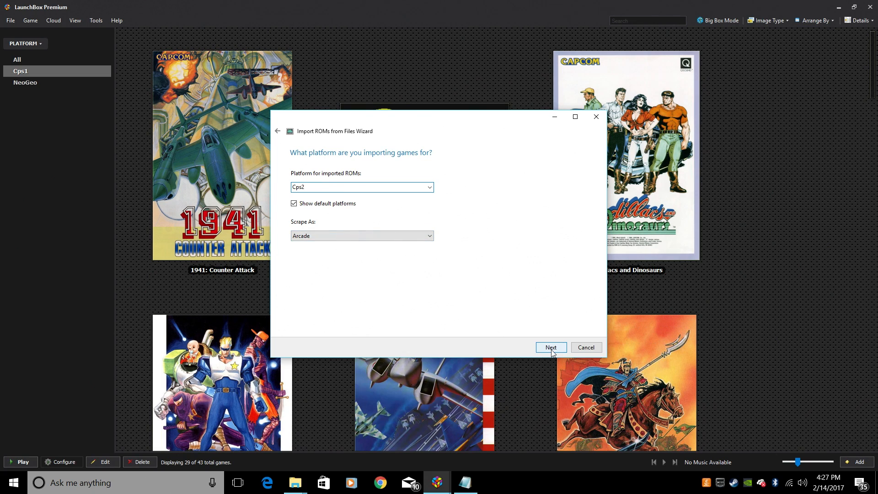
pyautogui.click(551, 348)
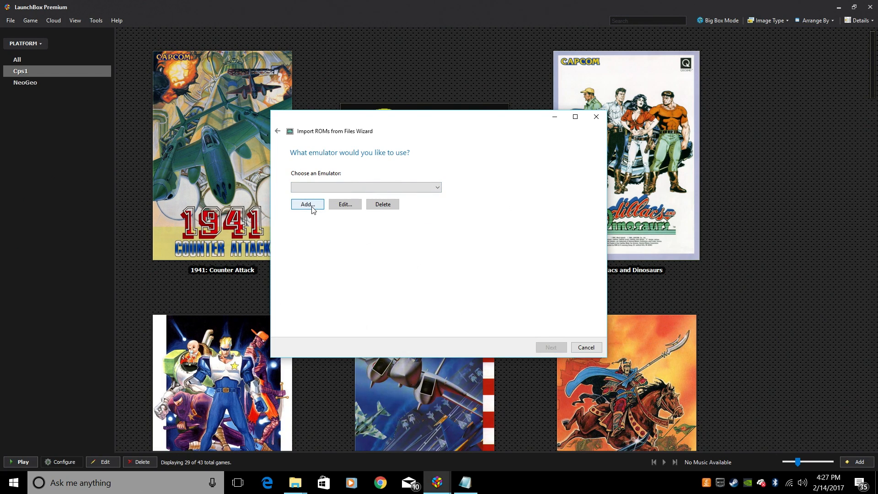
# - Add a new emulator entry named Cps2
pyautogui.click(308, 205)
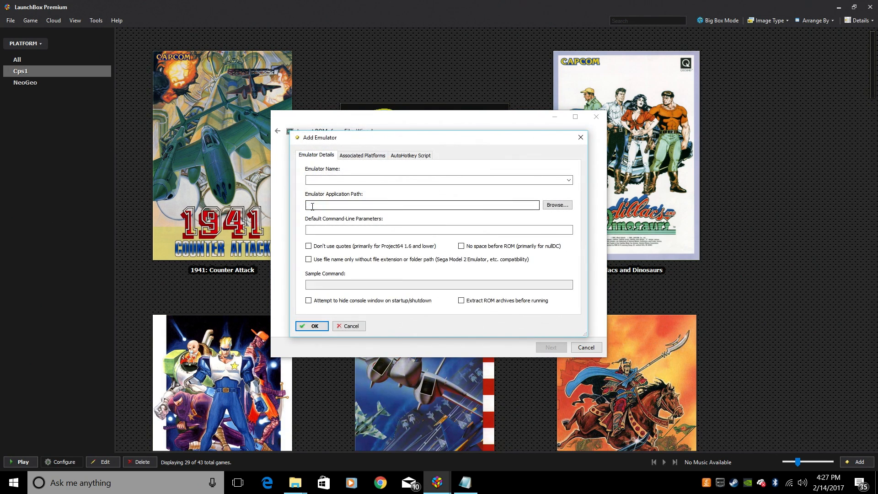
pyautogui.click(435, 180)
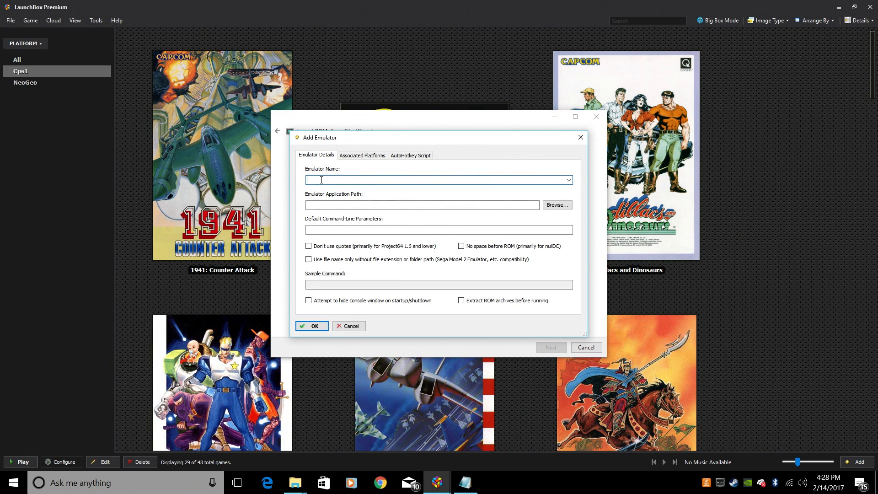
pyautogui.write('Cps2')
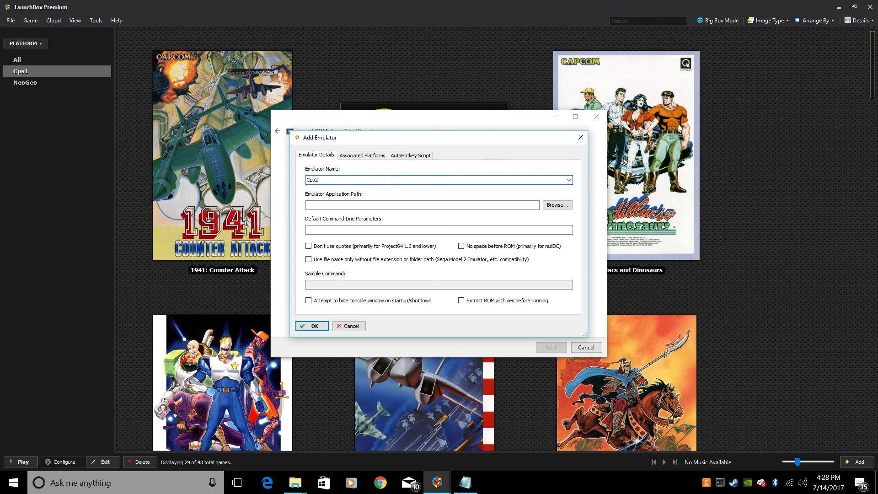
# - Browse to Documents\Emulators\RetroArch for the emulator's retroarch.exe
pyautogui.click(557, 204)
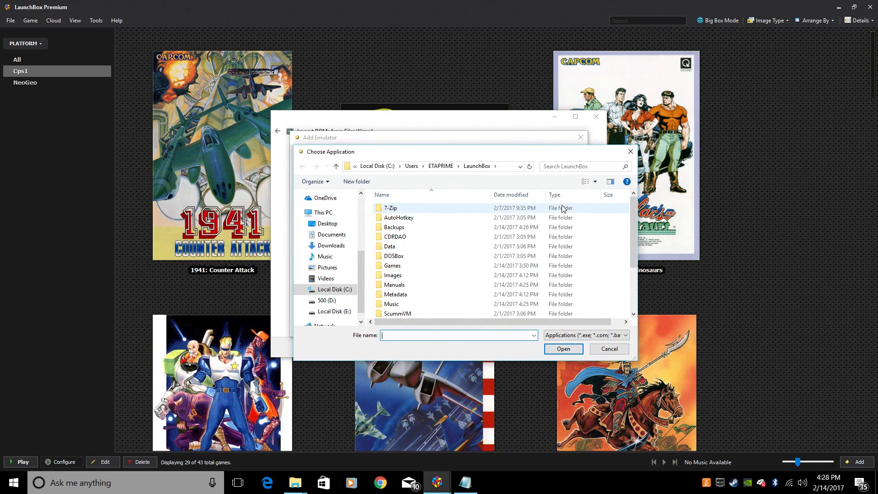
pyautogui.click(331, 234)
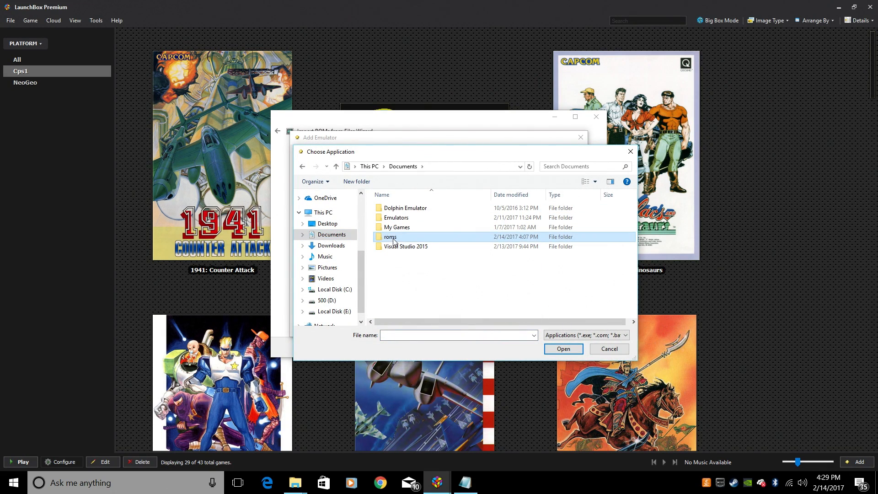
pyautogui.doubleClick(389, 236)
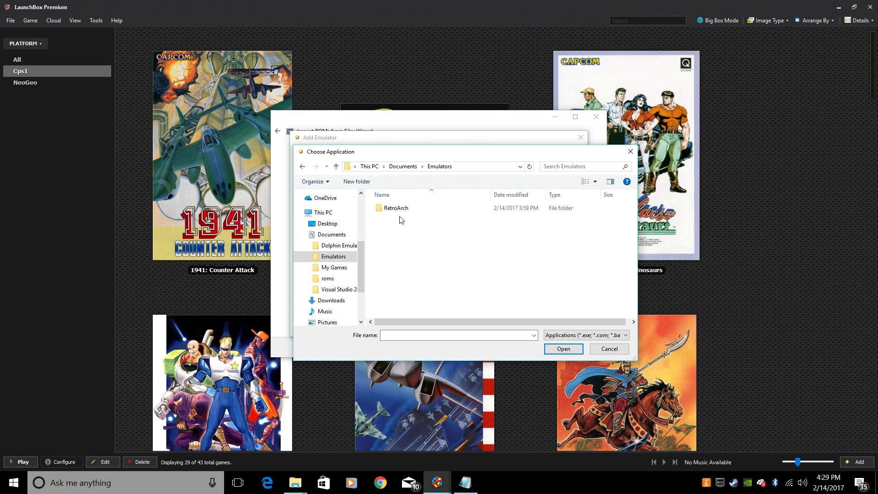
pyautogui.doubleClick(393, 208)
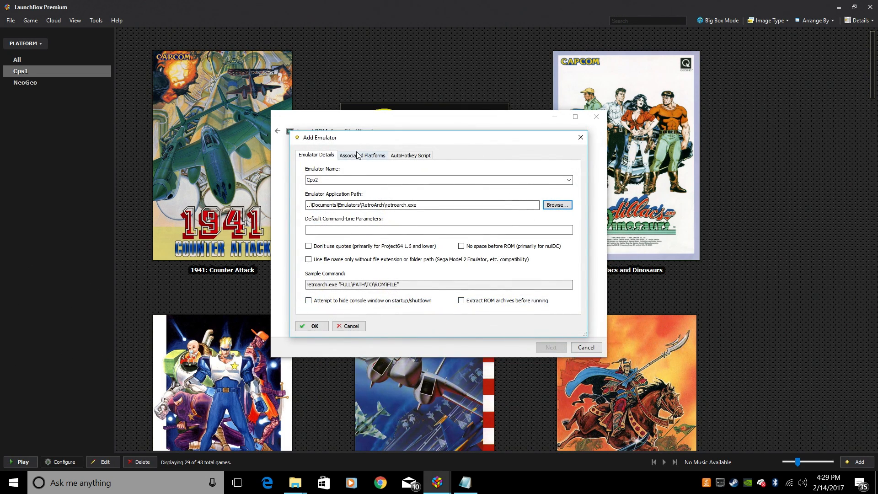
# - Associate the Cps2 platform with this emulator and begin its command-line parameters
pyautogui.click(362, 154)
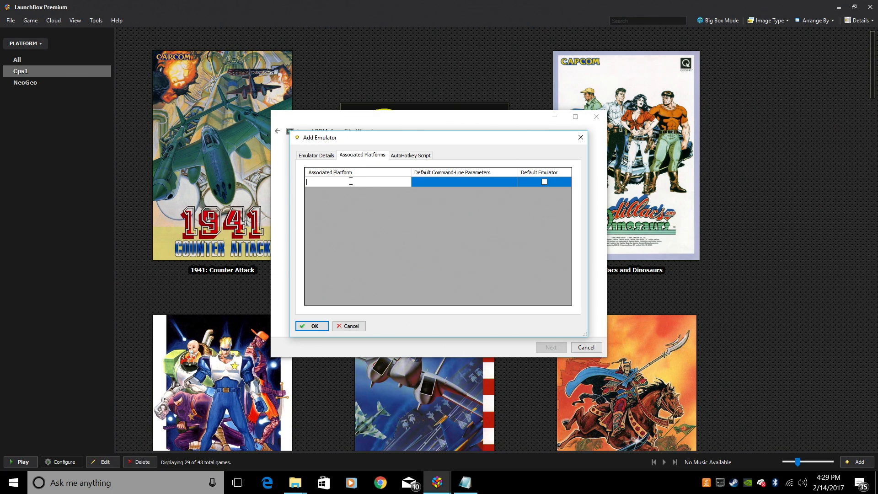
pyautogui.write('Cps1')
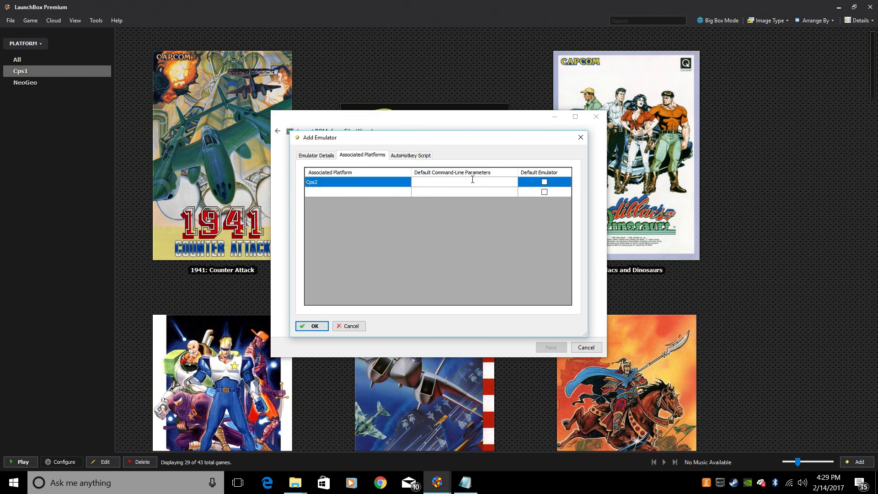
pyautogui.click(473, 182)
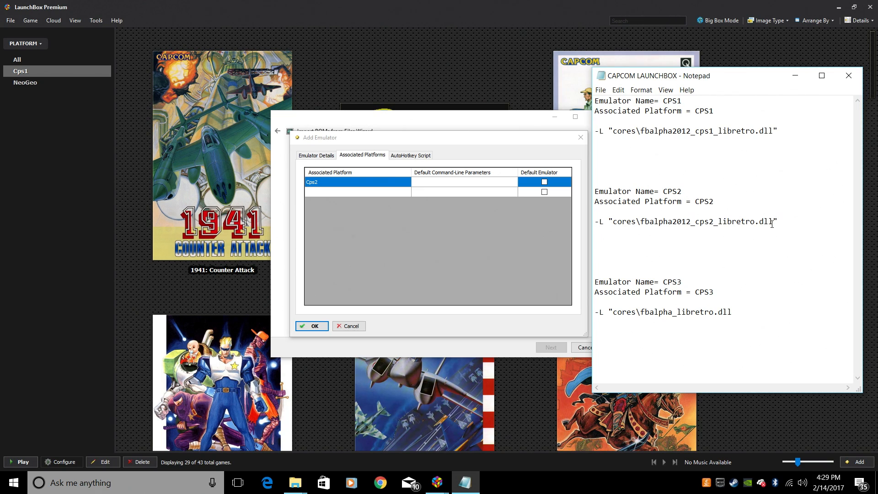
pyautogui.moveTo(707, 237)
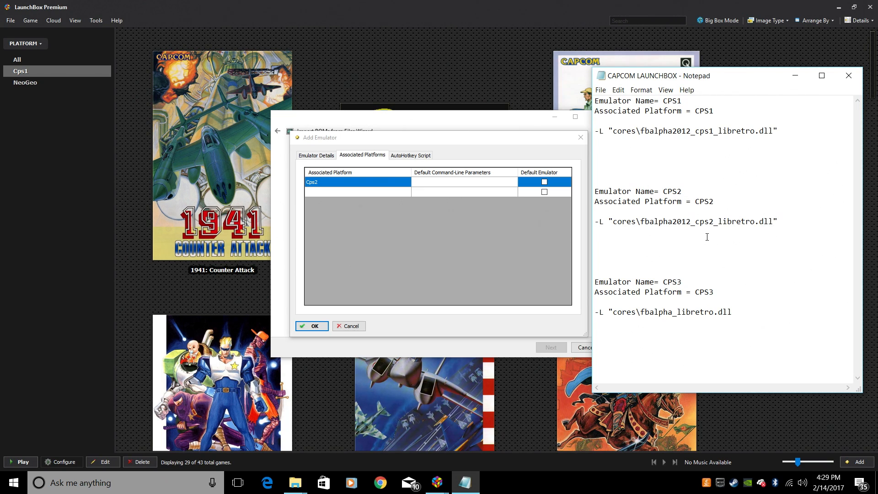
# - Paste -L "cores\fbalpha2012_cps2_libretro.dll" from Notepad and make it Cps2's default emulator
pyautogui.tripleClick(686, 221)
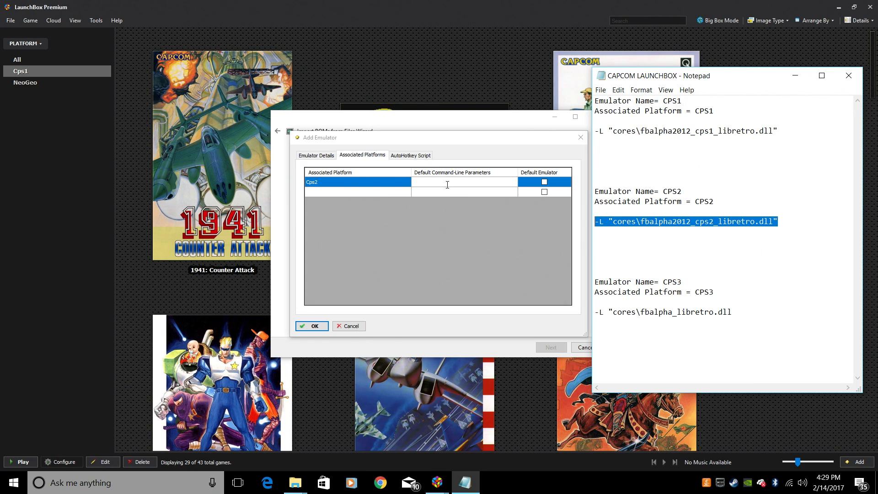
pyautogui.write('-L "cores\\fbalpha2012_cps2_libretro.dll"')
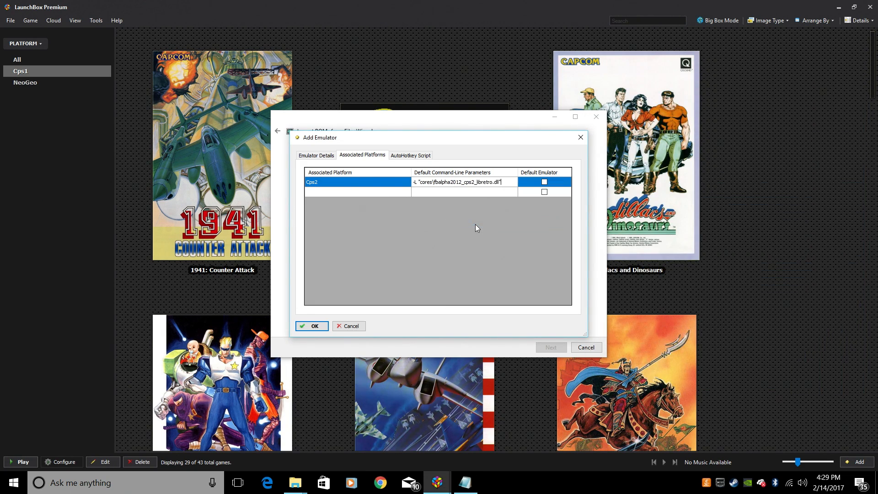
pyautogui.click(544, 181)
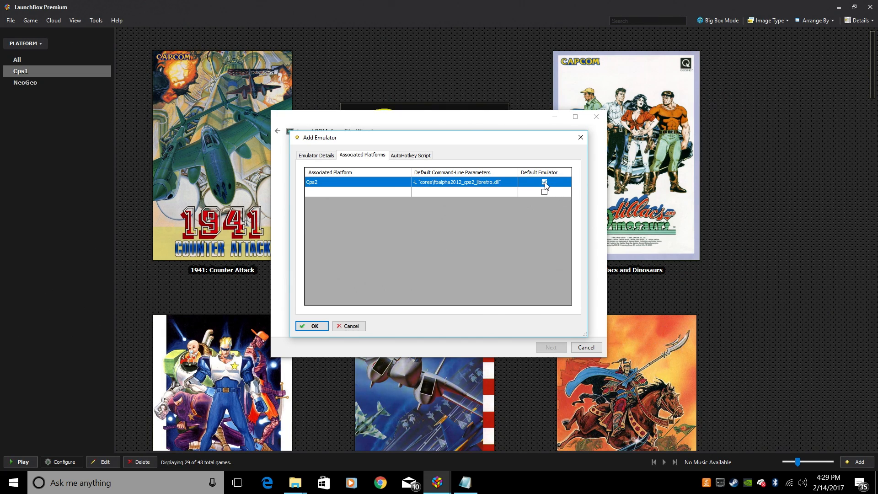
pyautogui.click(311, 326)
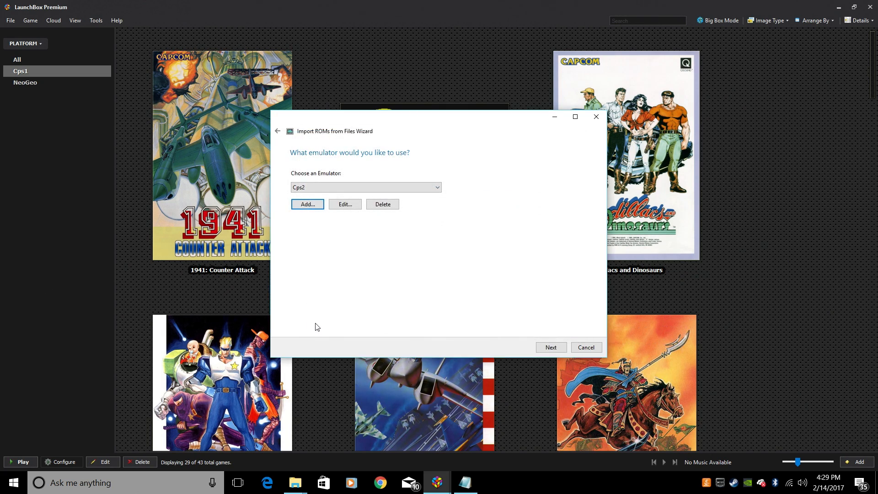
# - Keep ROMs in place, add Wikipedia metadata and accept the media download choices
pyautogui.click(551, 347)
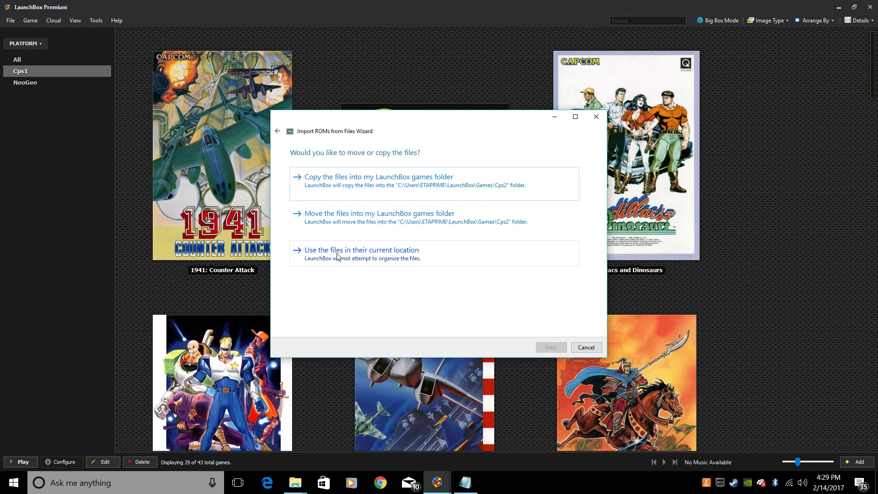
pyautogui.click(363, 250)
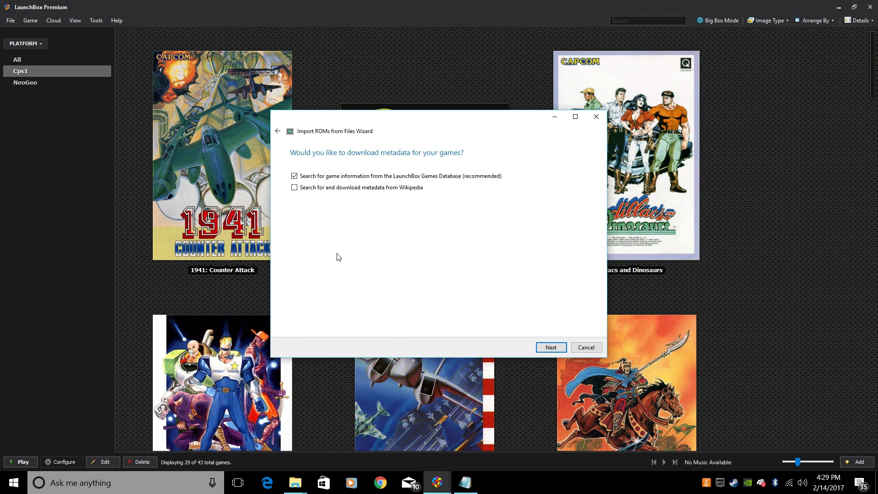
pyautogui.click(295, 187)
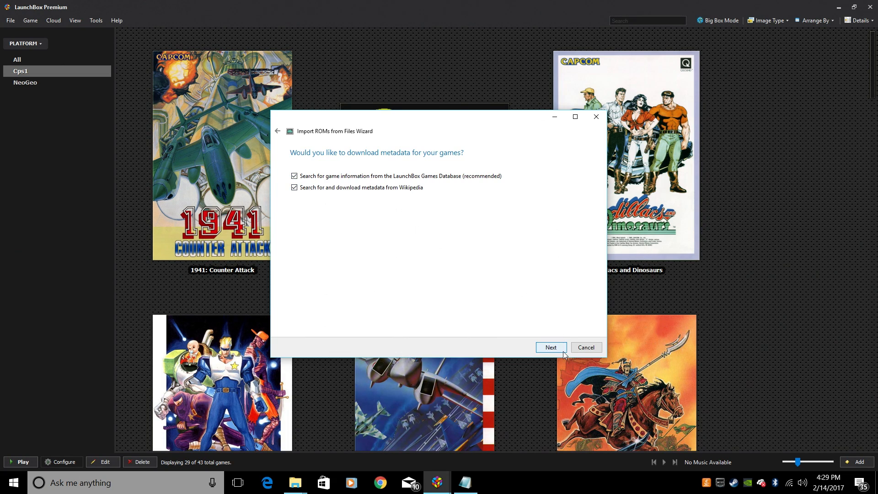
pyautogui.click(551, 348)
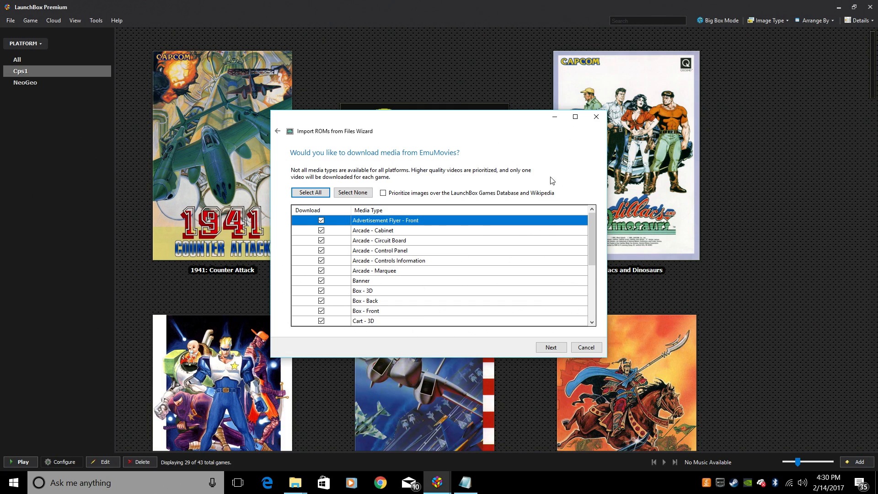
pyautogui.scroll(-3)
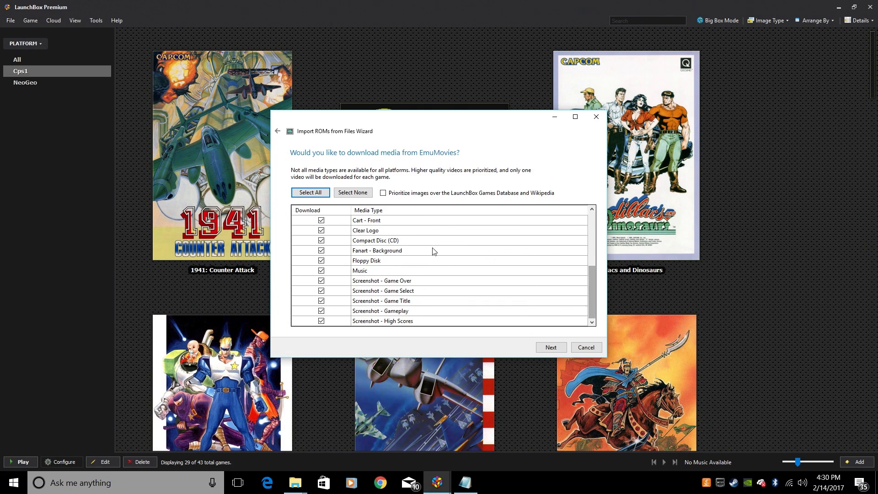
pyautogui.click(551, 348)
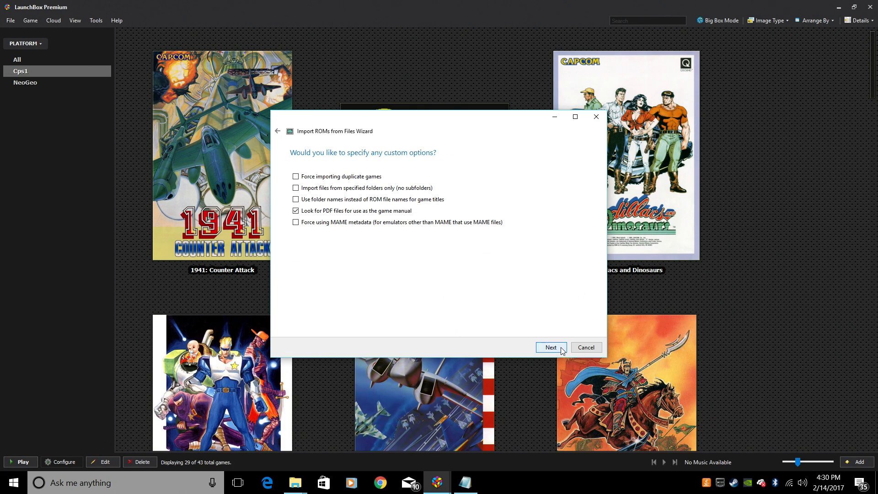
# - Force MAME metadata and accept the MAME settings to reach Ready to Import
pyautogui.click(296, 221)
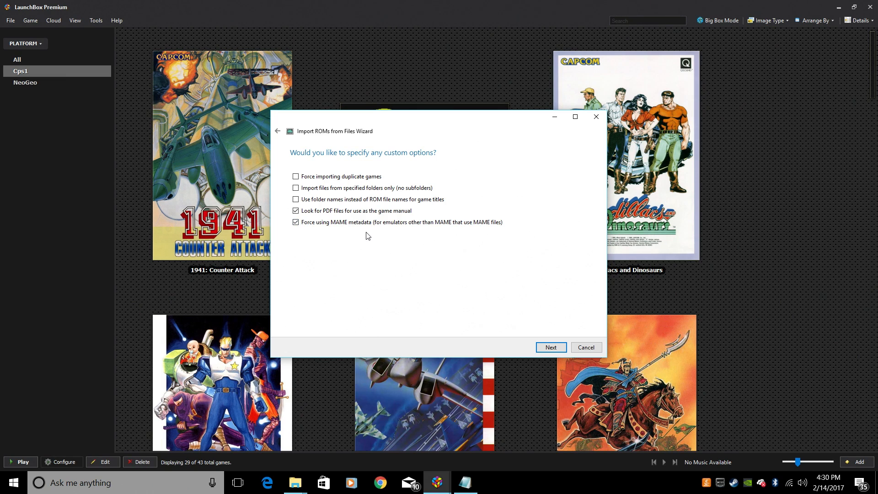
pyautogui.click(551, 347)
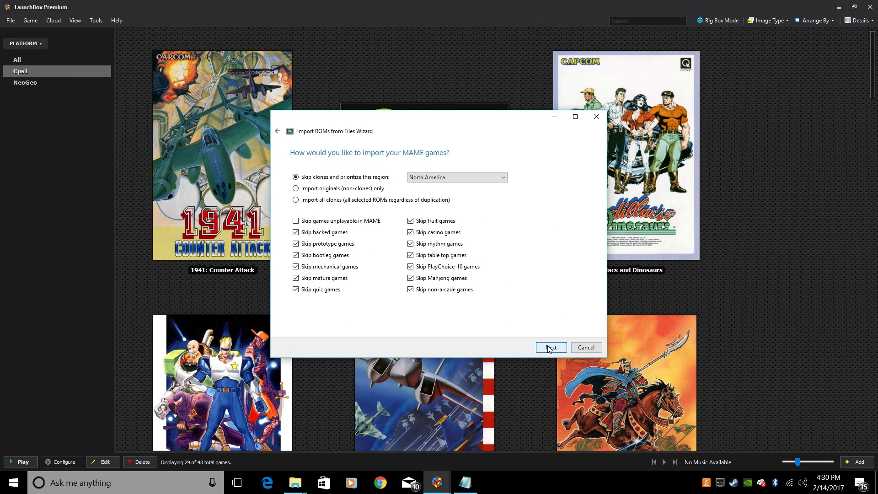
pyautogui.click(550, 347)
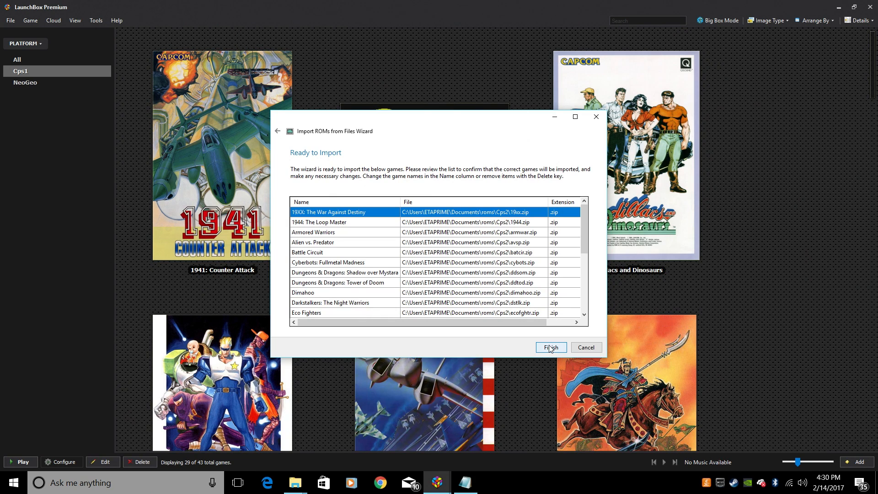
# - Import the 24 Cps2 games and acknowledge the success message
pyautogui.click(551, 347)
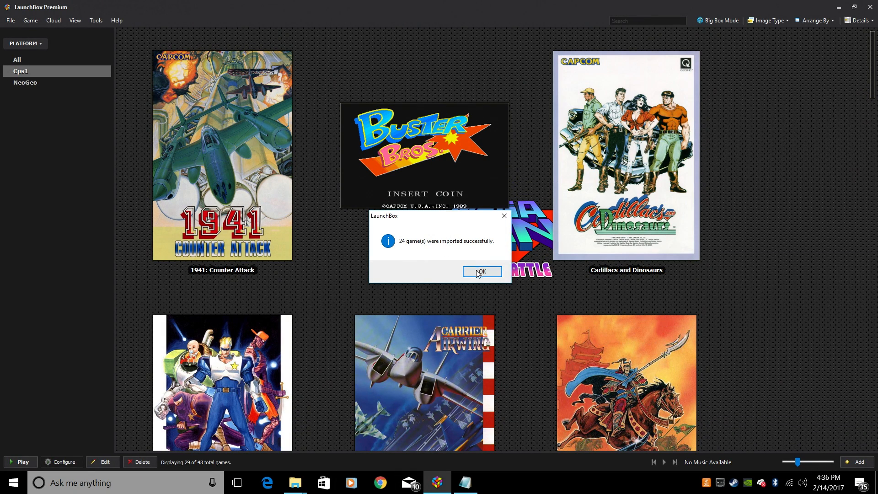
pyautogui.click(481, 271)
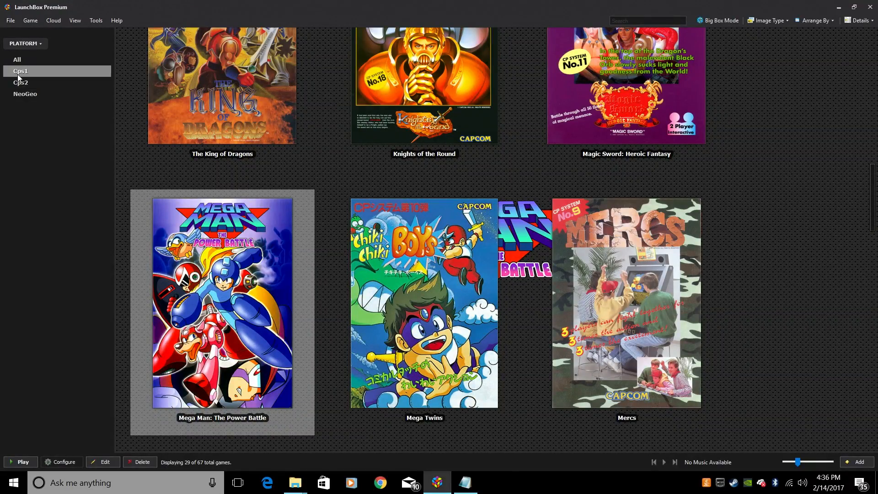
# - Show the Cps2 platform's 24 games and scroll through their box art
pyautogui.click(20, 83)
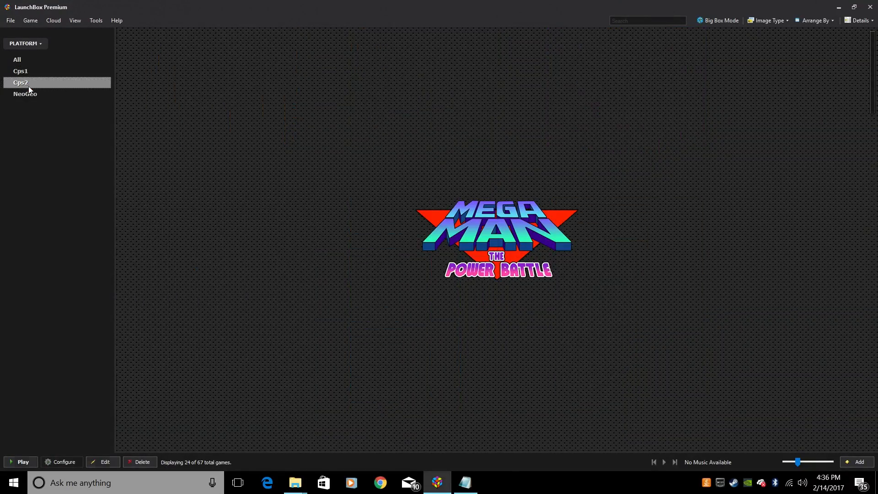
pyautogui.click(20, 83)
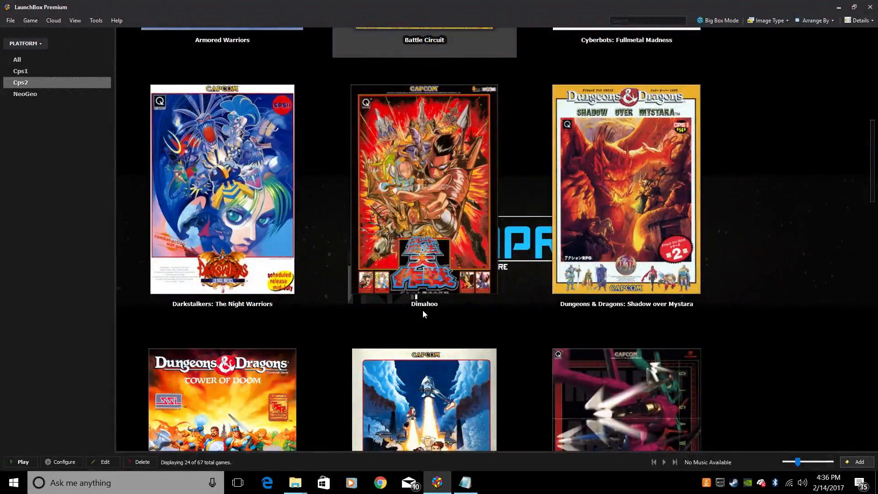
pyautogui.scroll(-3)
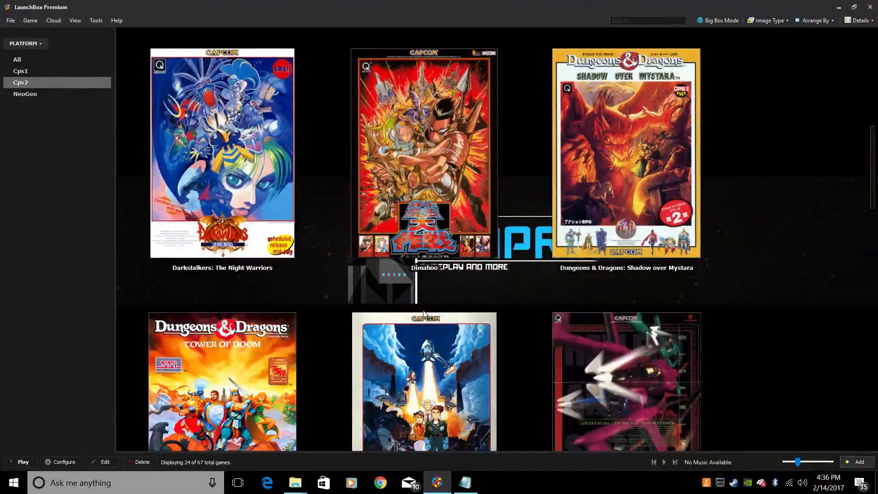
pyautogui.scroll(-3)
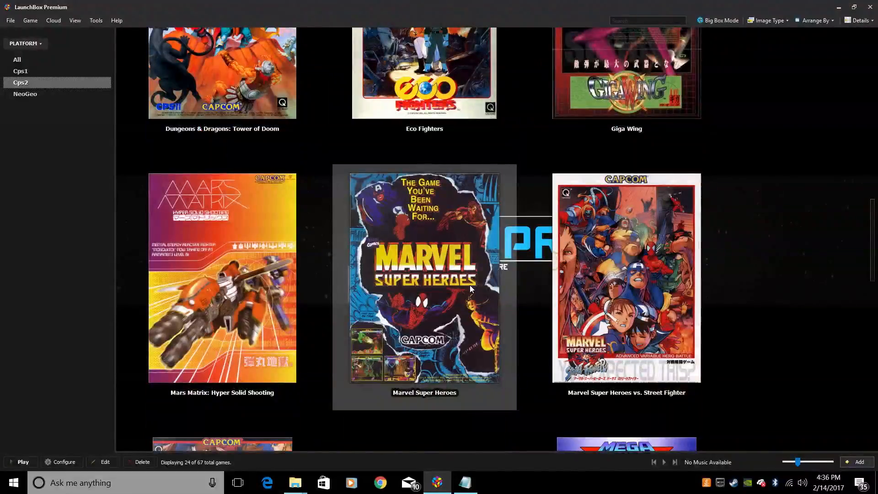
pyautogui.scroll(-3)
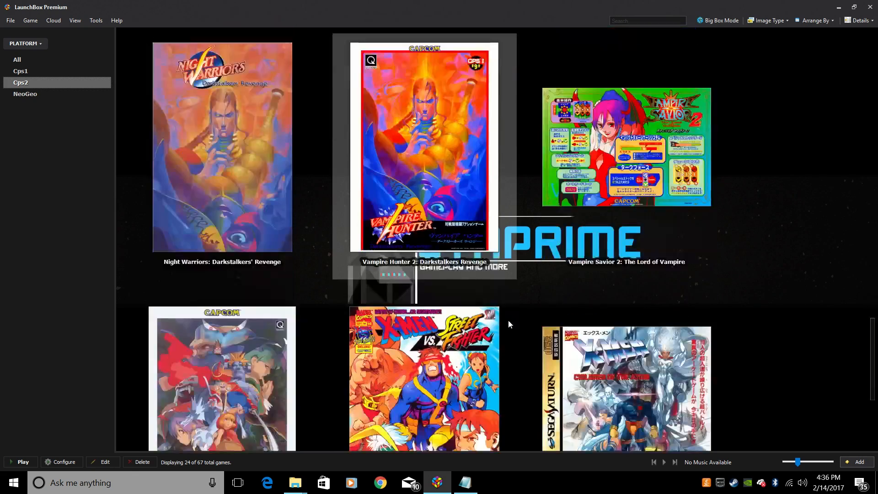
pyautogui.scroll(-3)
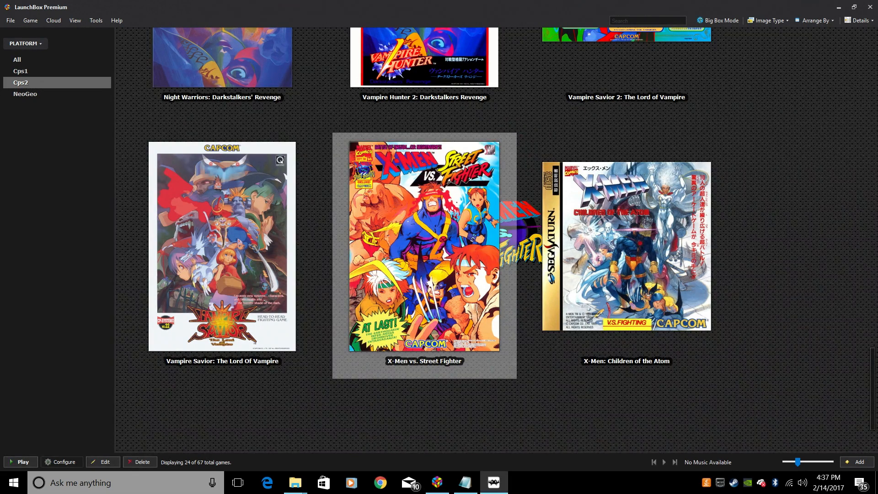
# - Launch X-Men vs. Street Fighter from the Cps2 library
pyautogui.doubleClick(424, 246)
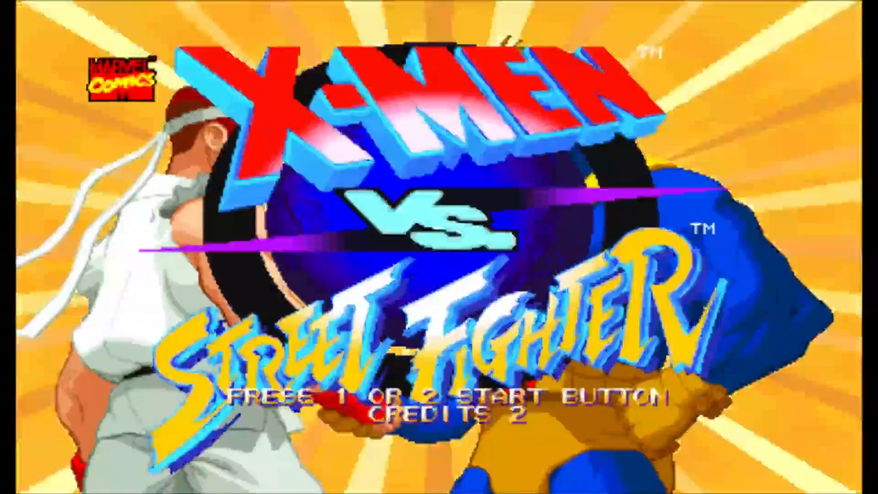
# - Start playing X-Men vs. Street Fighter in RetroArch, then quit back to LaunchBox
pyautogui.press('enter')
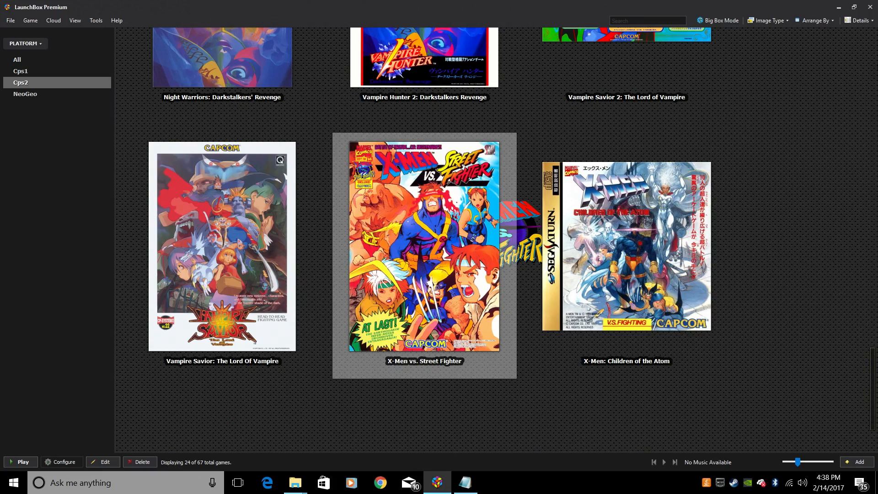
# - Begin a new ROM Files import from the Tools > Import menu and pass the welcome page
pyautogui.scroll(3)
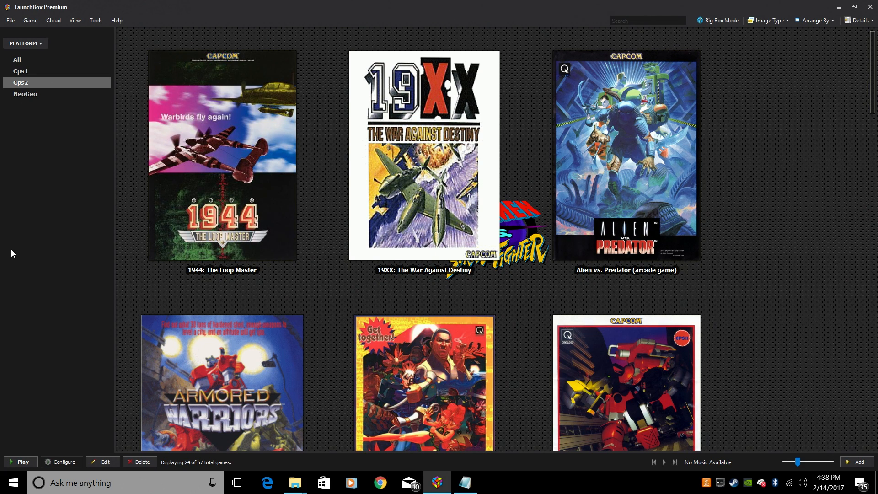
pyautogui.moveTo(58, 134)
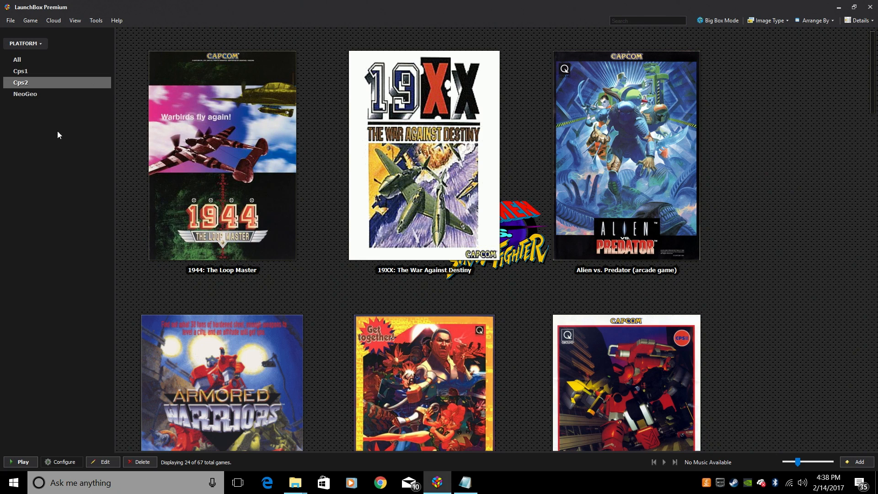
pyautogui.click(95, 21)
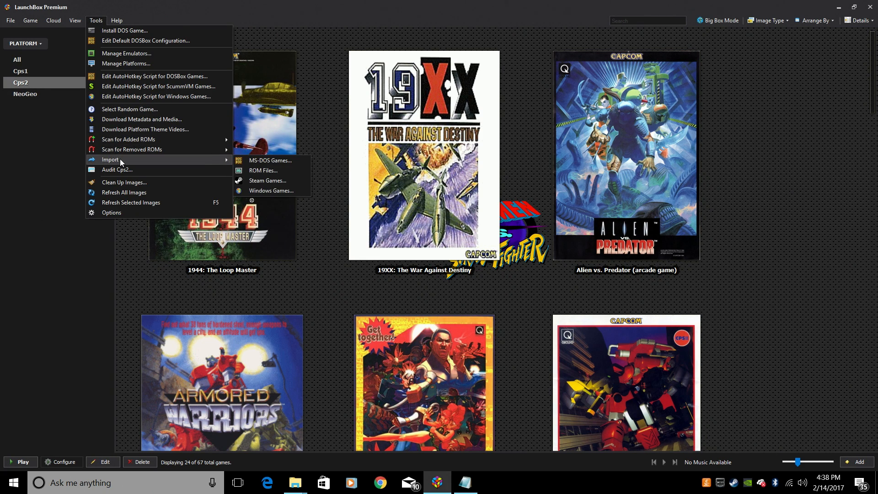
pyautogui.click(262, 170)
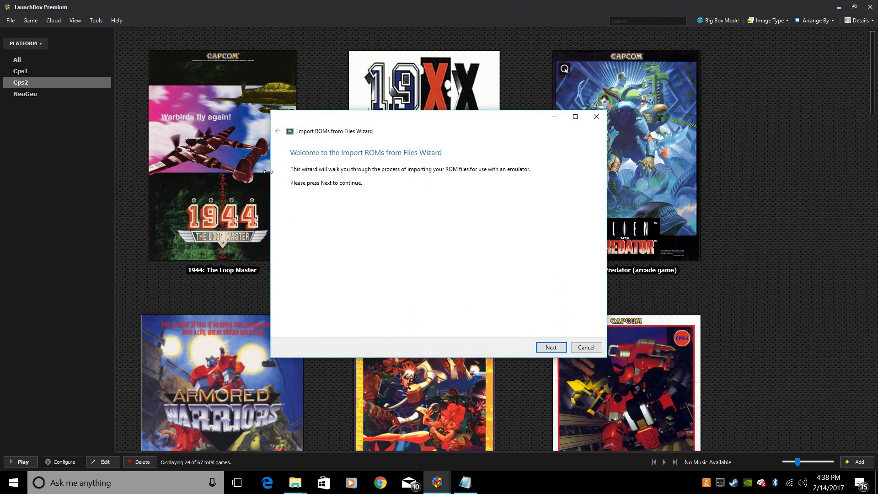
pyautogui.click(551, 347)
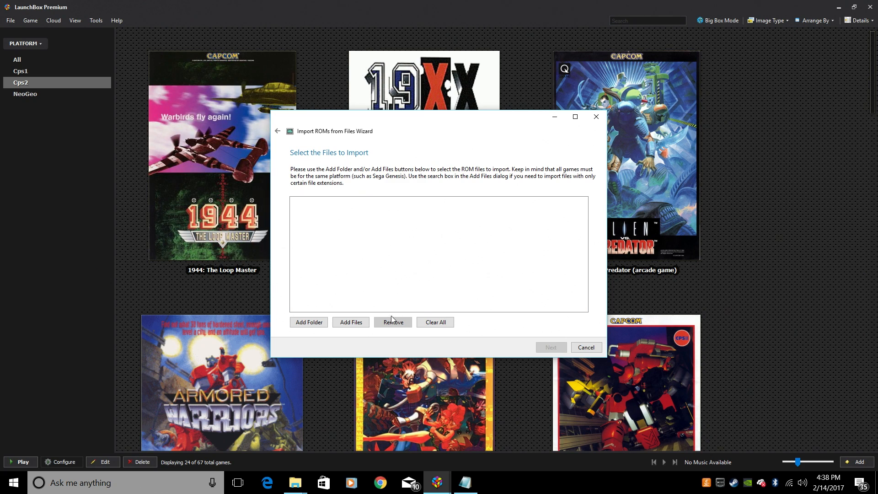
# - Add all the ZIP files from Documents\roms\Cps3 to the import
pyautogui.click(352, 322)
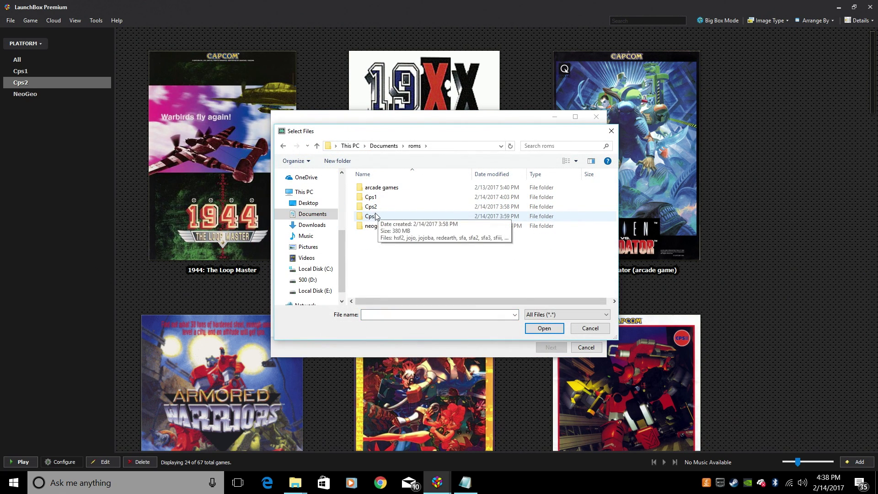
pyautogui.doubleClick(369, 216)
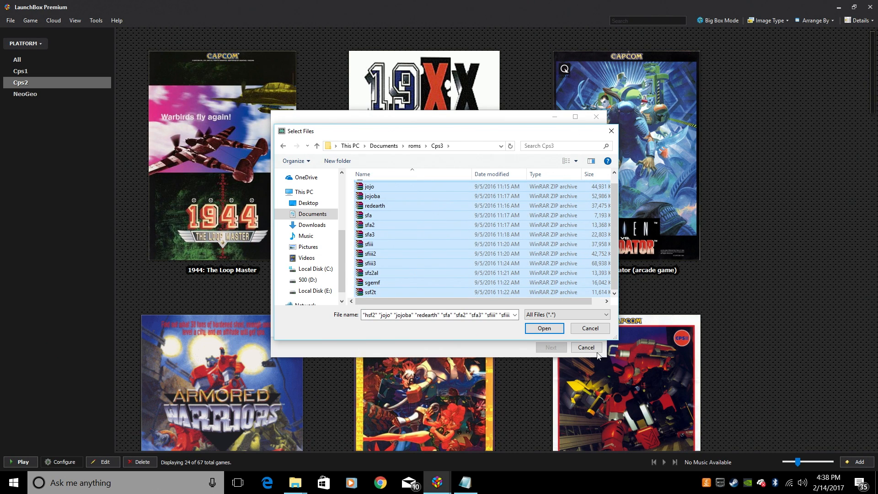
pyautogui.click(544, 327)
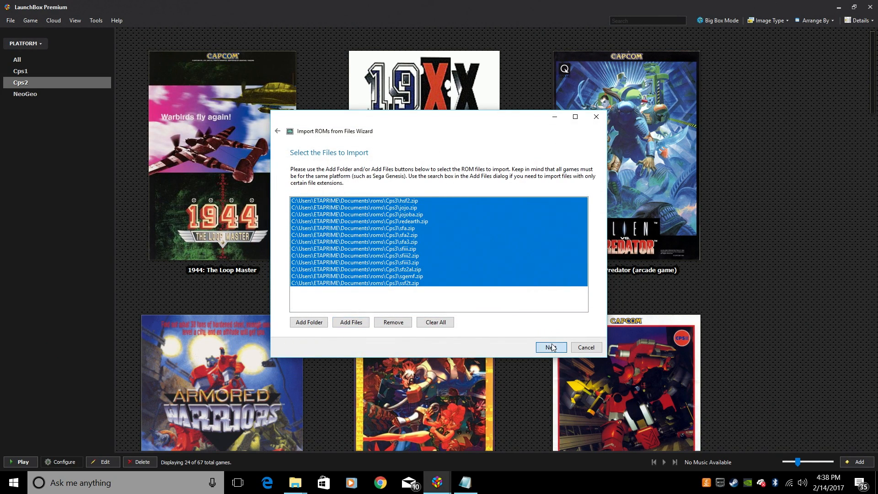
# - Set the platform to Cps3, scraped as Arcade, and continue to the emulator choice
pyautogui.click(551, 348)
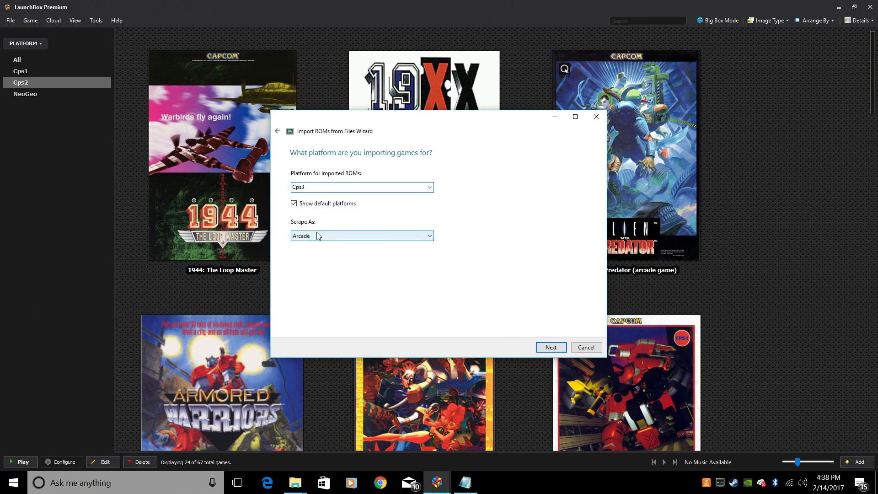
pyautogui.click(551, 348)
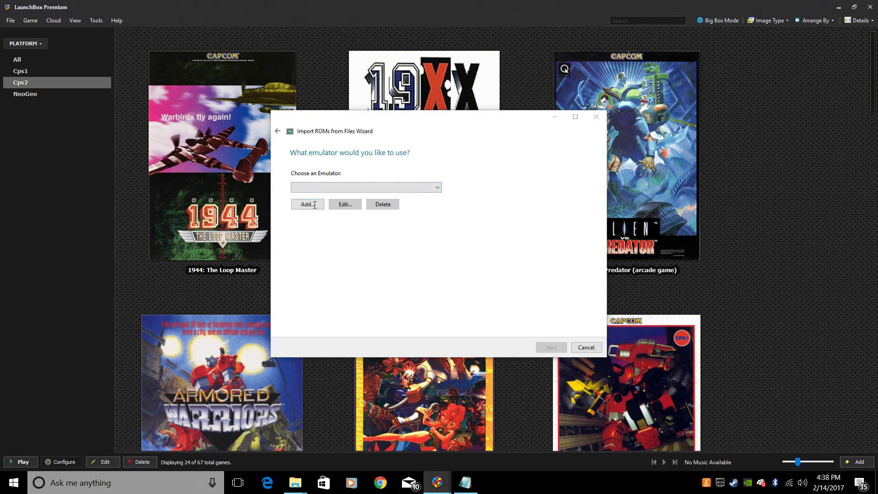
# - Add a new emulator and set its application to Documents\Emulators\RetroArch\retroarch.exe
pyautogui.click(307, 204)
pyautogui.write('Cps3')
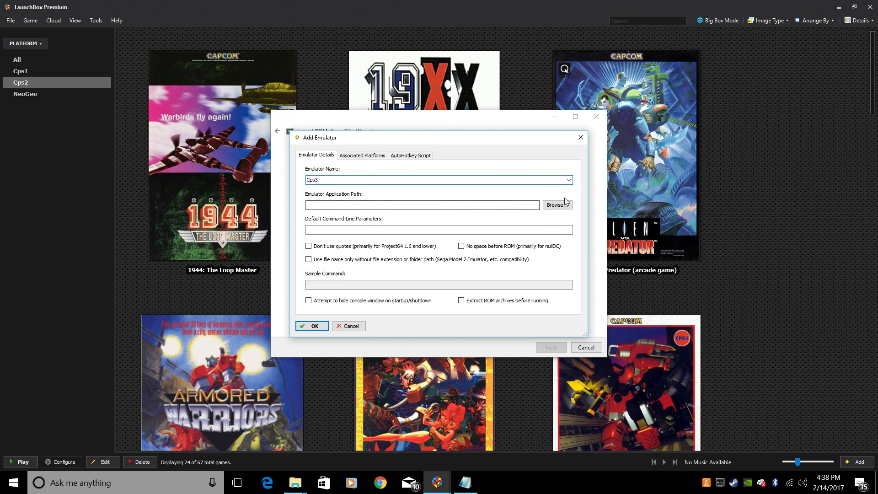
pyautogui.click(557, 205)
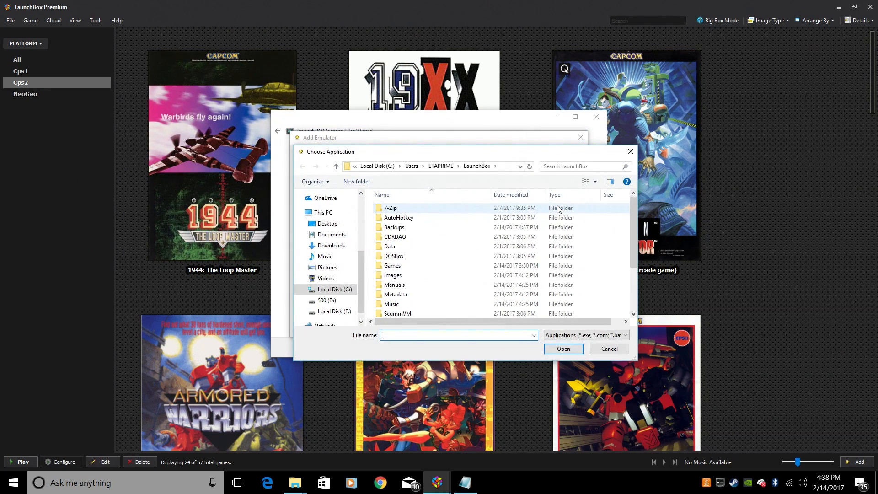
pyautogui.click(330, 234)
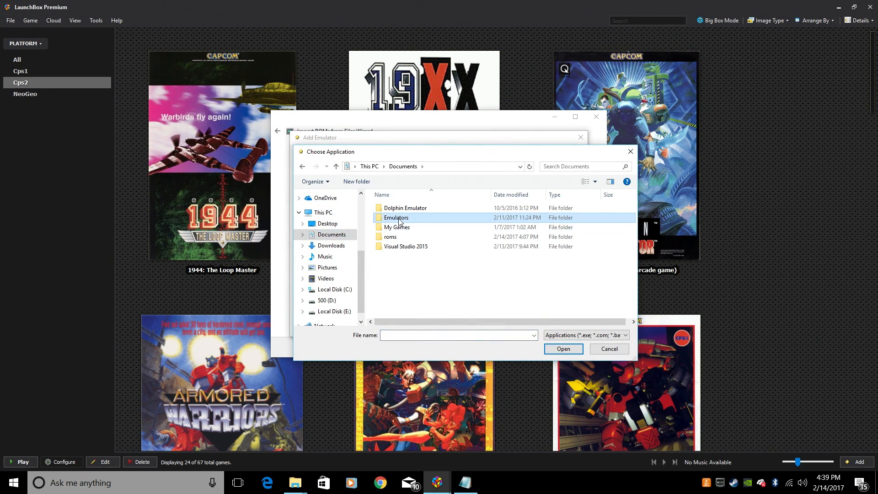
pyautogui.doubleClick(396, 217)
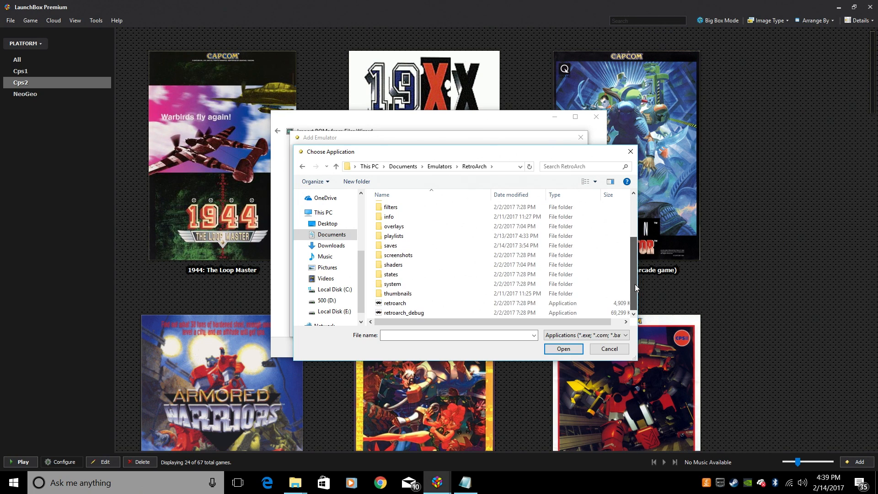
pyautogui.click(564, 348)
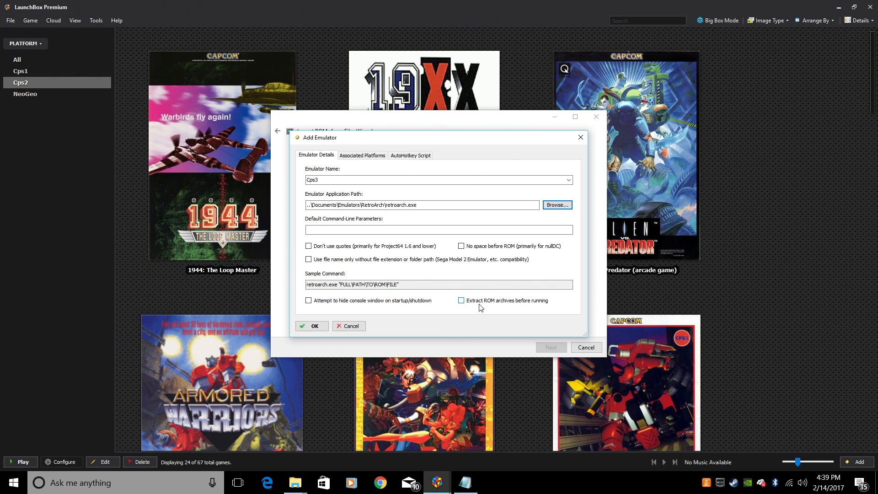
pyautogui.moveTo(447, 297)
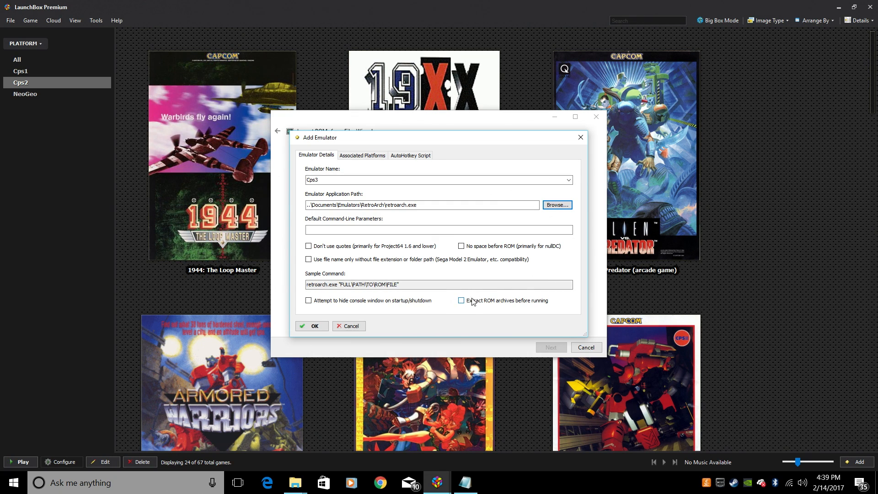
pyautogui.moveTo(464, 306)
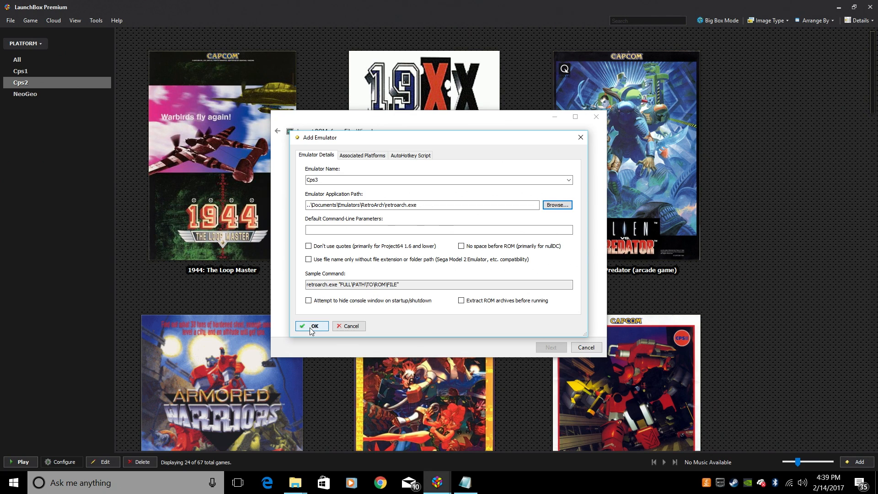
# - Add Cps3 as an associated platform for the new emulator
pyautogui.click(363, 155)
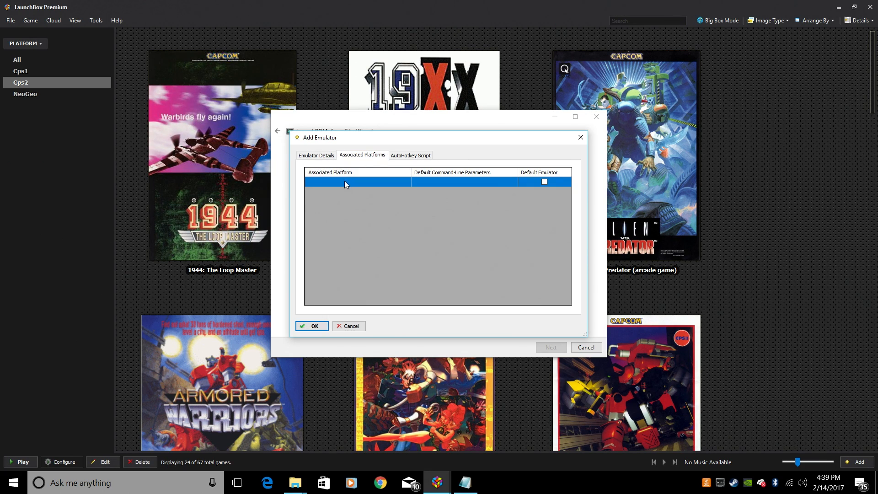
pyautogui.write('Cps3')
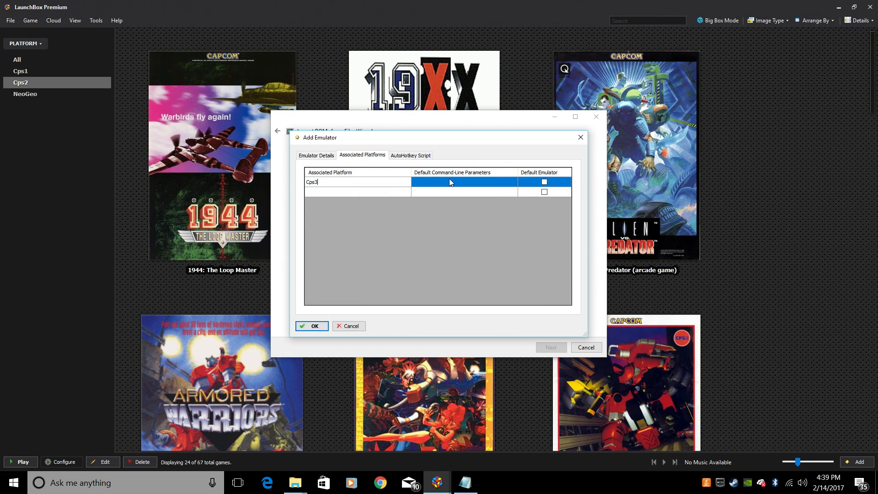
pyautogui.click(465, 483)
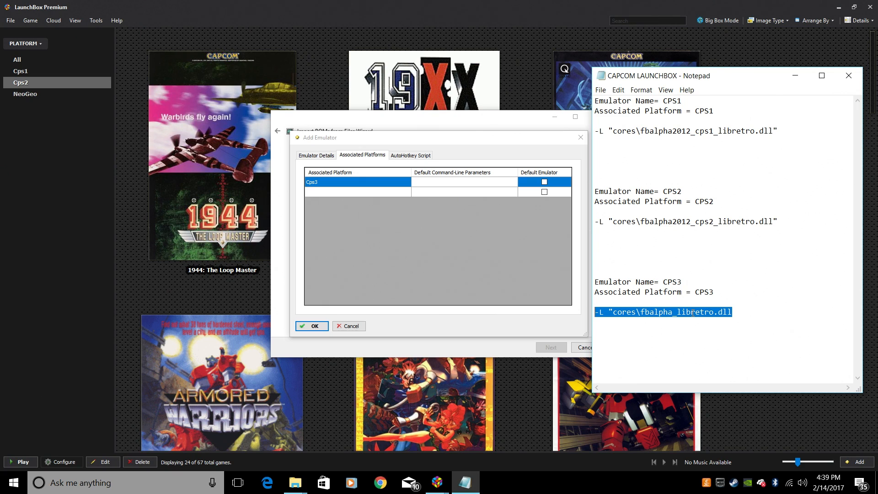
pyautogui.moveTo(466, 198)
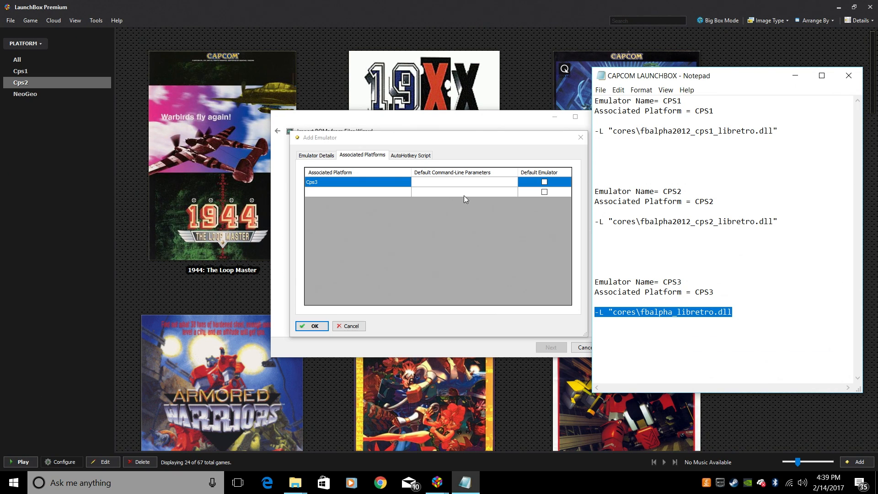
# - Paste the fbalpha libretro core -L path as Cps3's parameters and tick Default Emulator
pyautogui.rightClick(463, 181)
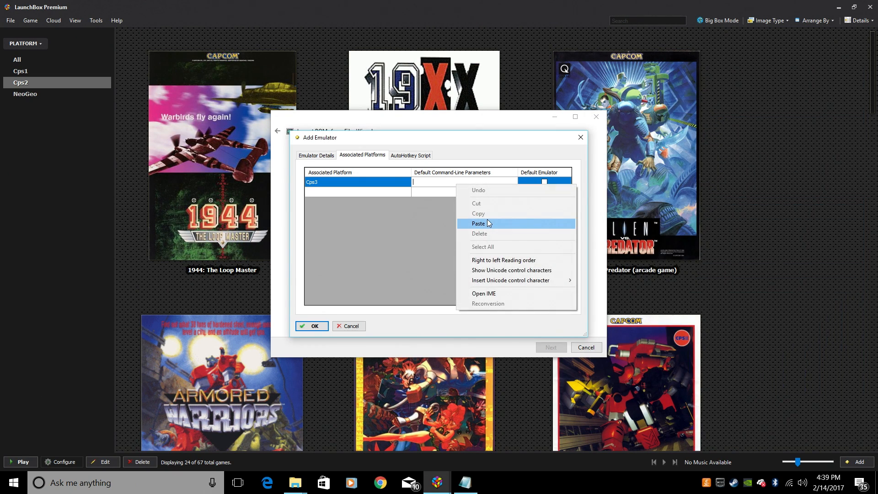
pyautogui.click(477, 223)
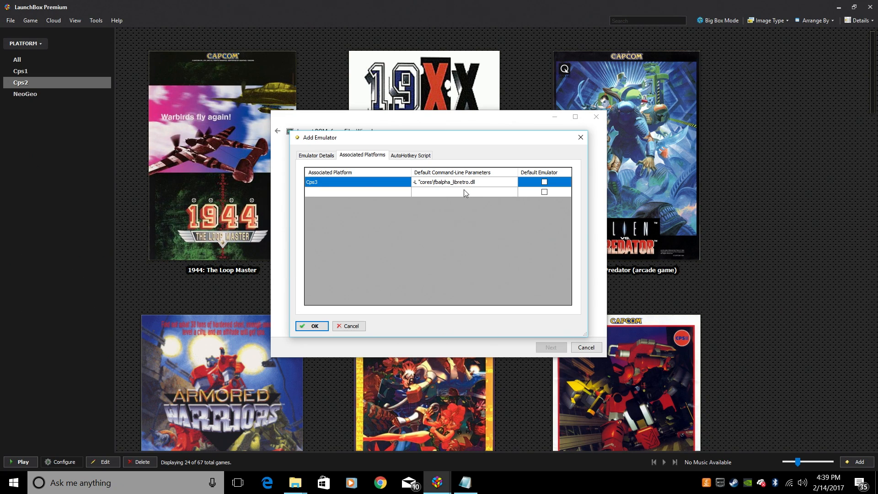
pyautogui.click(463, 181)
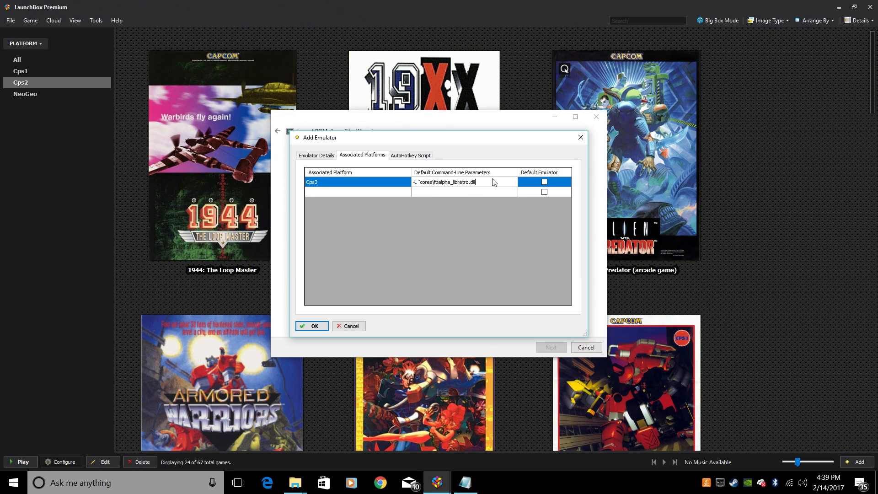
pyautogui.click(544, 181)
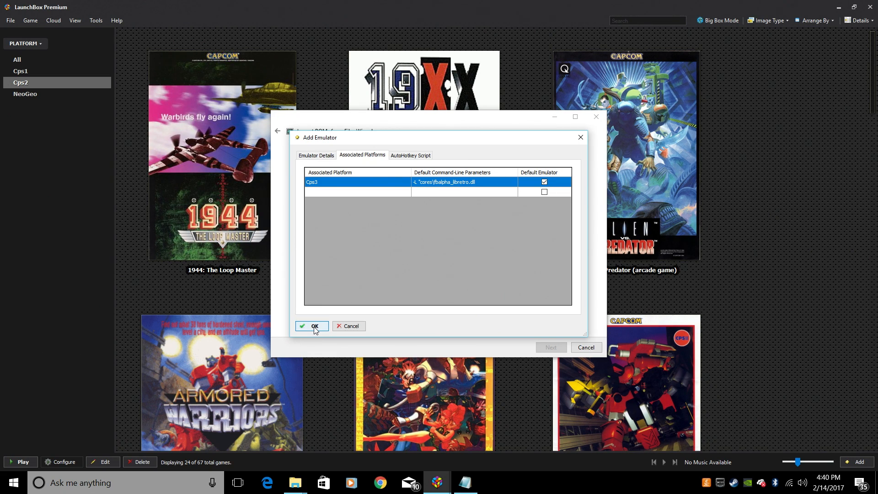
# - Confirm the Cps3 emulator, keep ROMs in their current location and accept the media download choices
pyautogui.click(312, 326)
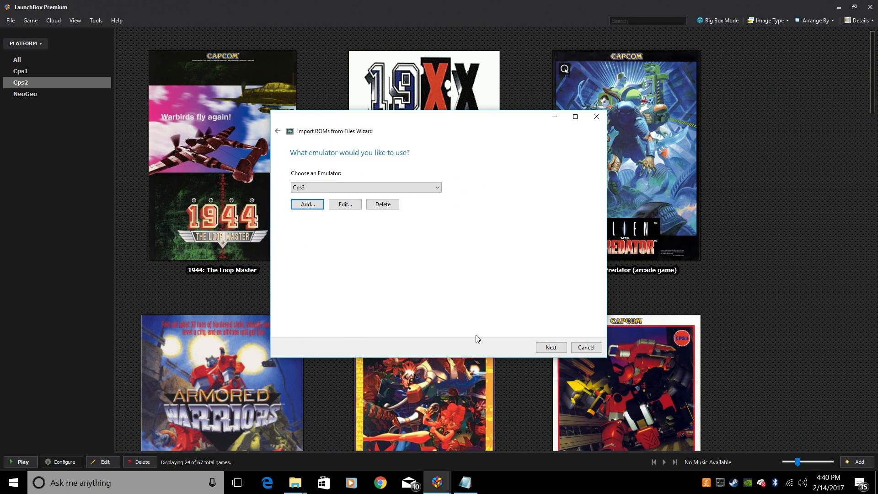
pyautogui.click(551, 347)
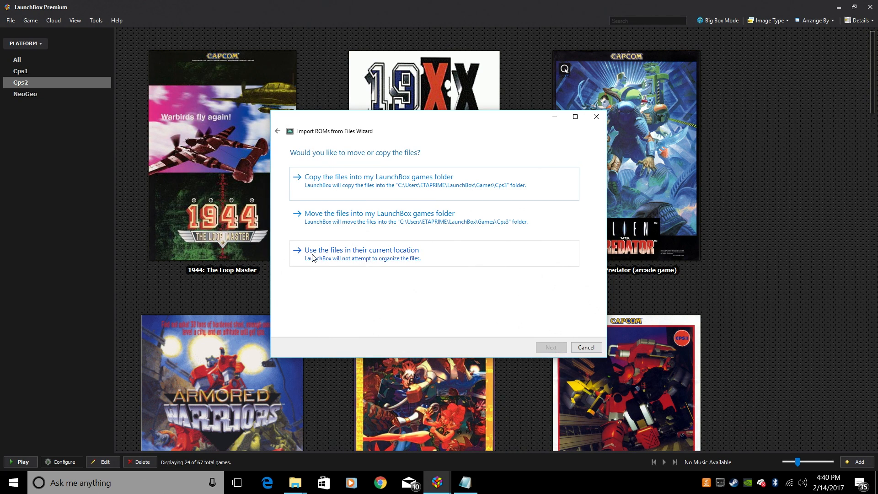
pyautogui.click(361, 249)
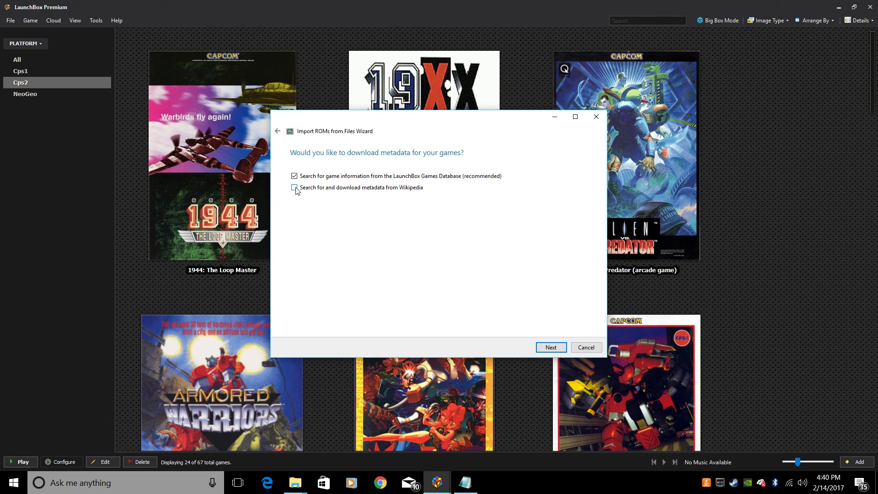
pyautogui.click(551, 348)
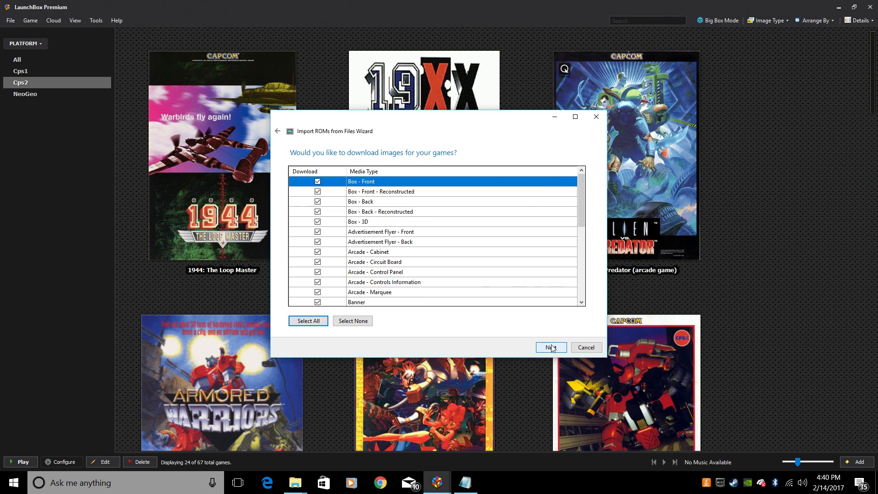
pyautogui.click(550, 348)
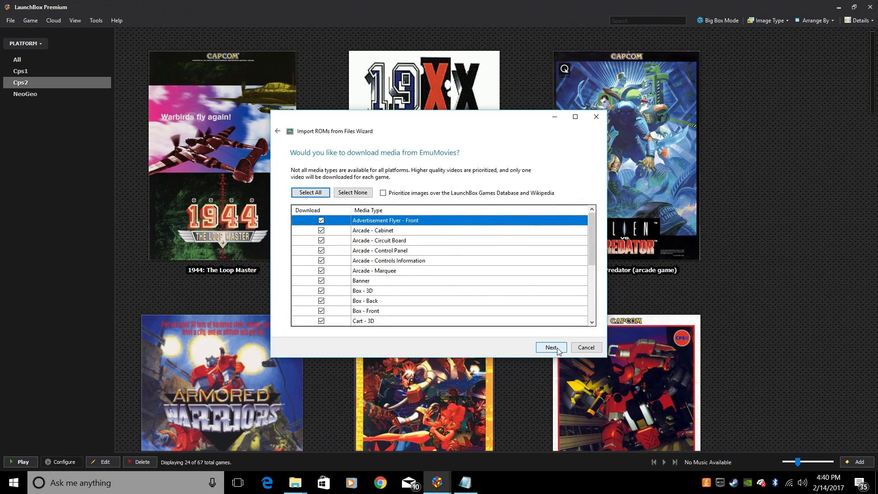
pyautogui.click(550, 347)
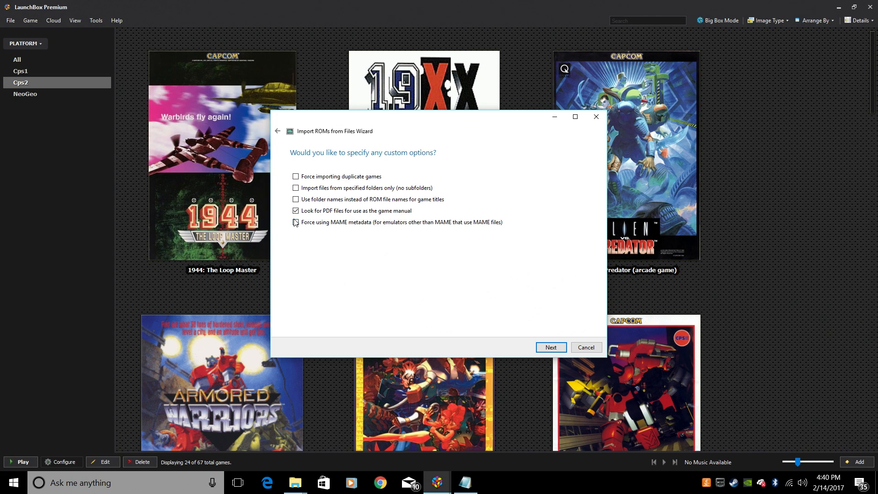
# - Force MAME metadata, accept clone and region settings, and start importing the Cps3 games
pyautogui.click(296, 223)
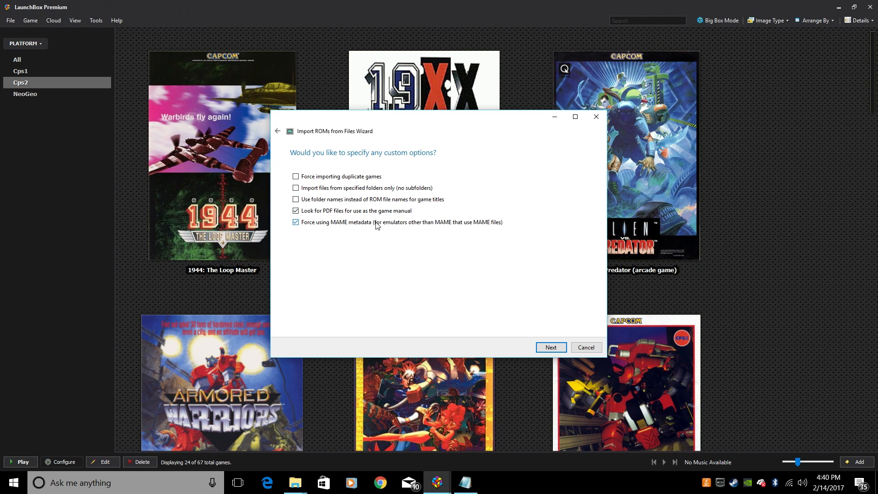
pyautogui.click(551, 347)
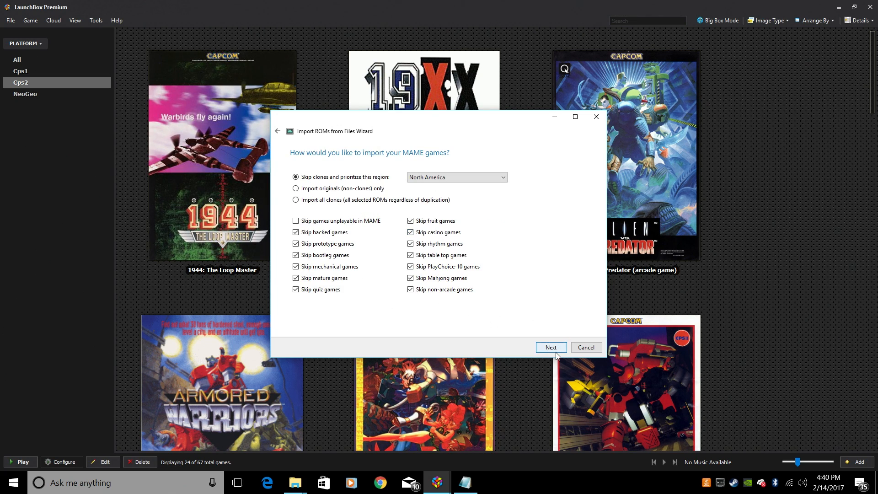
pyautogui.click(551, 348)
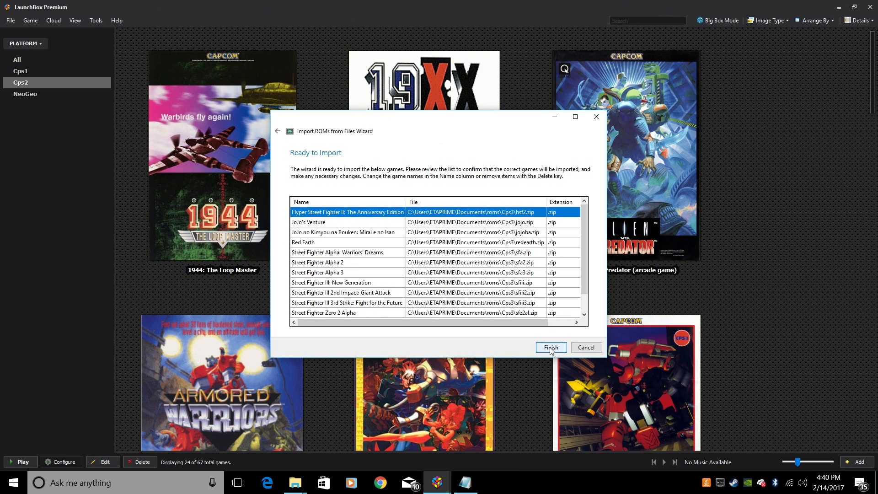
pyautogui.click(551, 348)
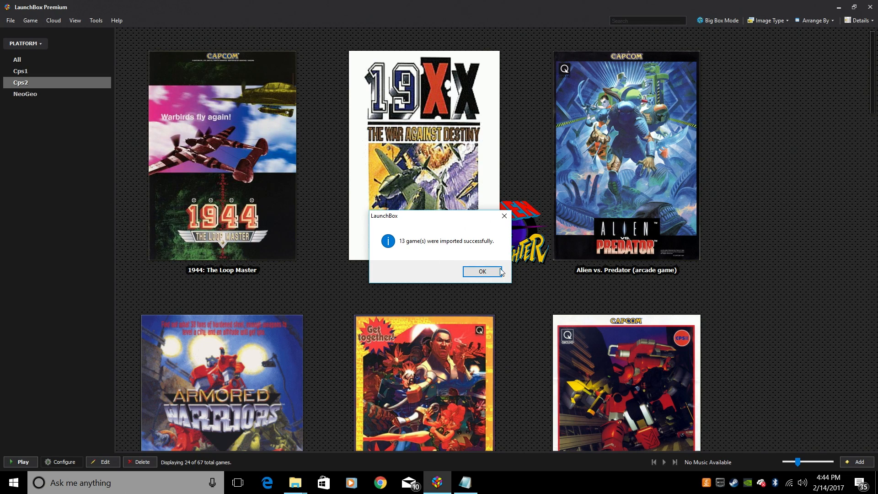
# - Dismiss the '13 game(s) were imported successfully' message
pyautogui.click(482, 272)
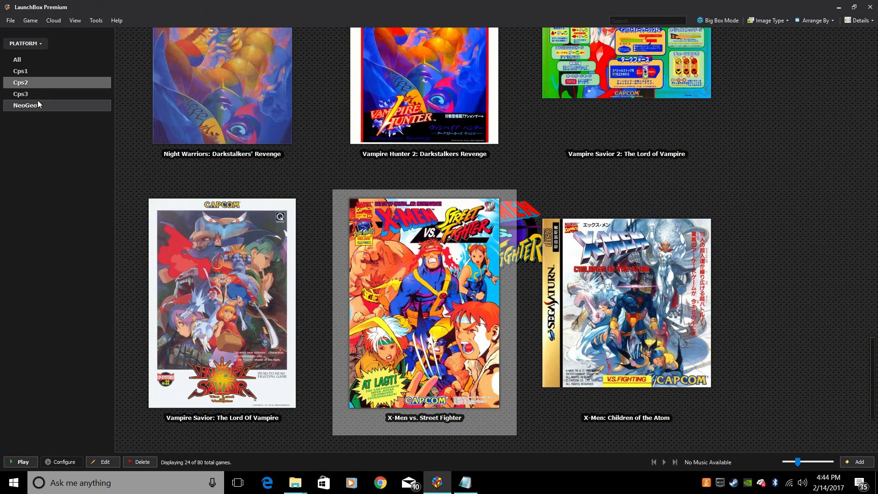
# - Show the Cps3 platform's 13 games and scroll through their covers, some still missing art
pyautogui.click(20, 94)
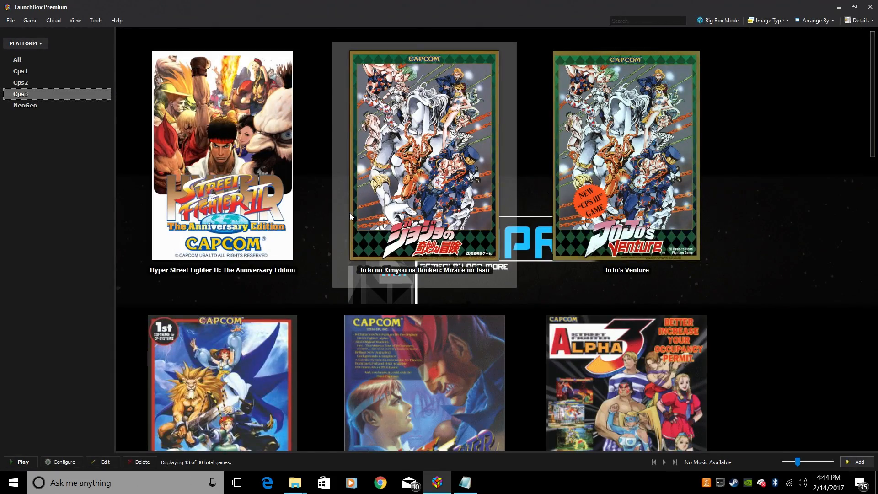
pyautogui.scroll(-3)
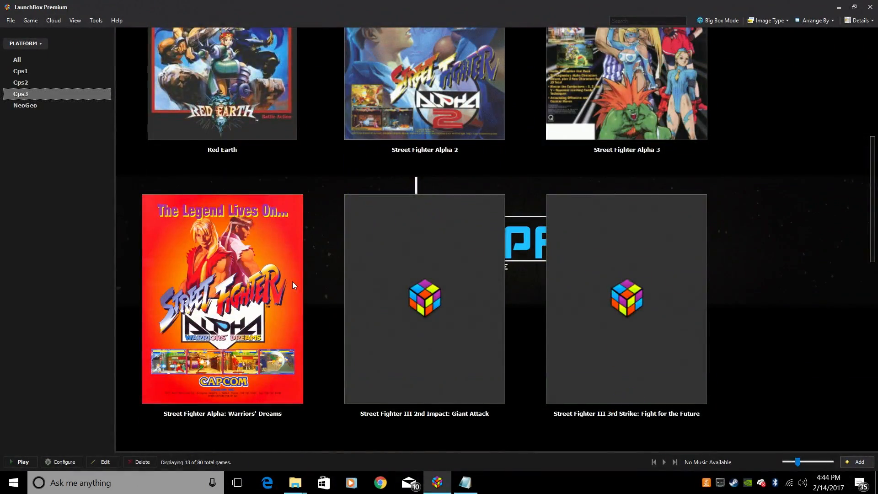
pyautogui.scroll(-3)
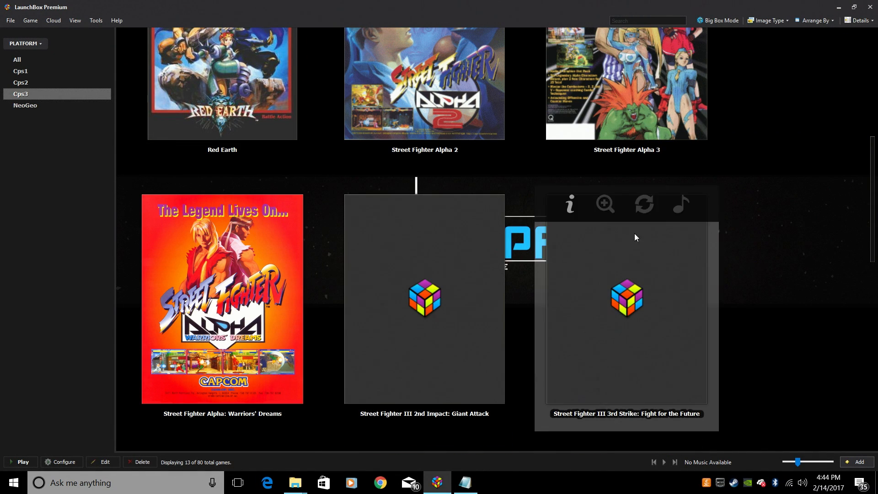
pyautogui.moveTo(372, 426)
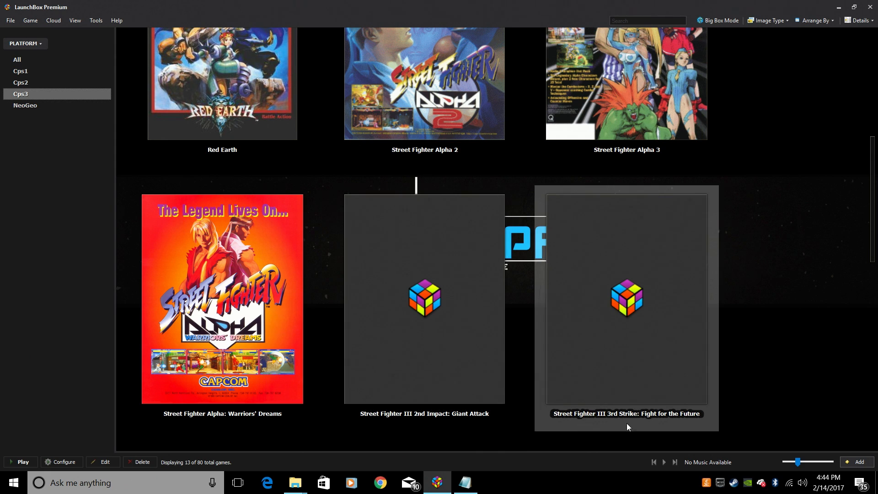
pyautogui.scroll(-3)
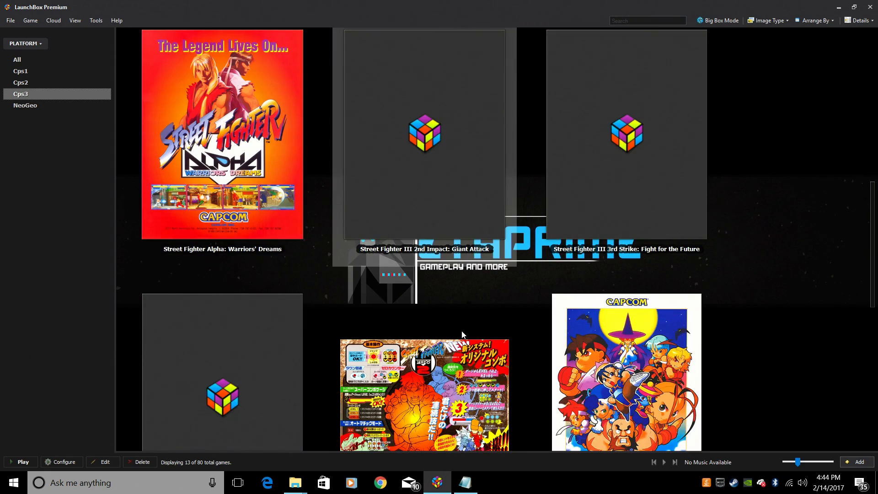
pyautogui.scroll(-3)
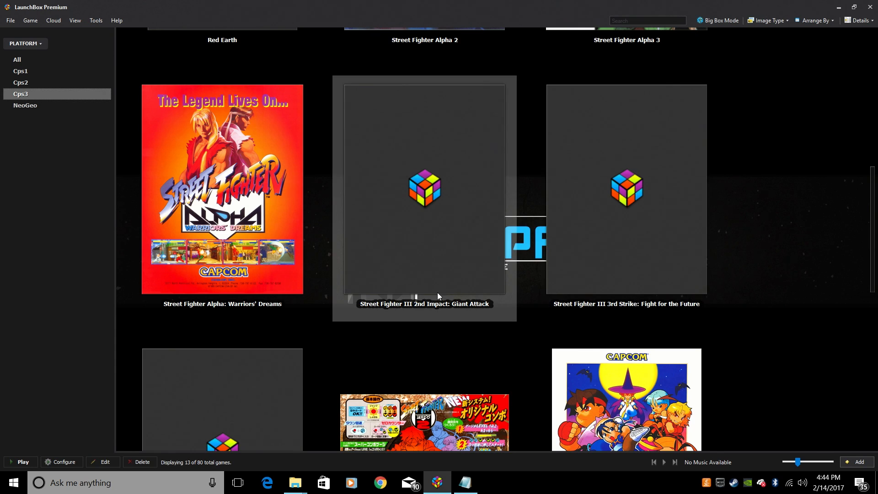
pyautogui.scroll(-3)
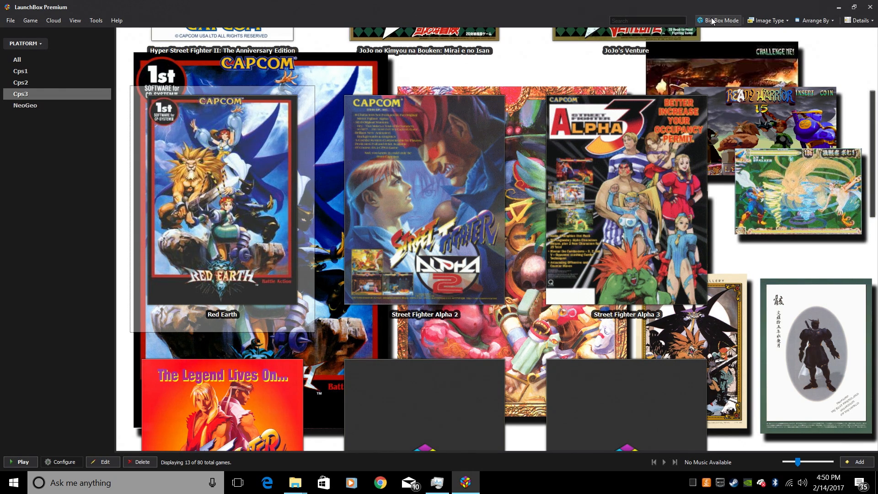
# - Switch to Big Box mode and move along the platform wheel to Cps3's 13 games
pyautogui.click(719, 20)
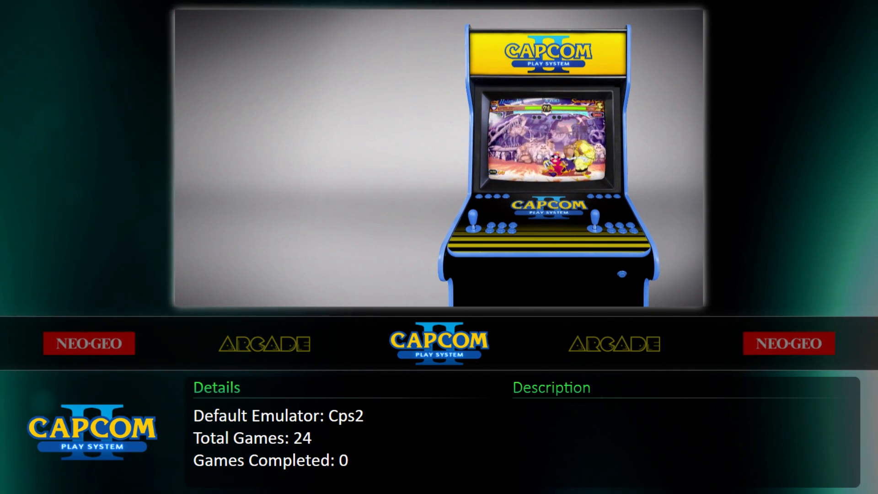
pyautogui.press('Right')
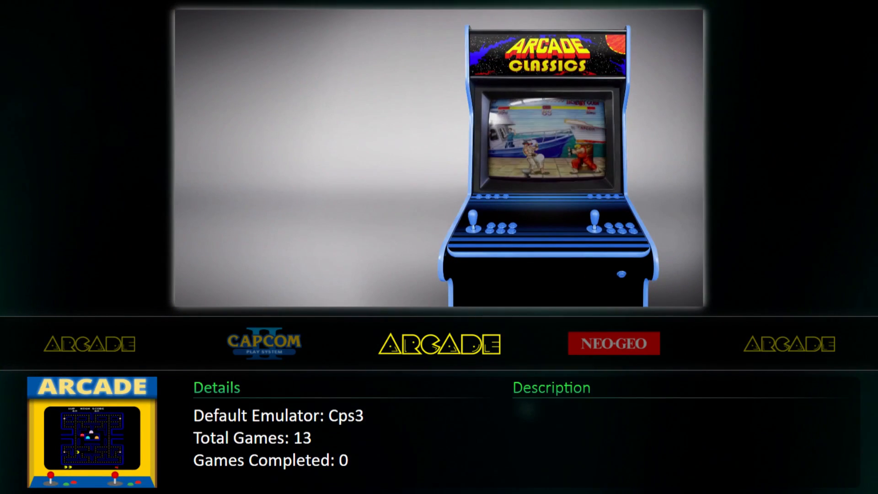